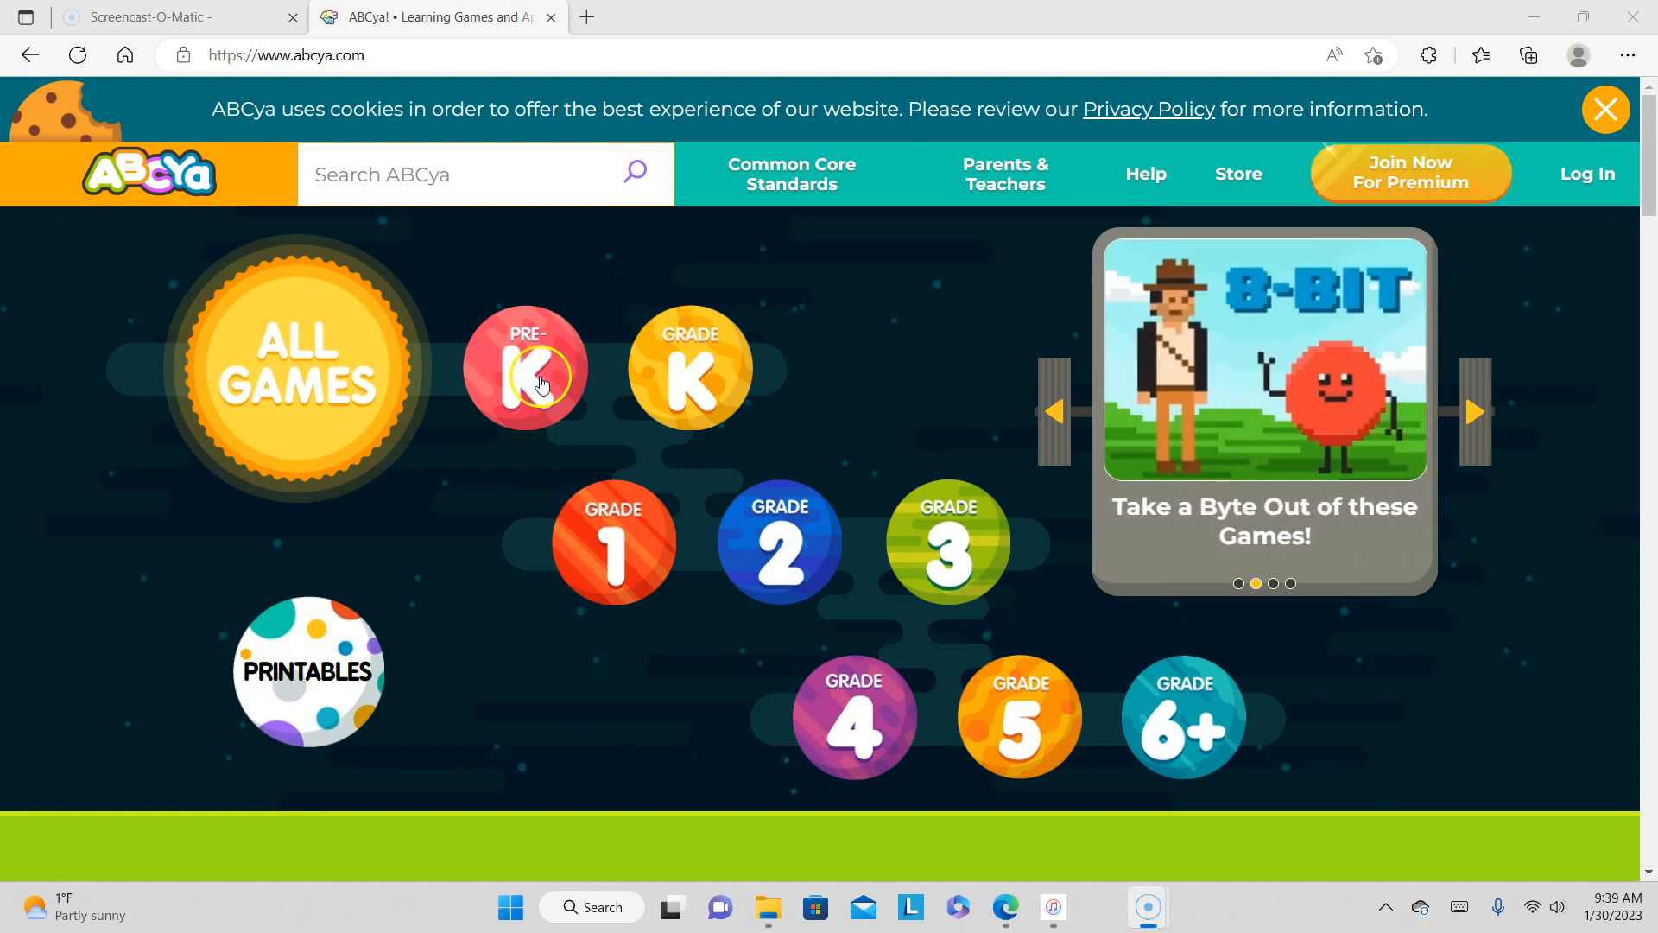
# - Choose the PRE-K grade badge, then the SKILL category of games
pyautogui.click(526, 368)
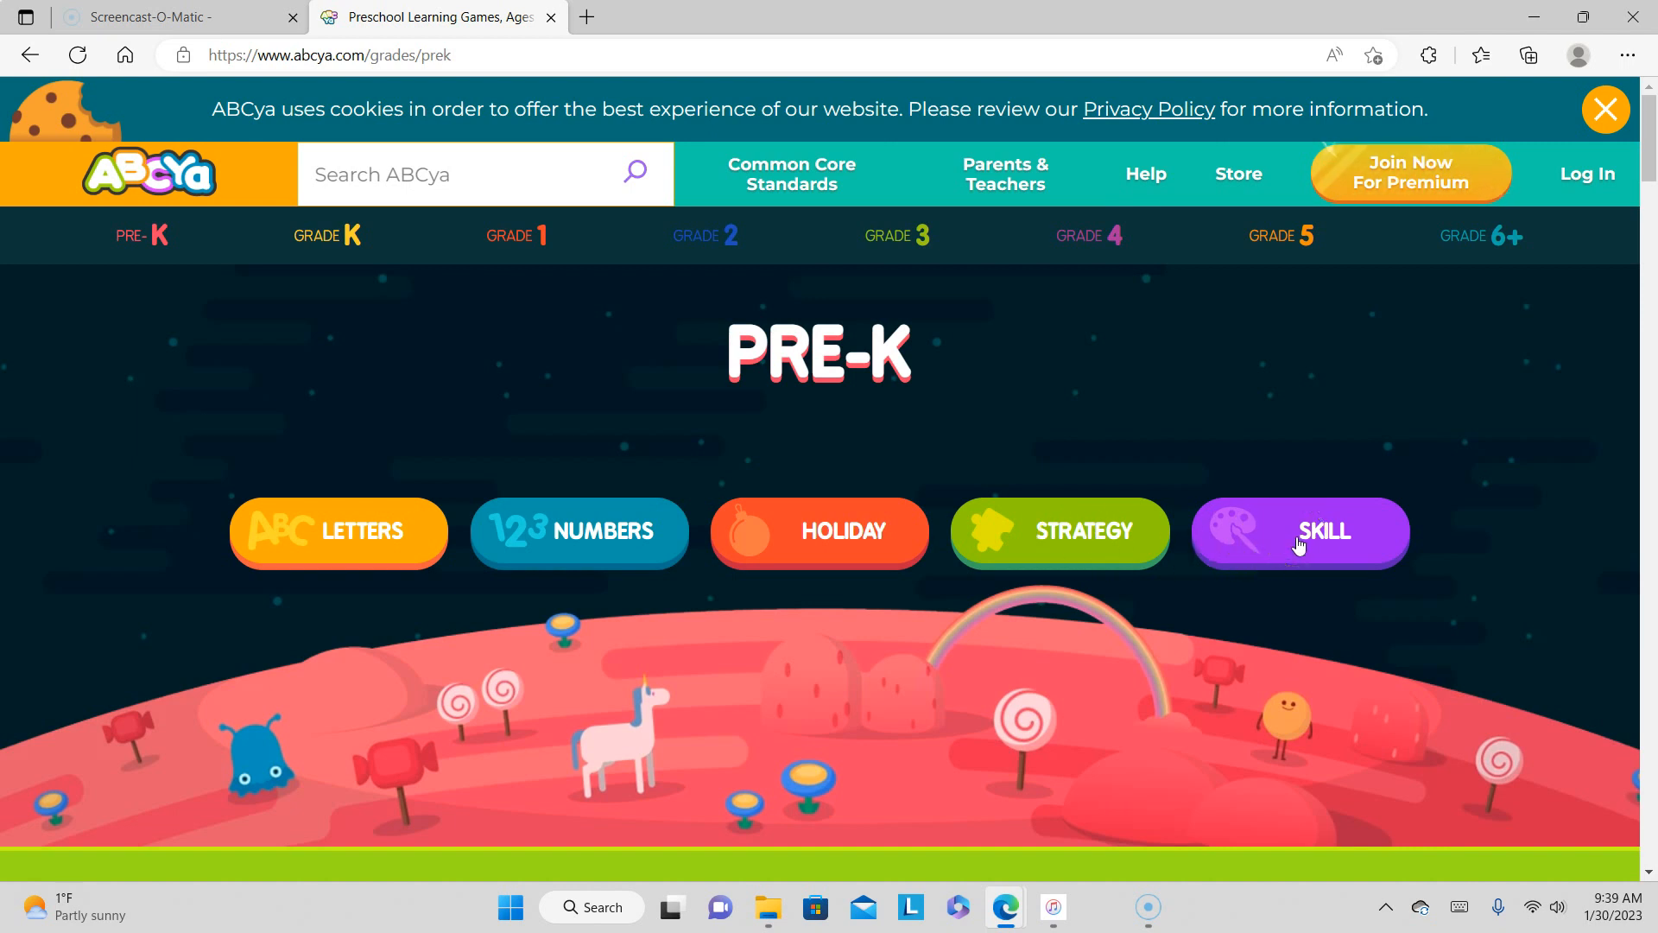
pyautogui.click(1300, 532)
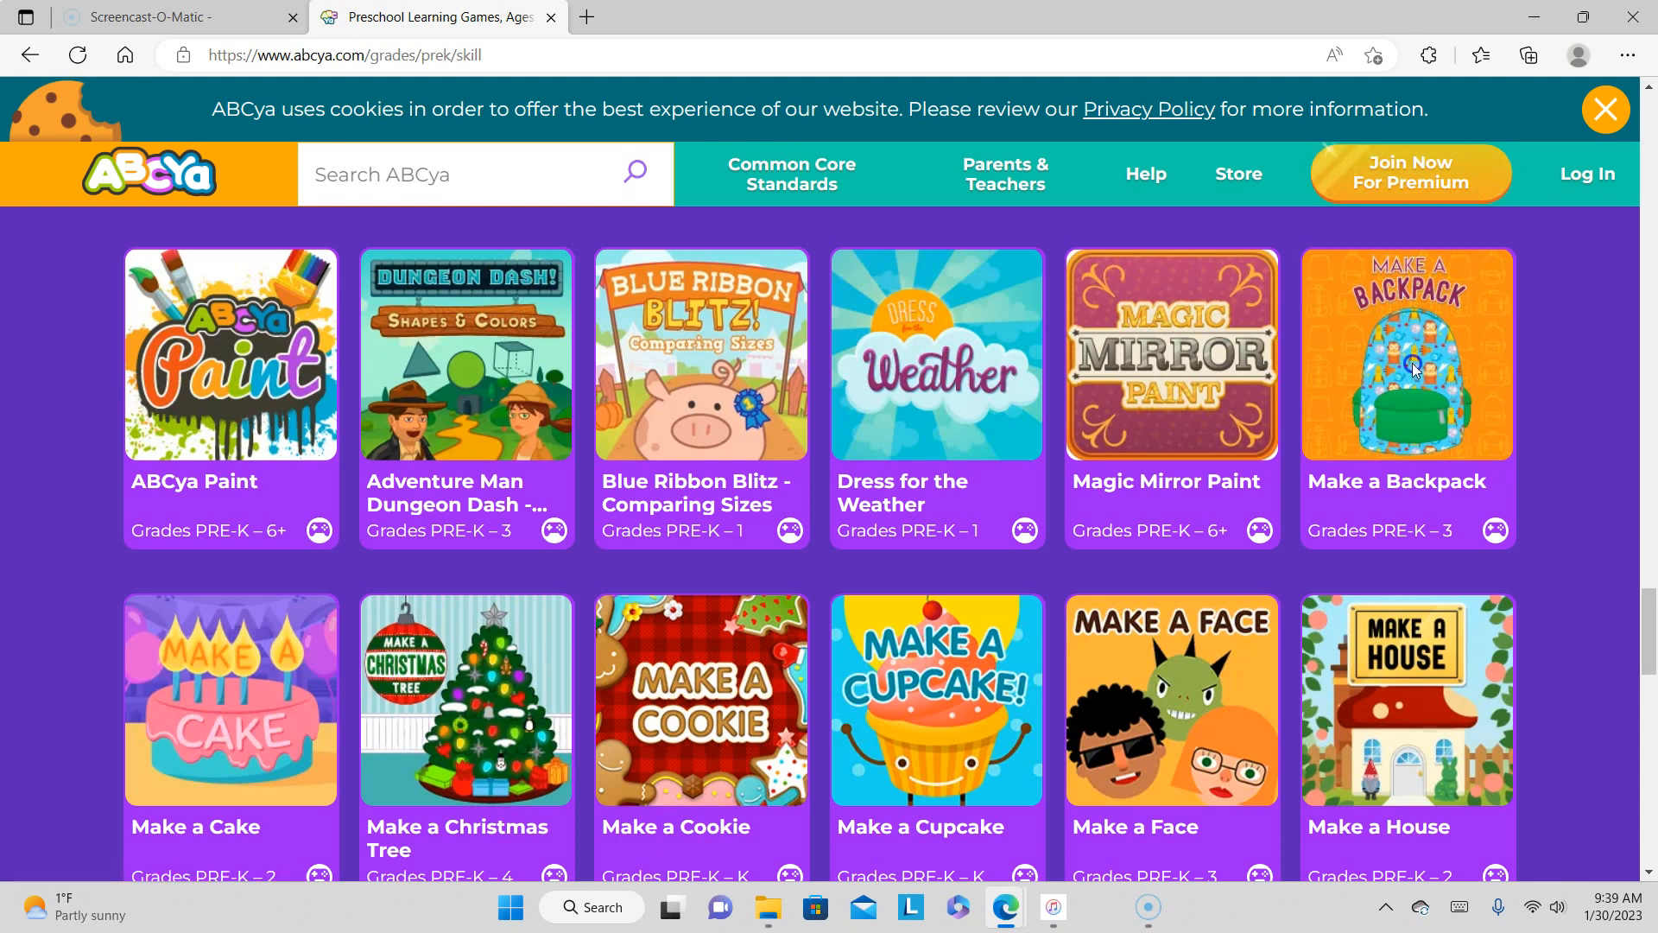
# - Launch Make a Backpack and start play to reach the blank grey backpack
pyautogui.click(1406, 354)
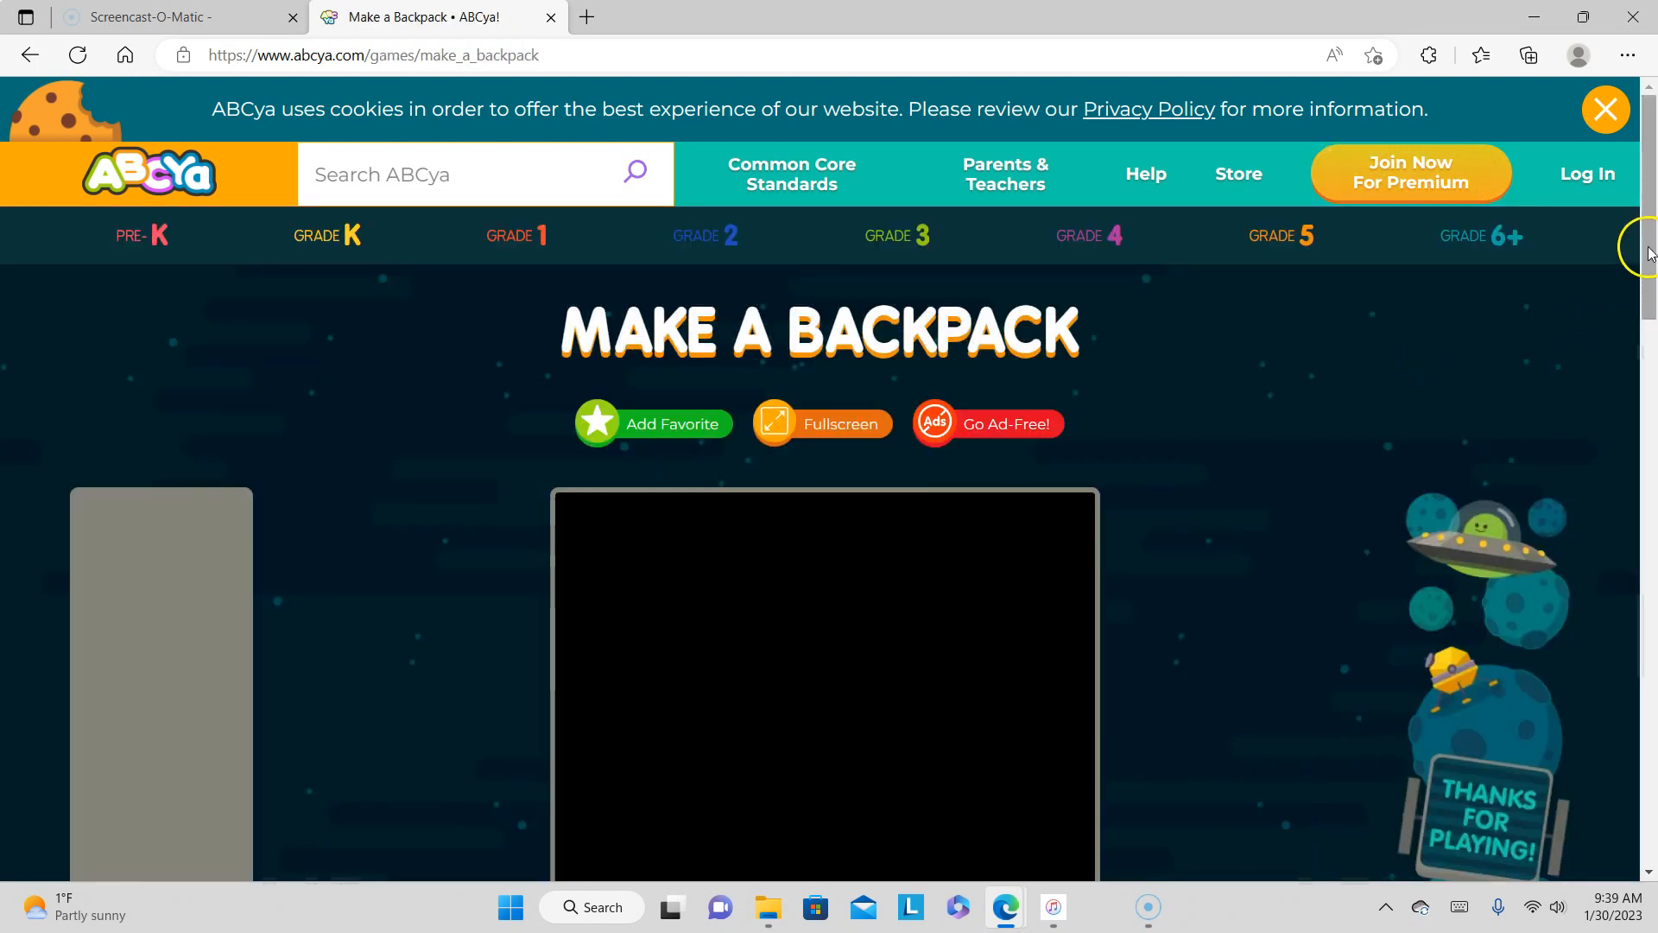
pyautogui.scroll(-3)
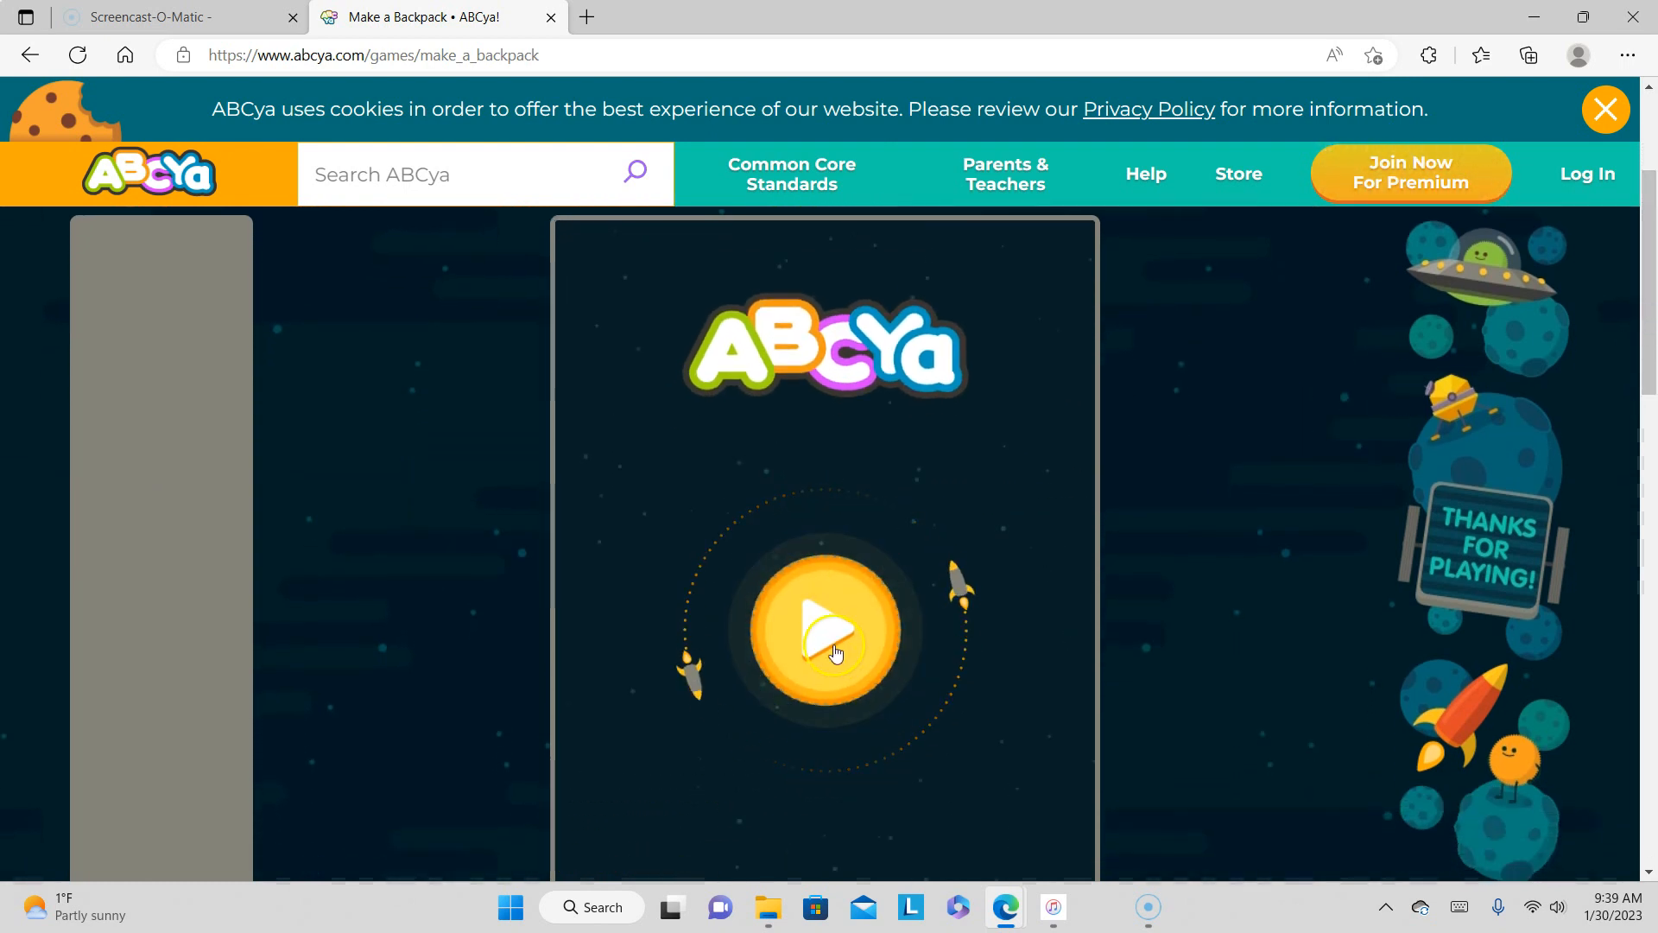
pyautogui.click(824, 632)
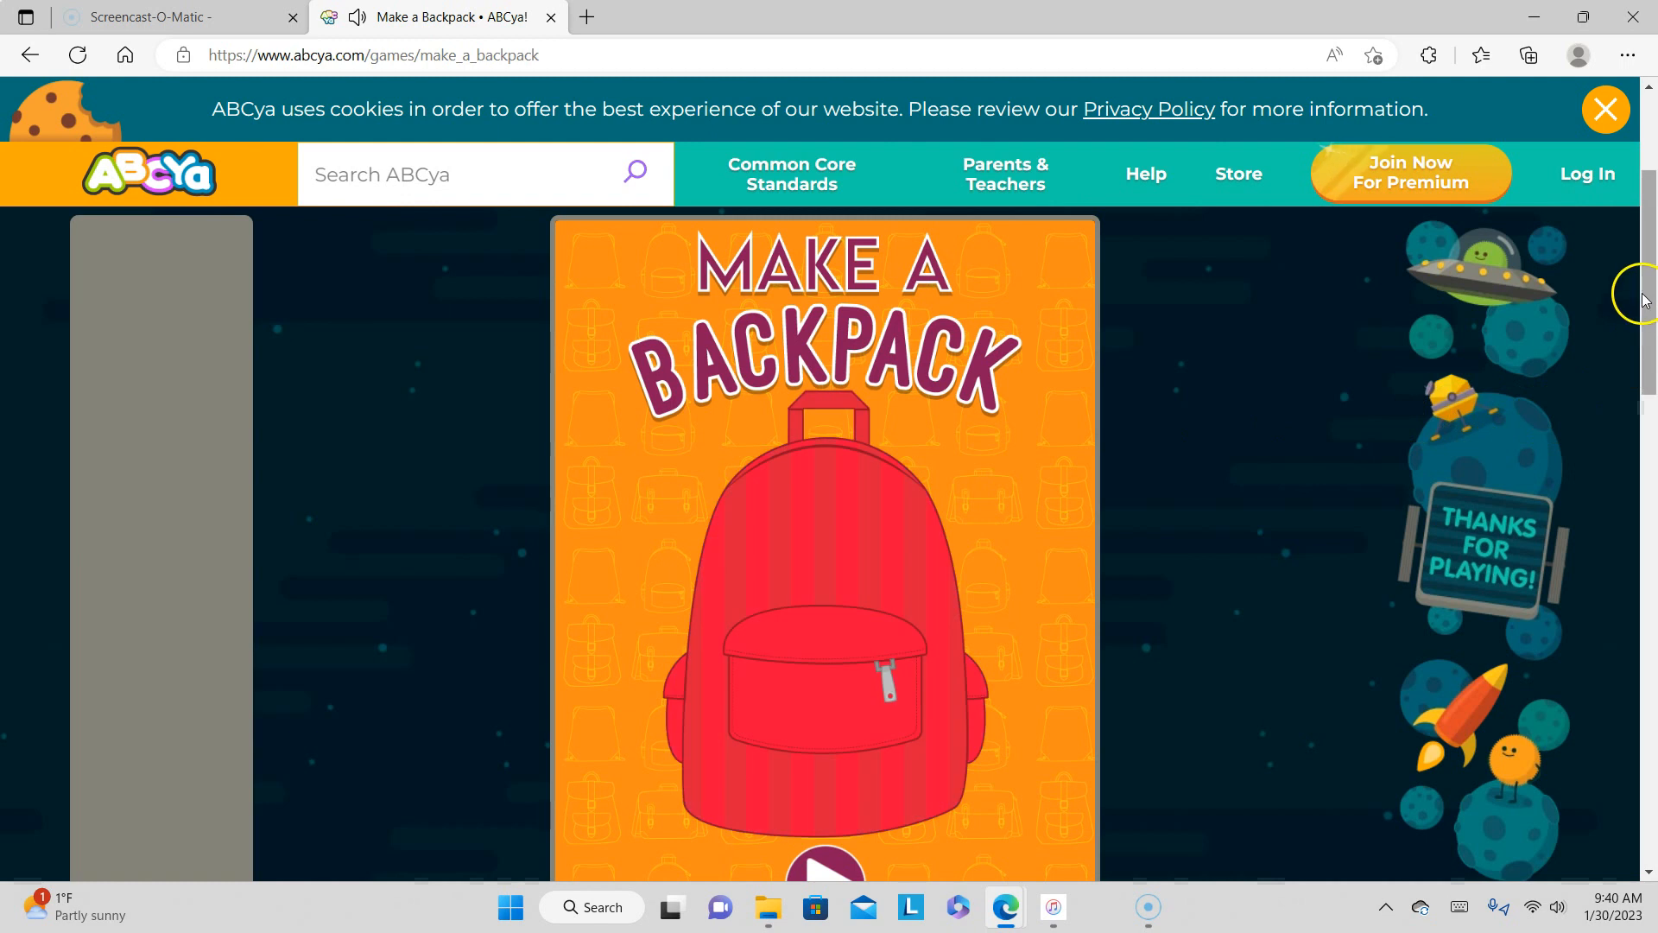
pyautogui.scroll(-3)
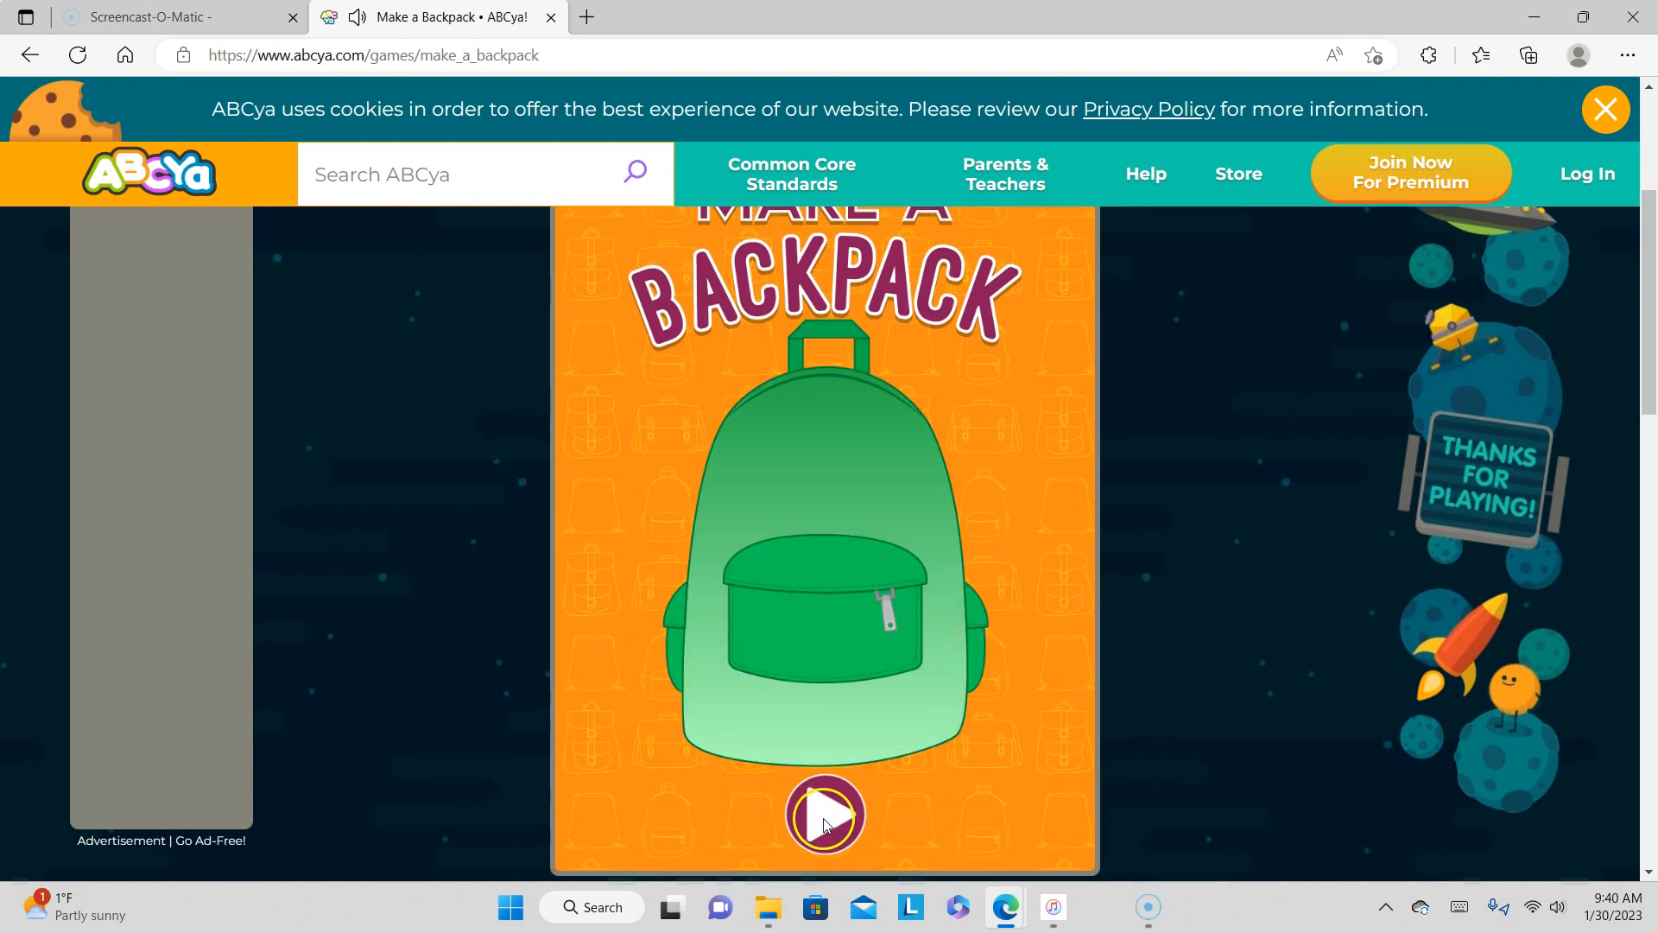
pyautogui.click(825, 815)
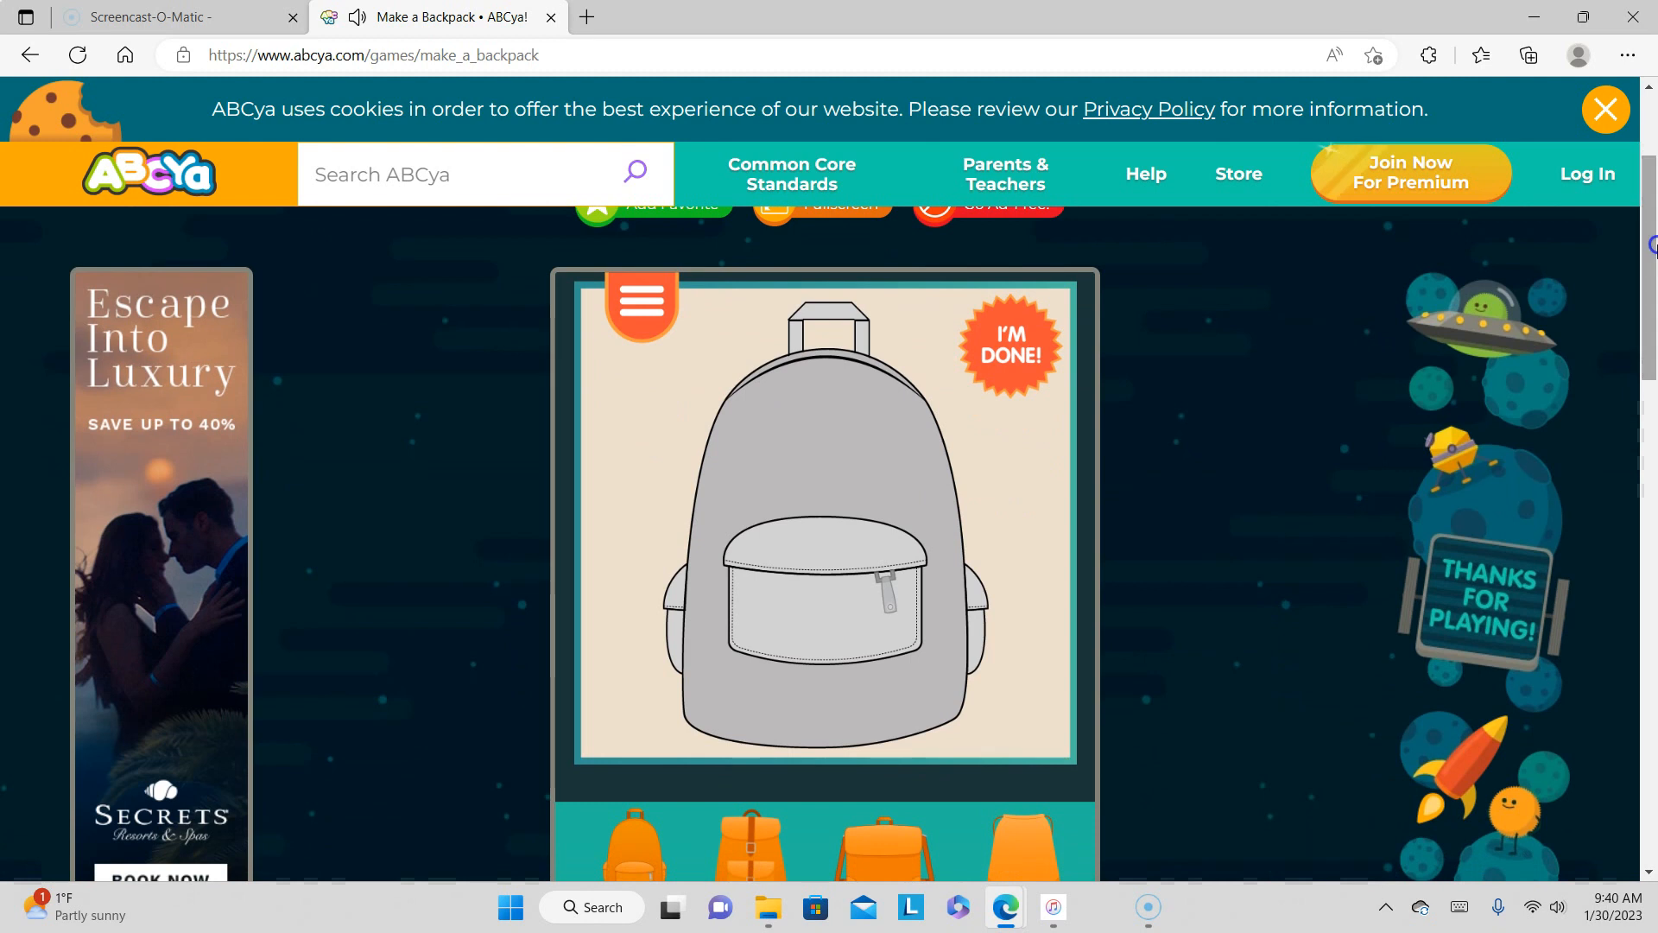
# - Resume from the pause menu and pick the second bag style, with flap and orange straps
pyautogui.click(640, 303)
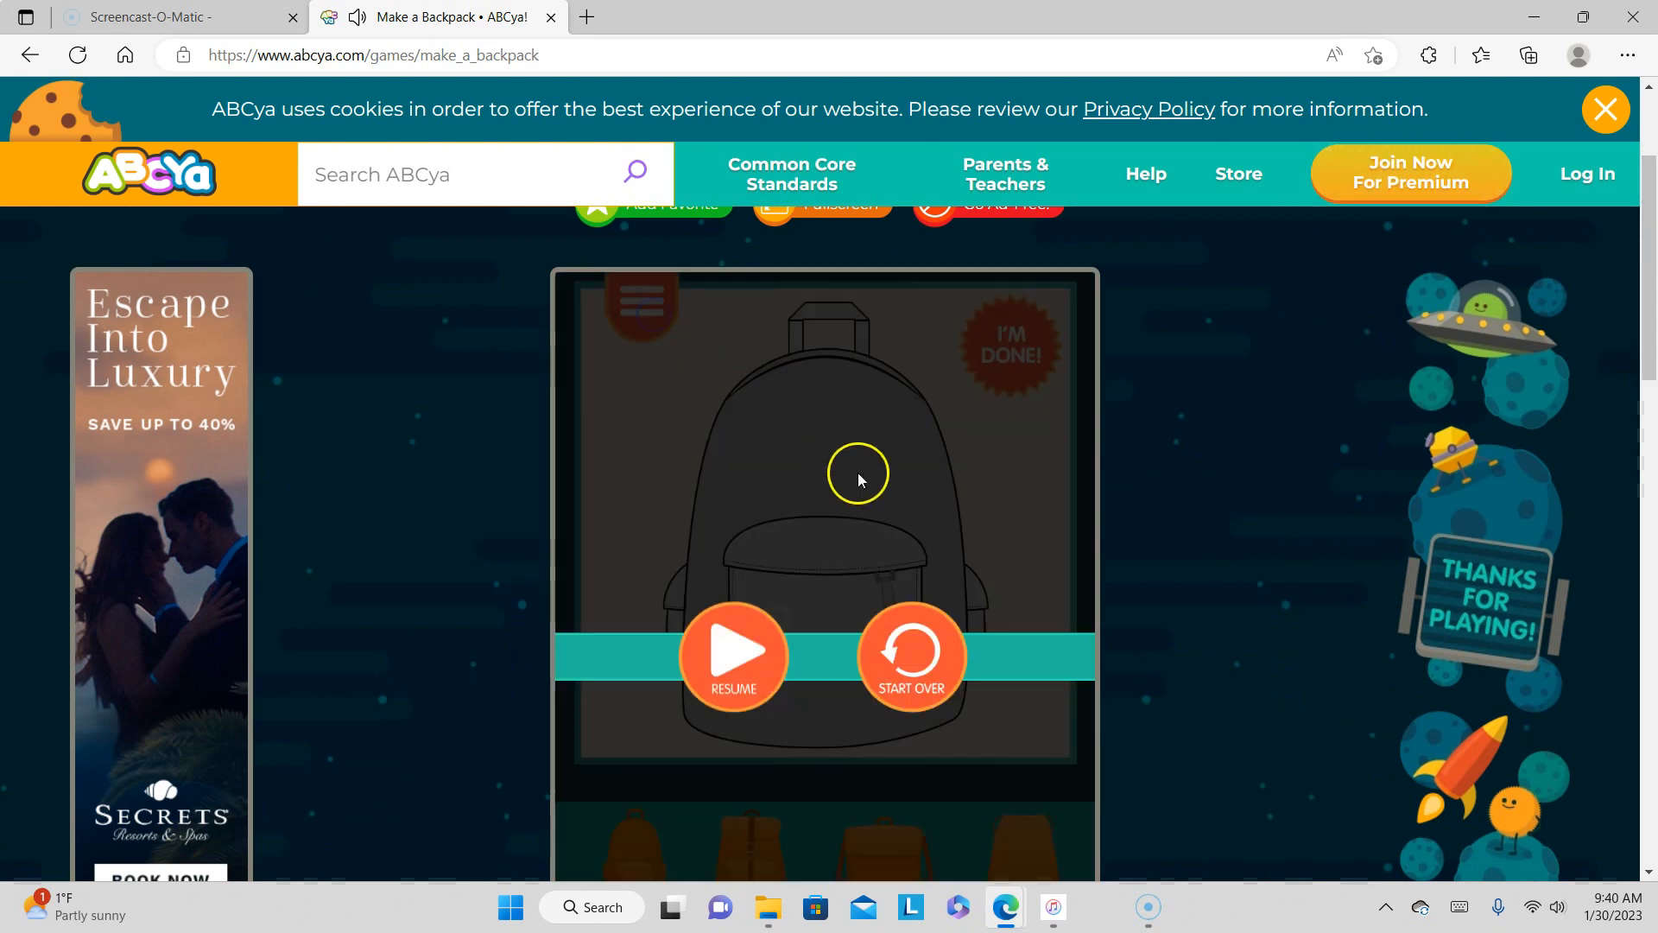
pyautogui.click(732, 650)
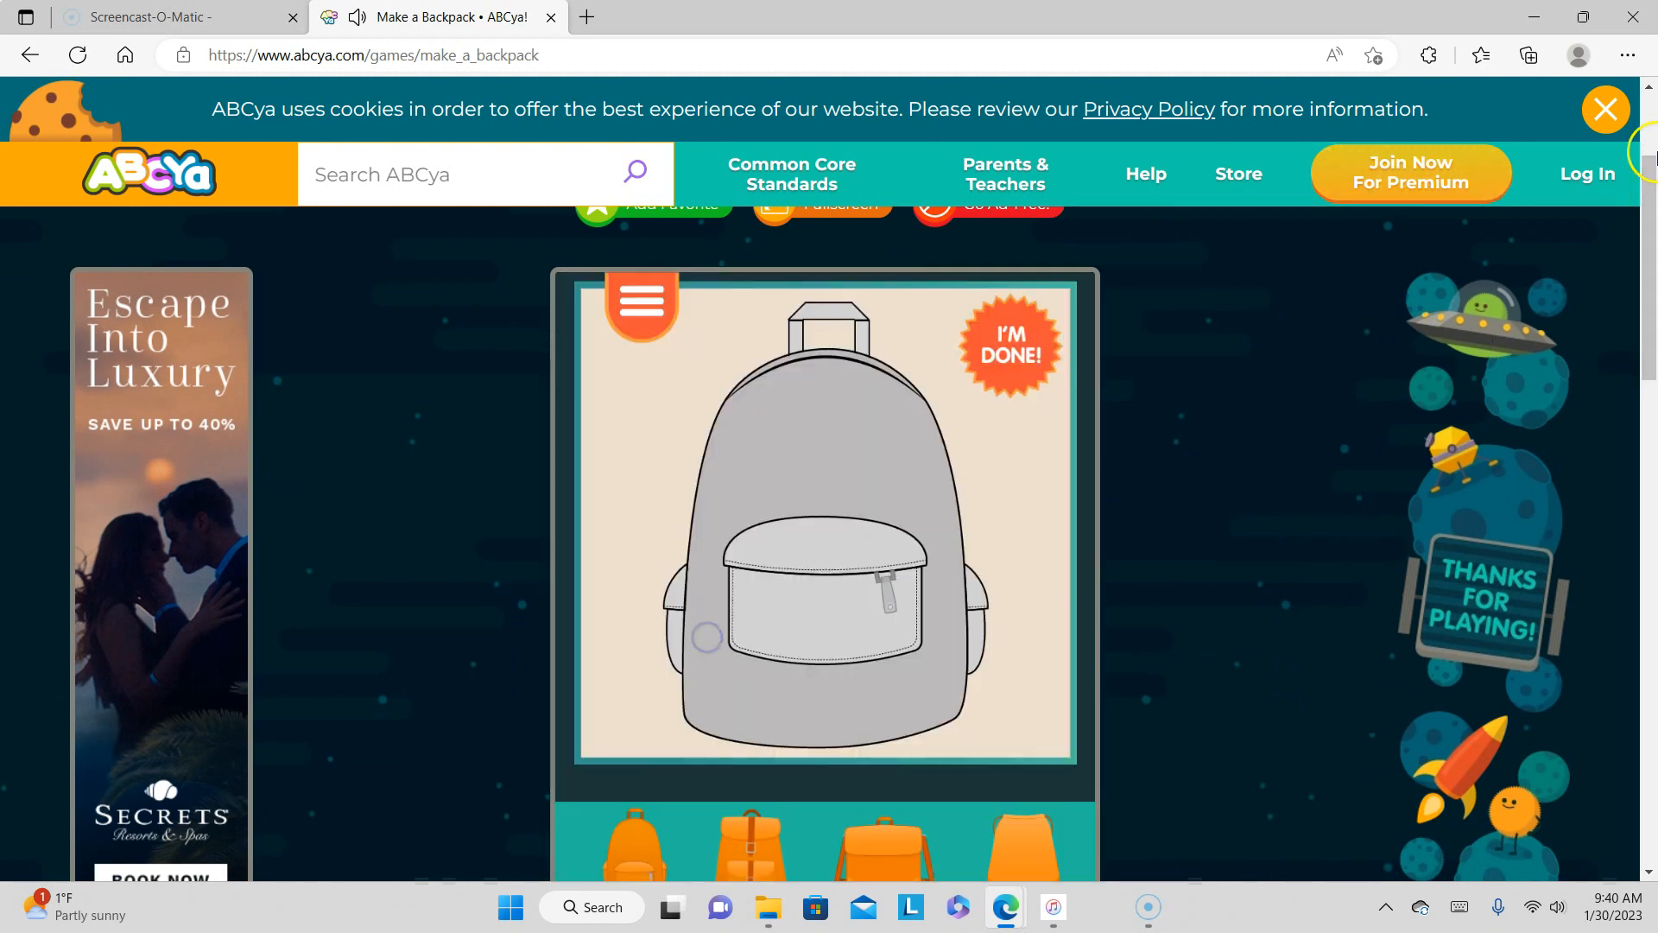
pyautogui.scroll(-3)
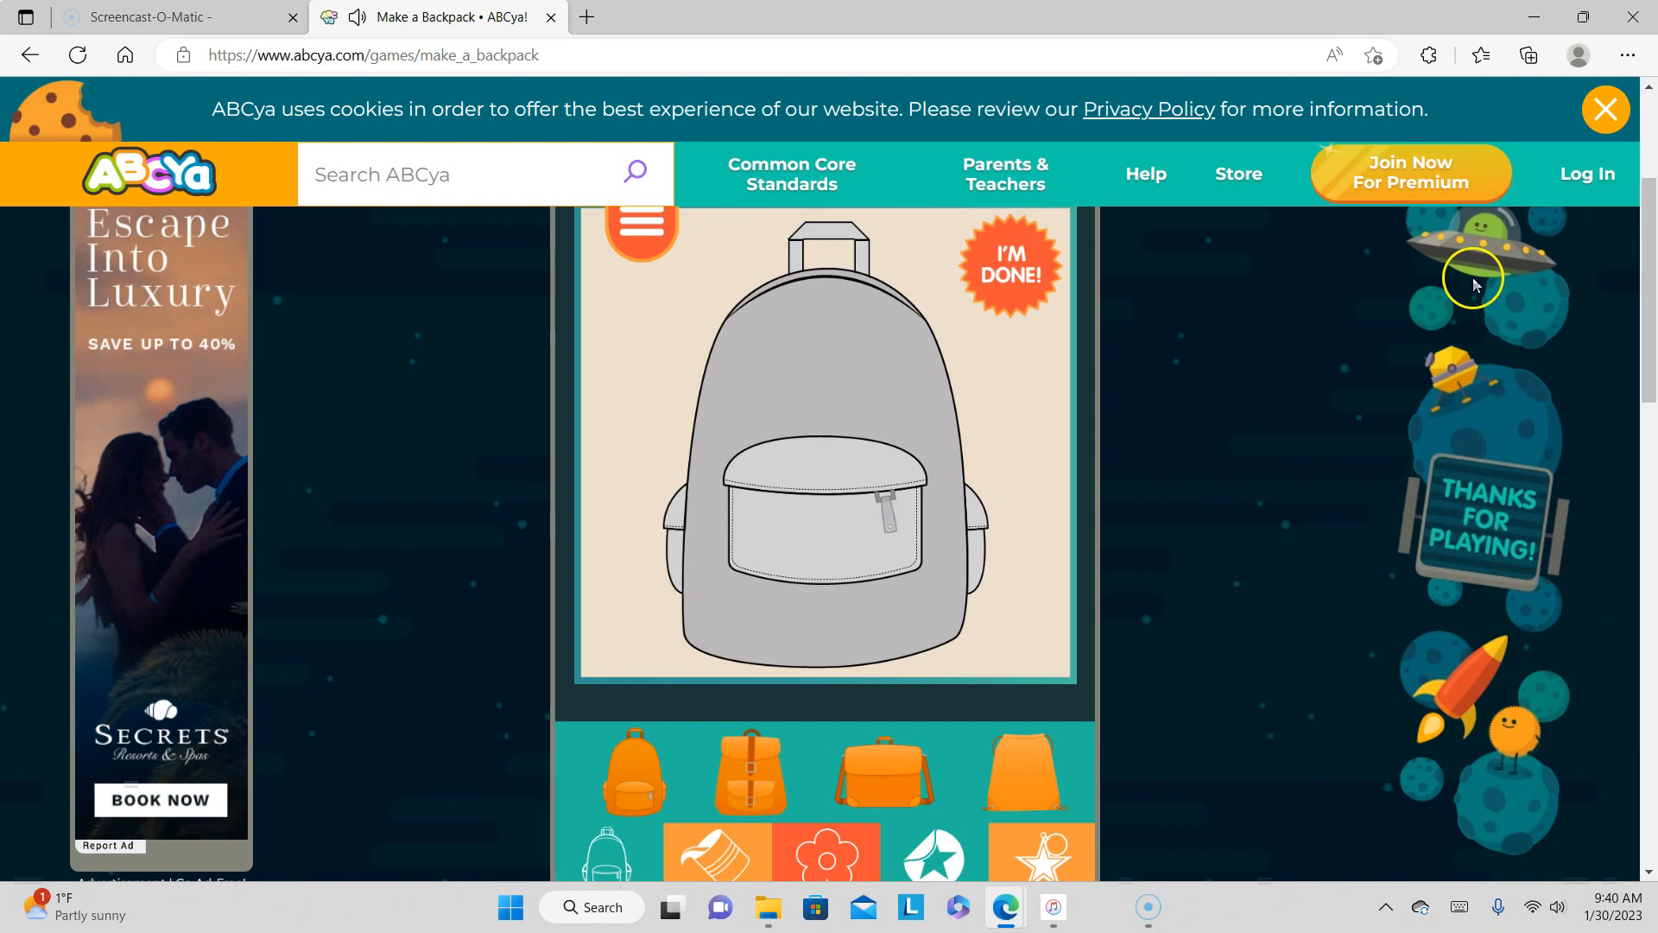
pyautogui.moveTo(632, 783)
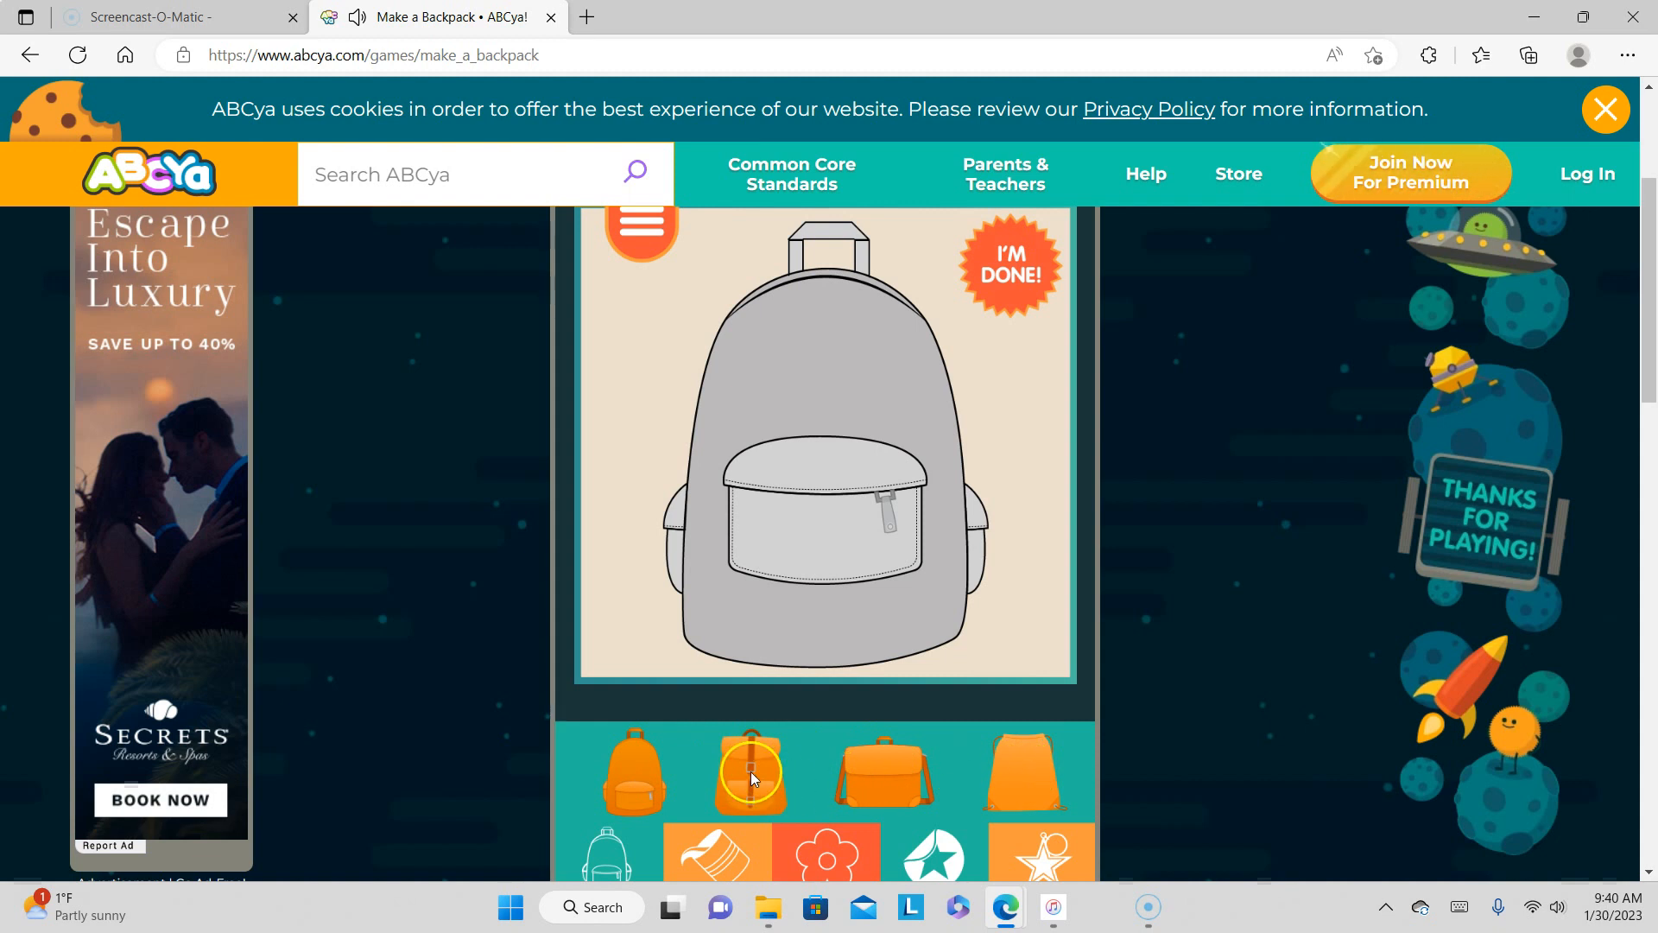
pyautogui.click(750, 772)
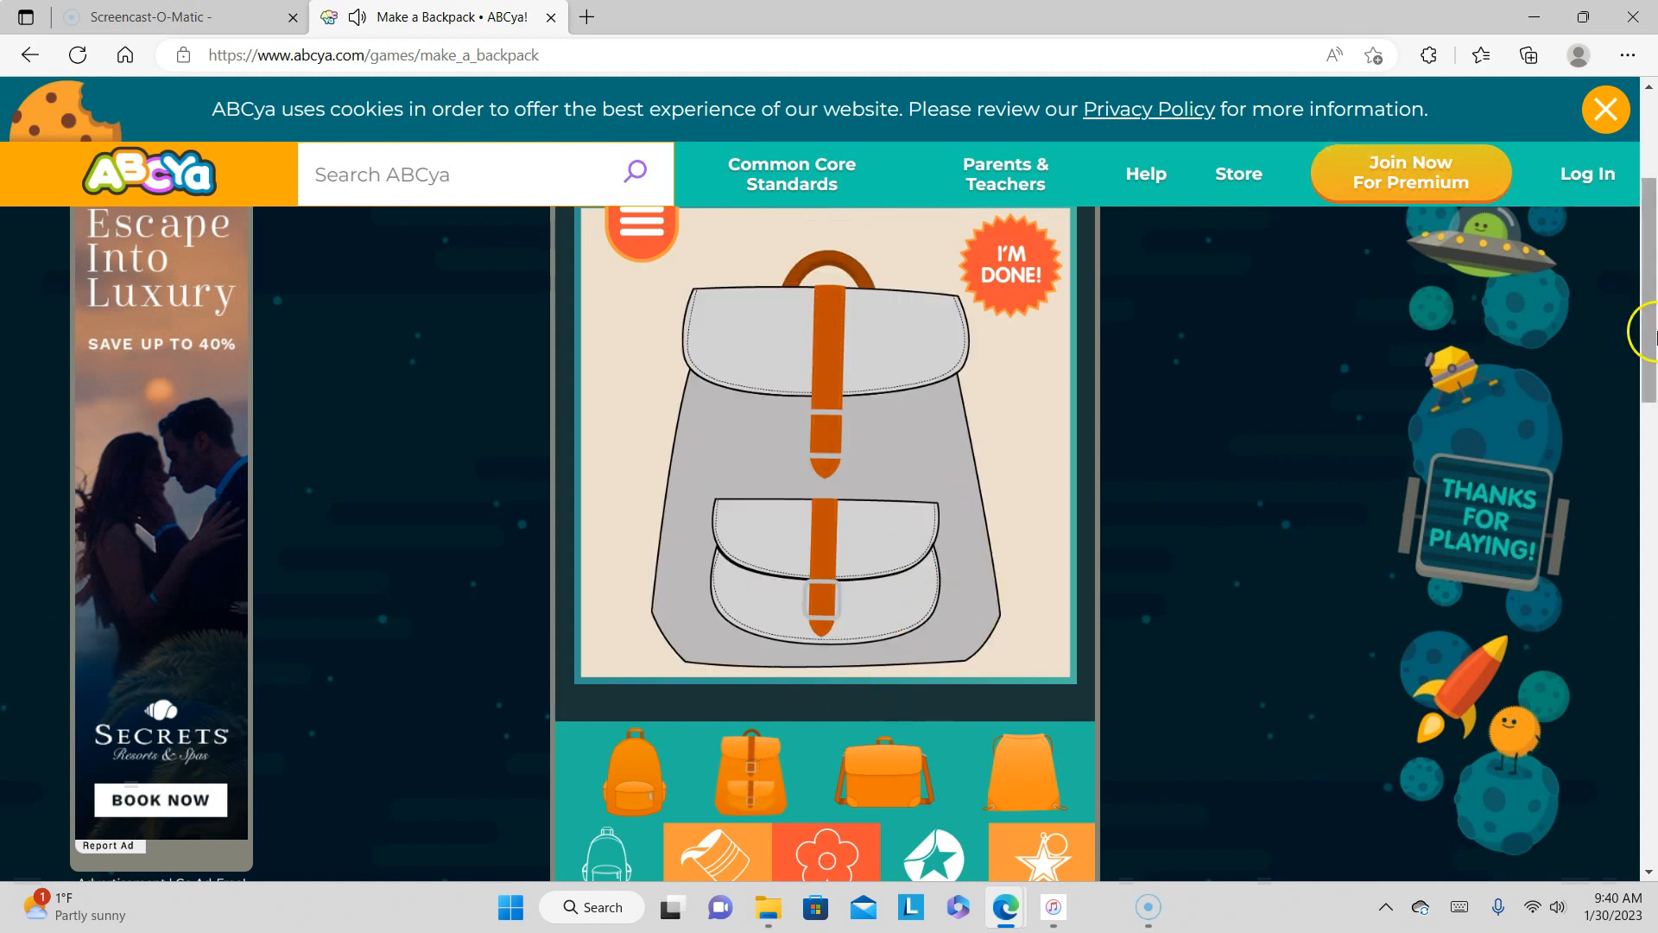
pyautogui.scroll(-3)
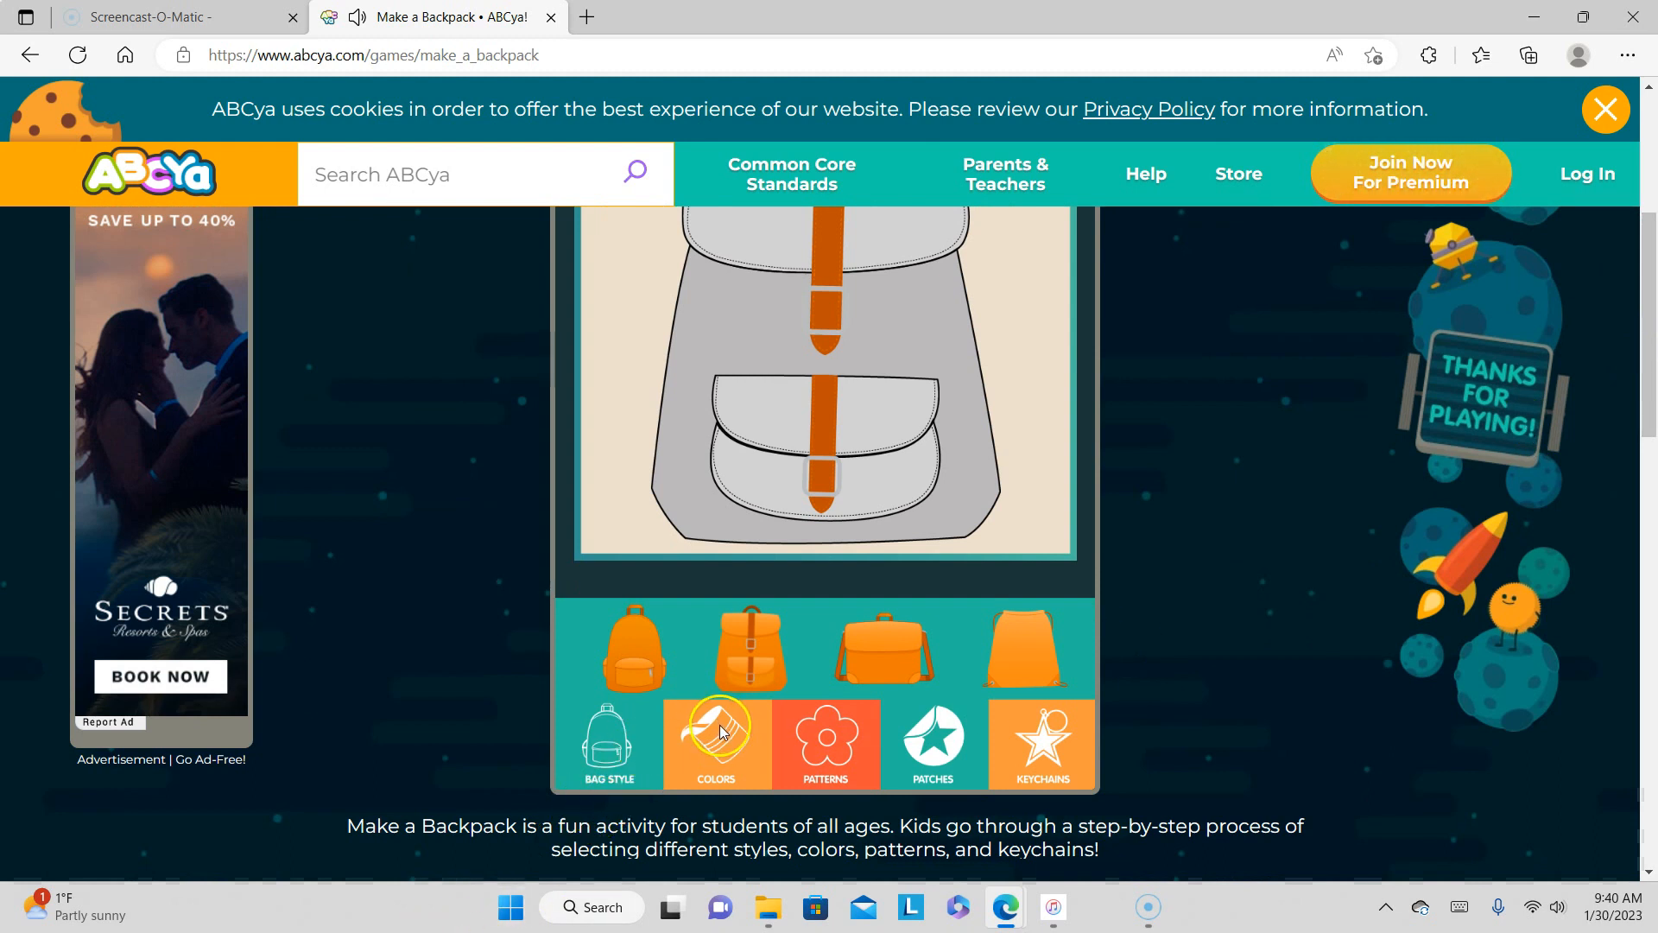
# - In Colors, apply the solid green swatch to the flap backpack
pyautogui.click(716, 743)
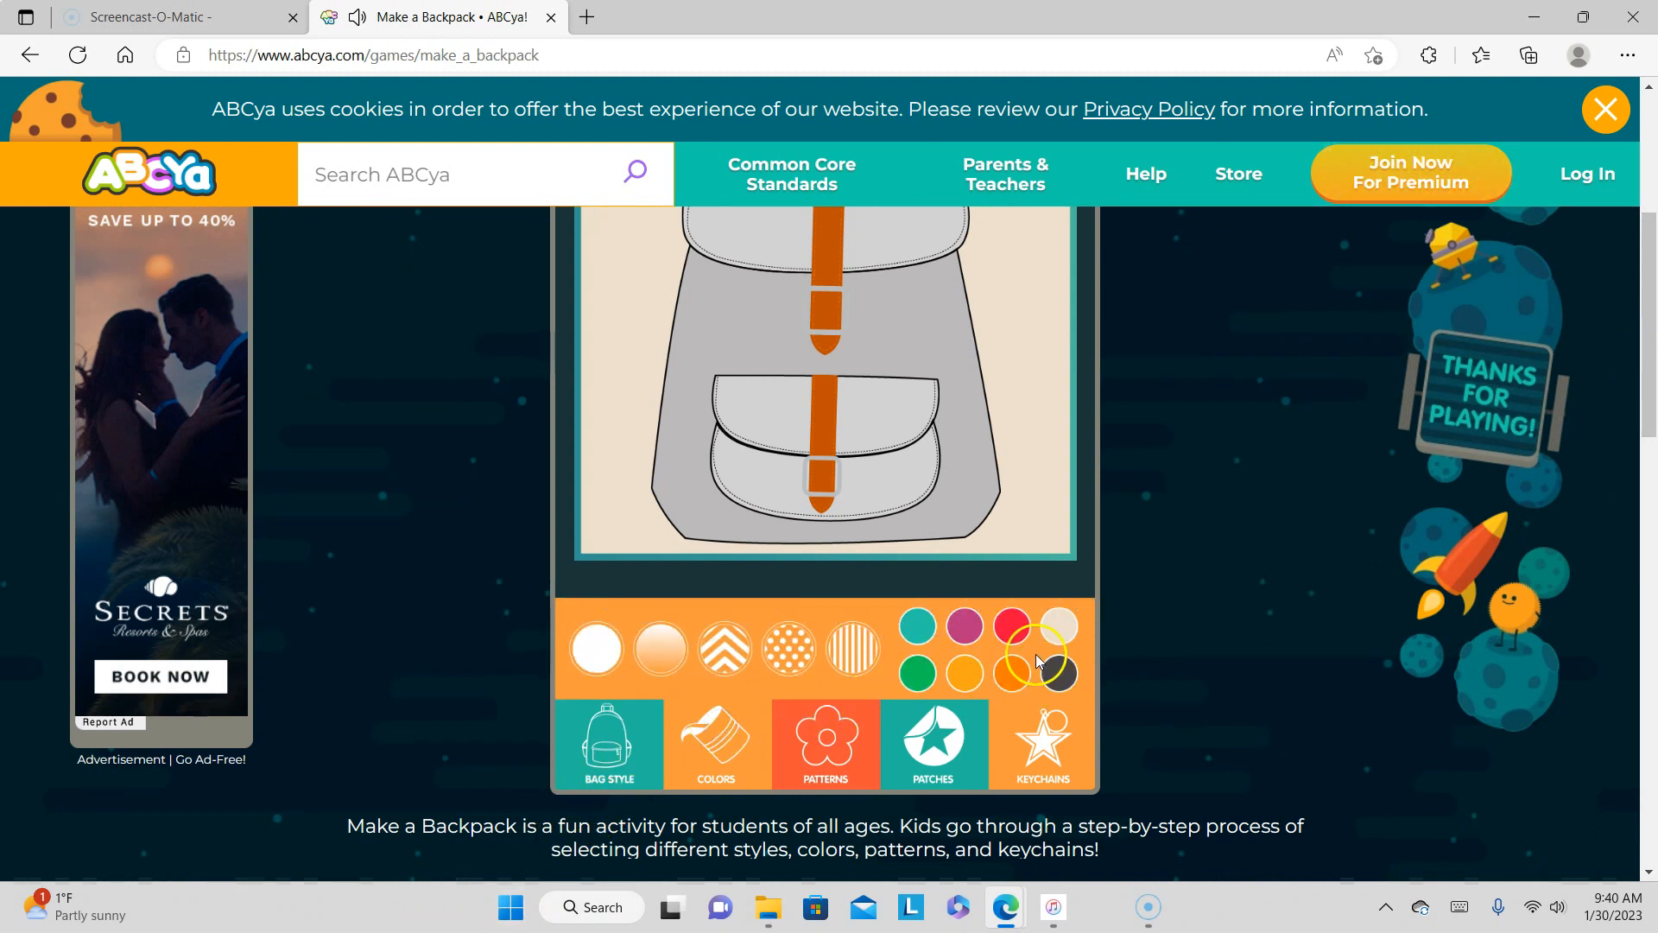
pyautogui.click(597, 649)
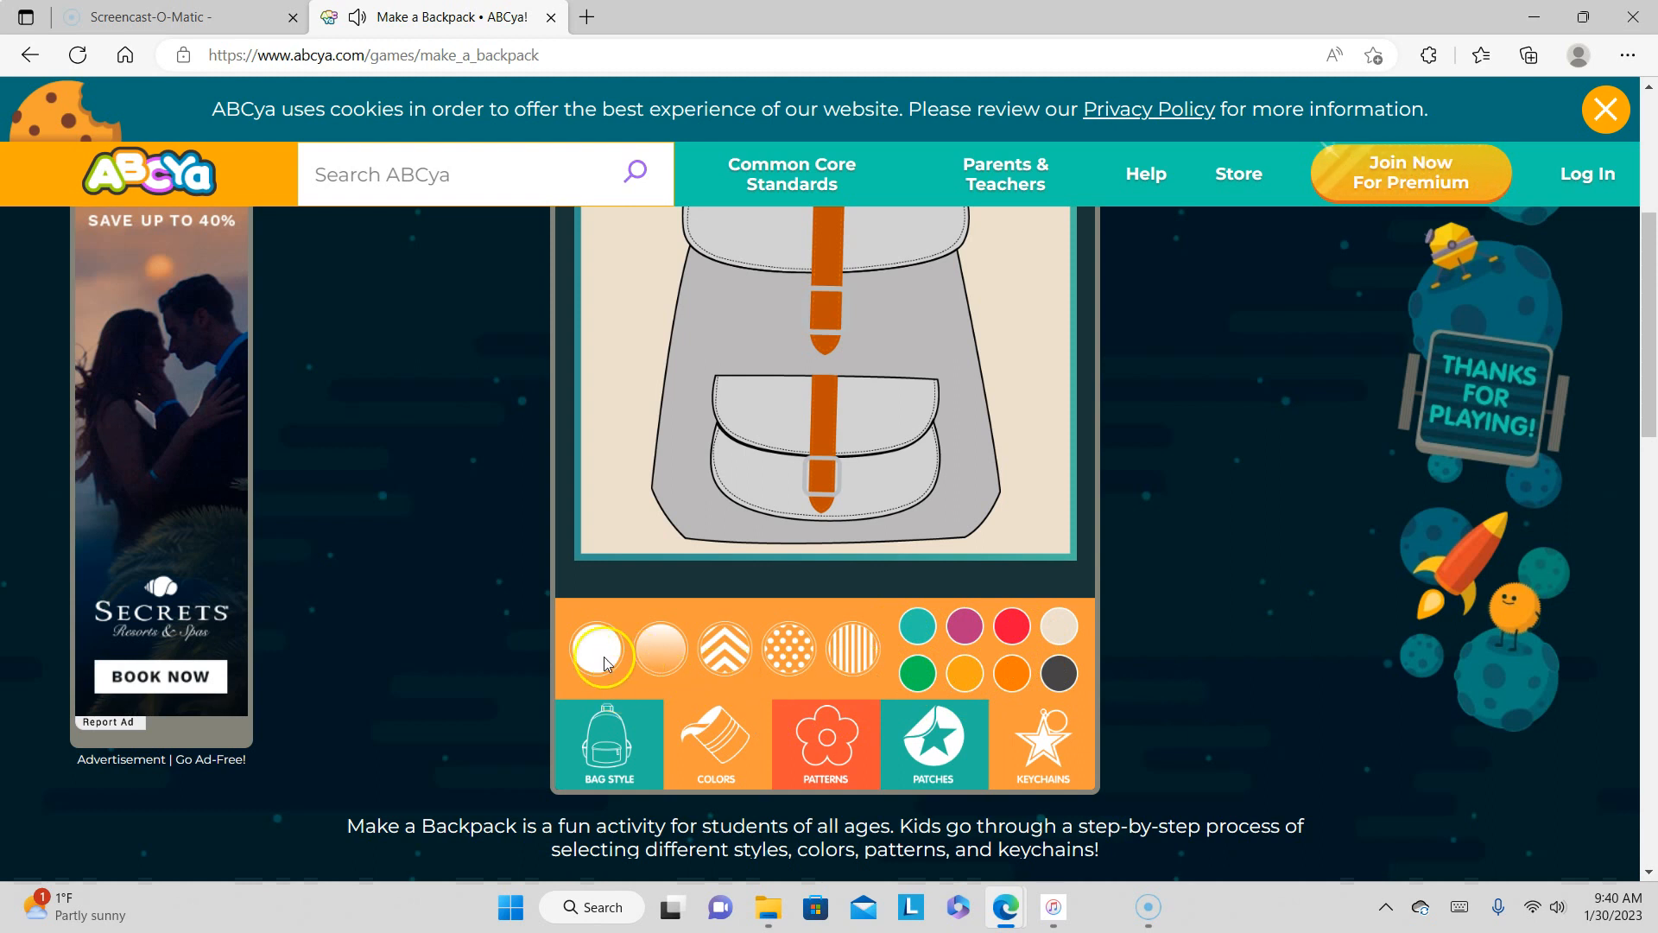
pyautogui.click(915, 673)
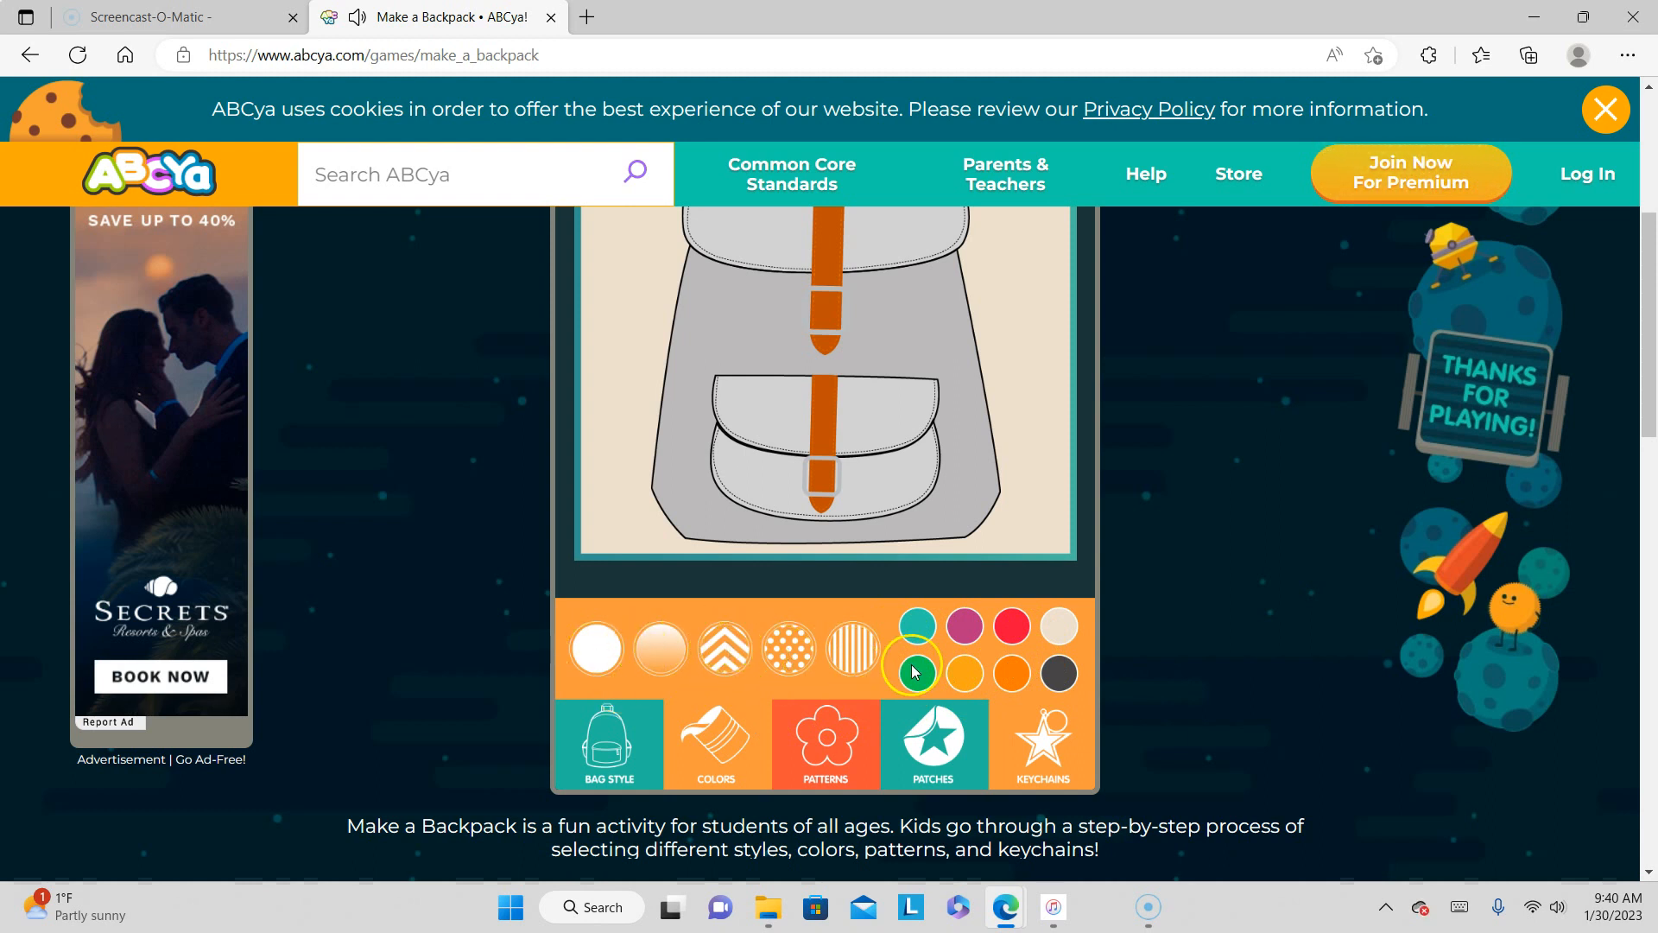
pyautogui.click(915, 673)
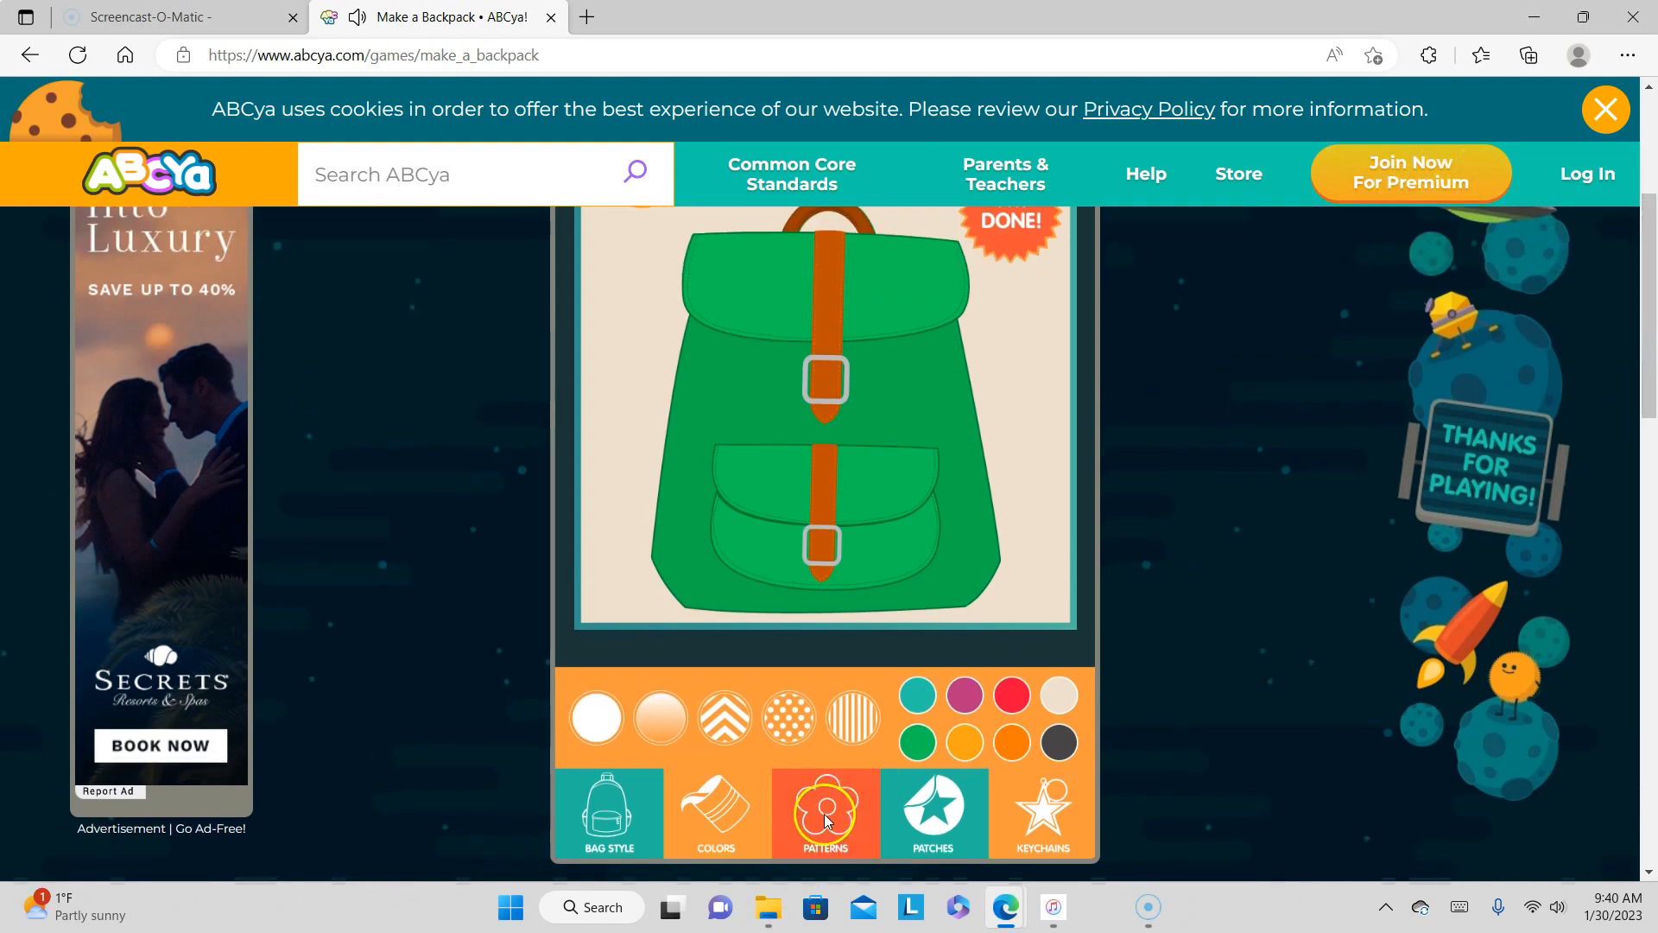
# - Preview bug, skull, monkey and space patterns, settling on the bread-and-bagel food pattern
pyautogui.click(825, 814)
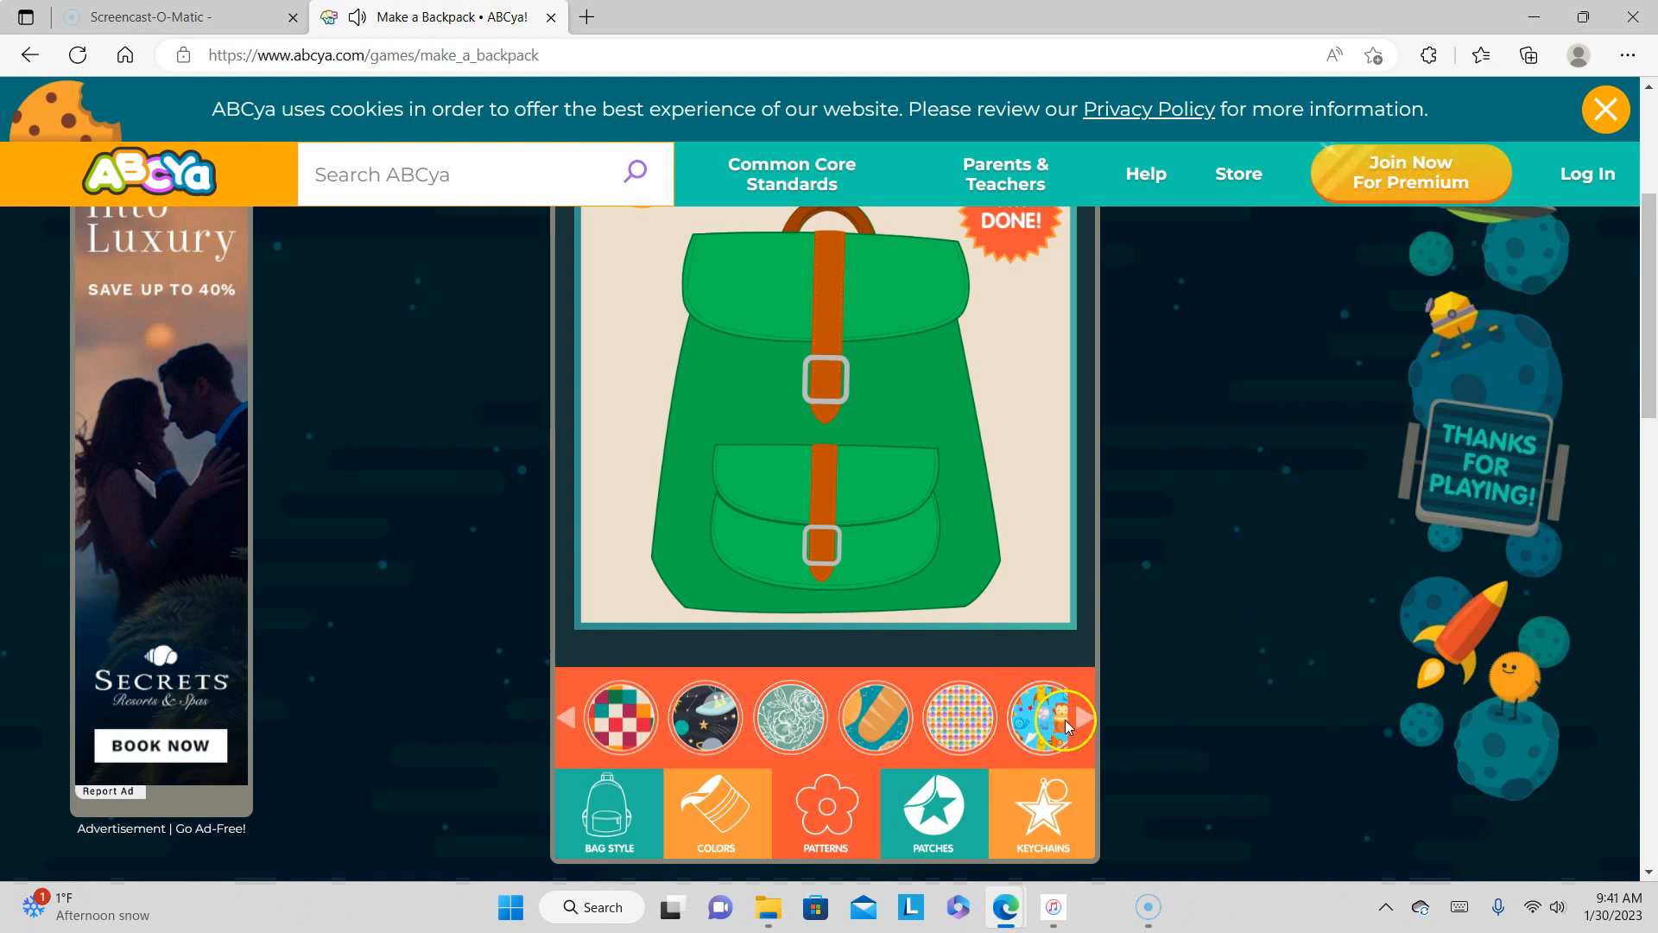
pyautogui.click(1081, 716)
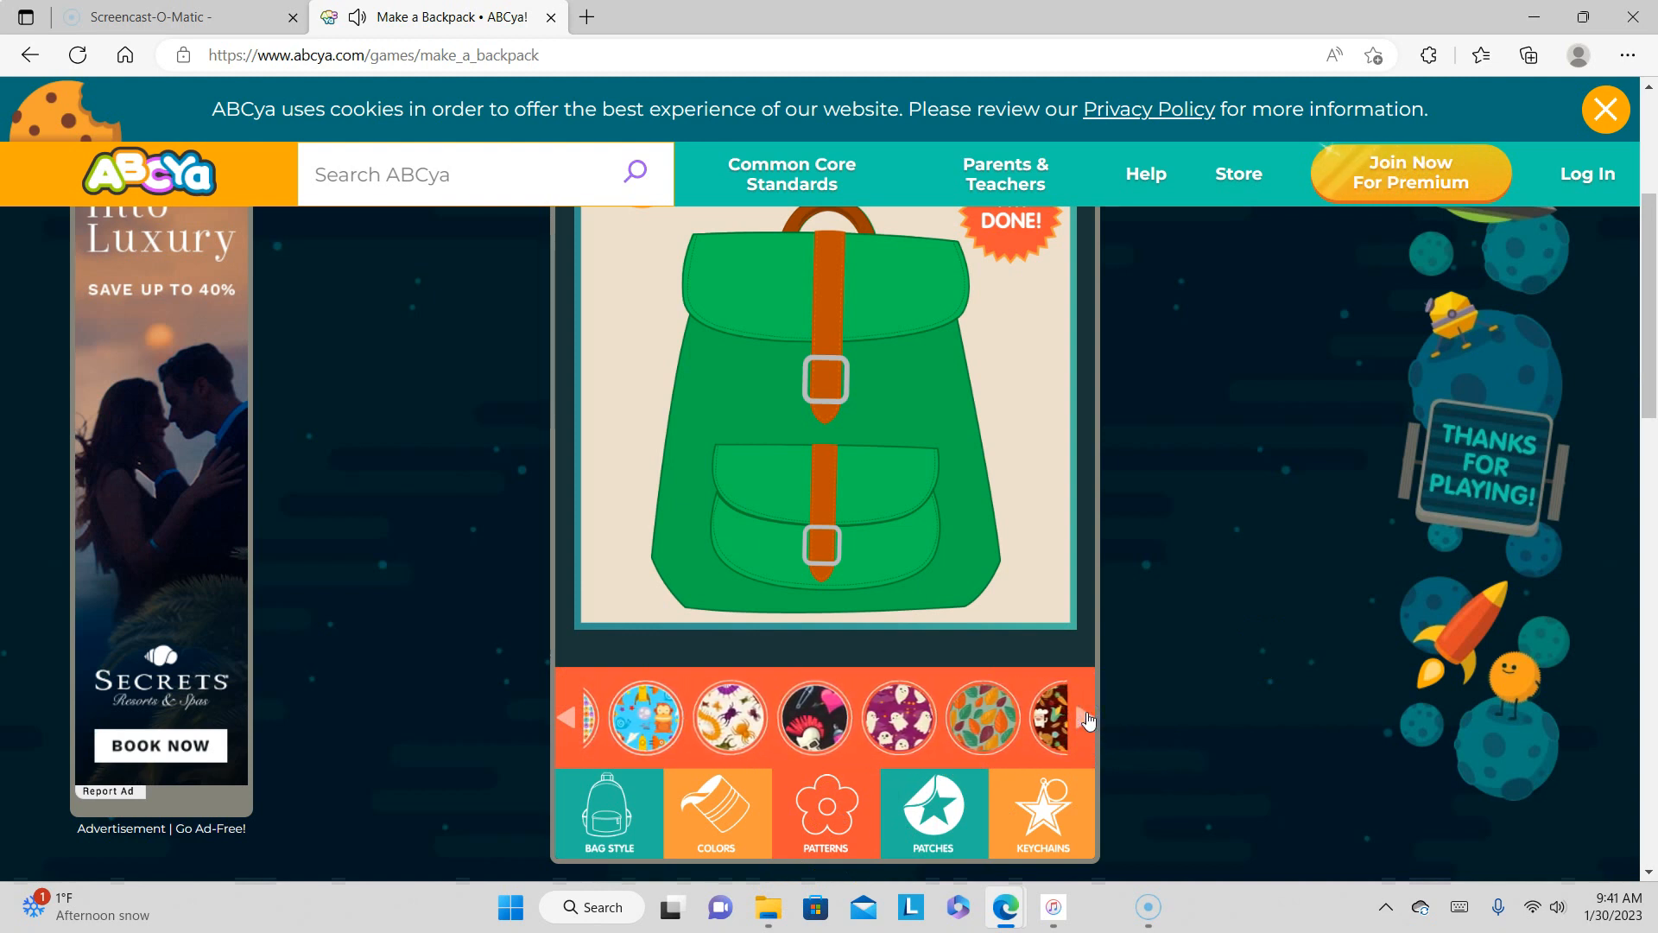
pyautogui.click(1084, 717)
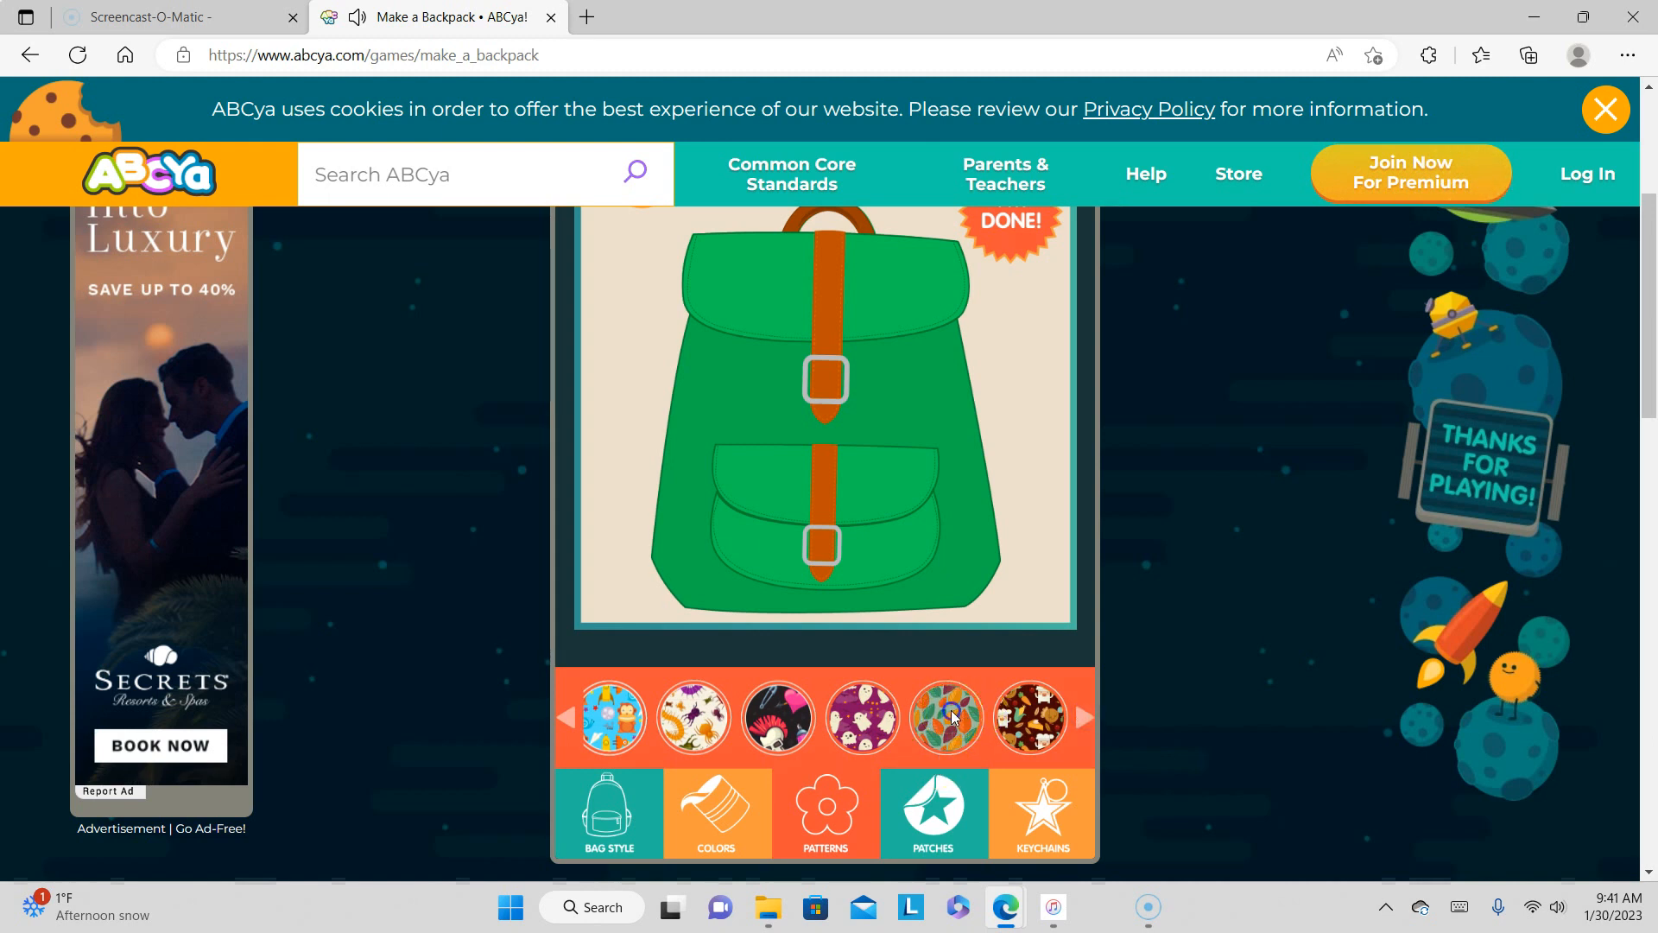
pyautogui.click(946, 717)
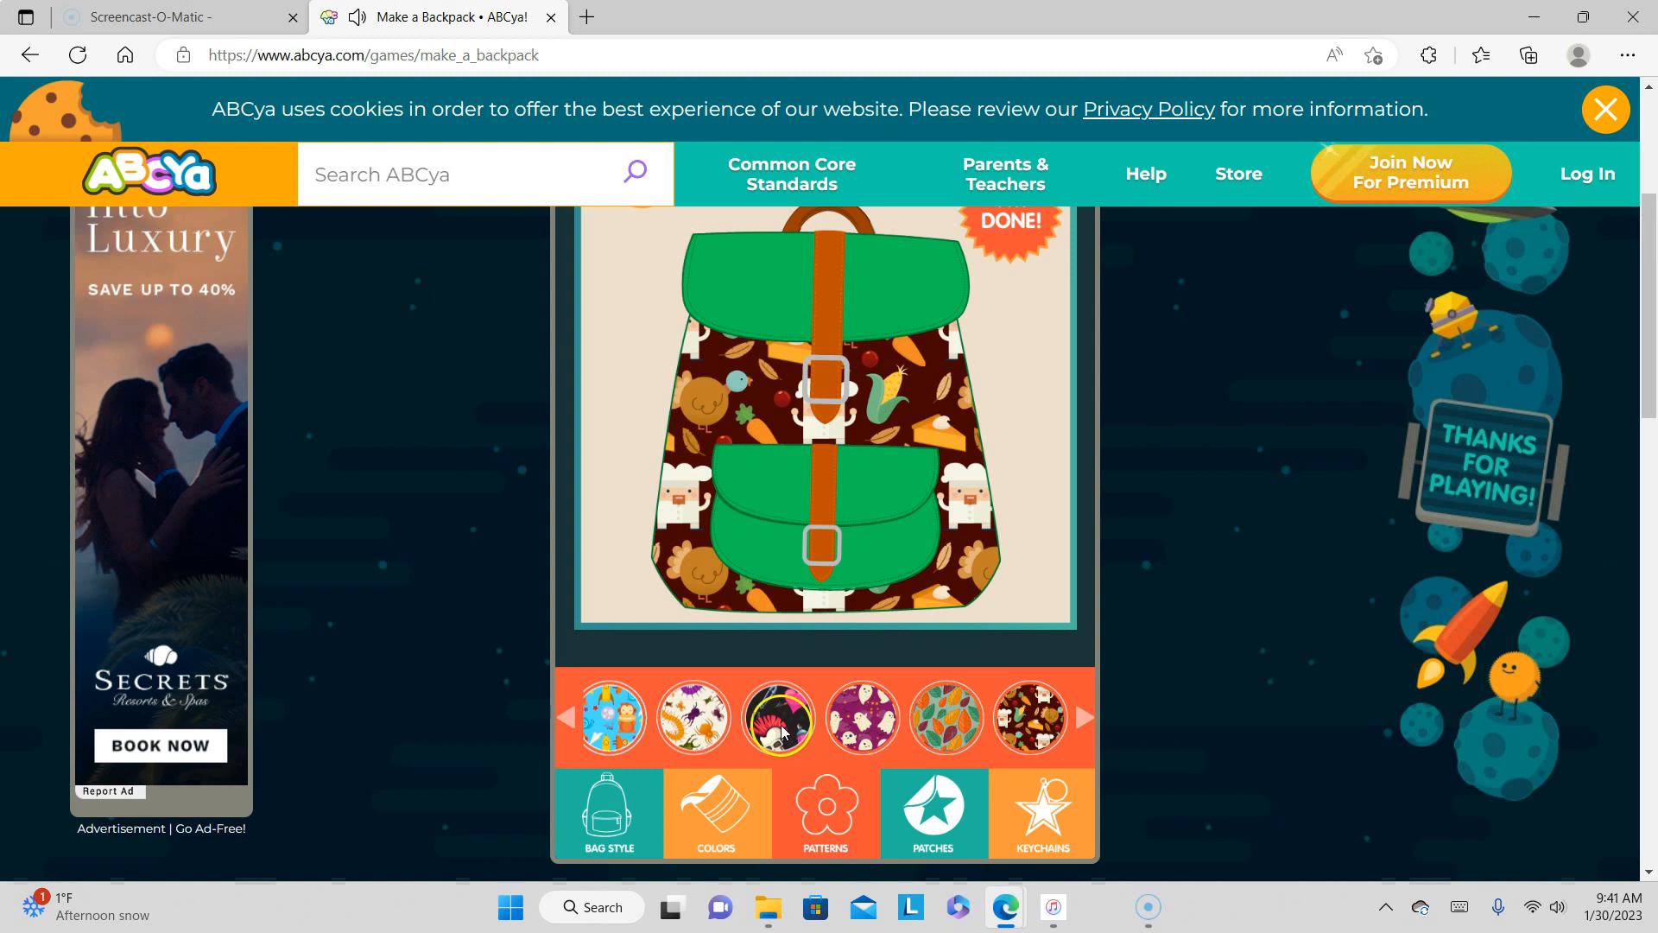
pyautogui.click(778, 716)
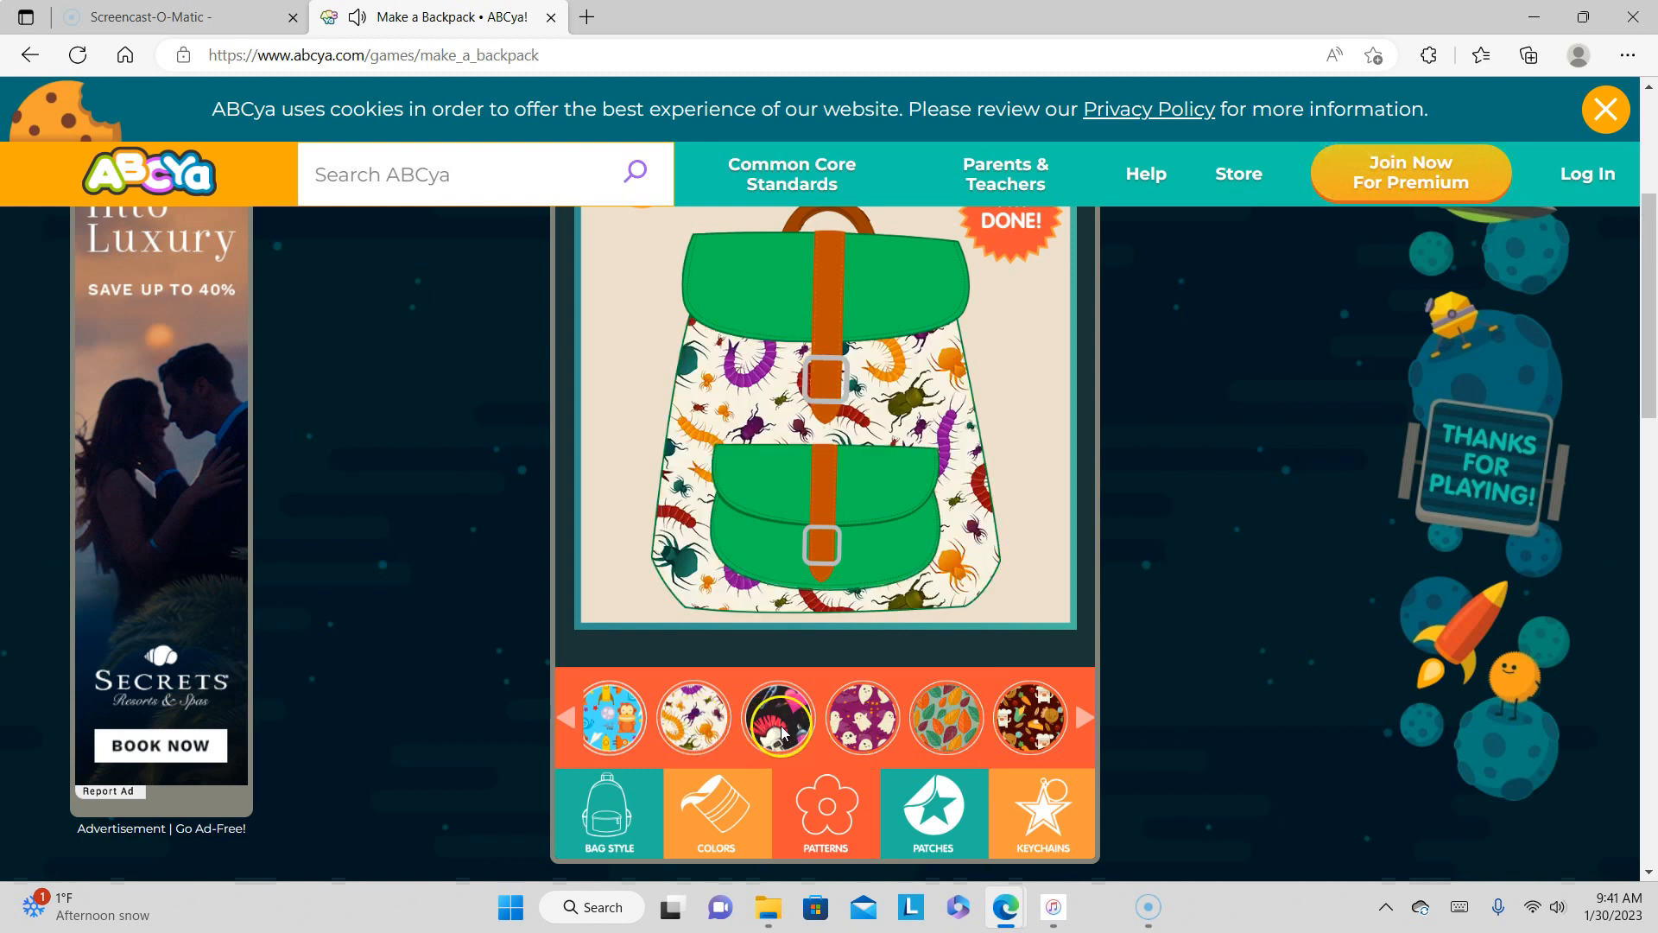
pyautogui.click(613, 718)
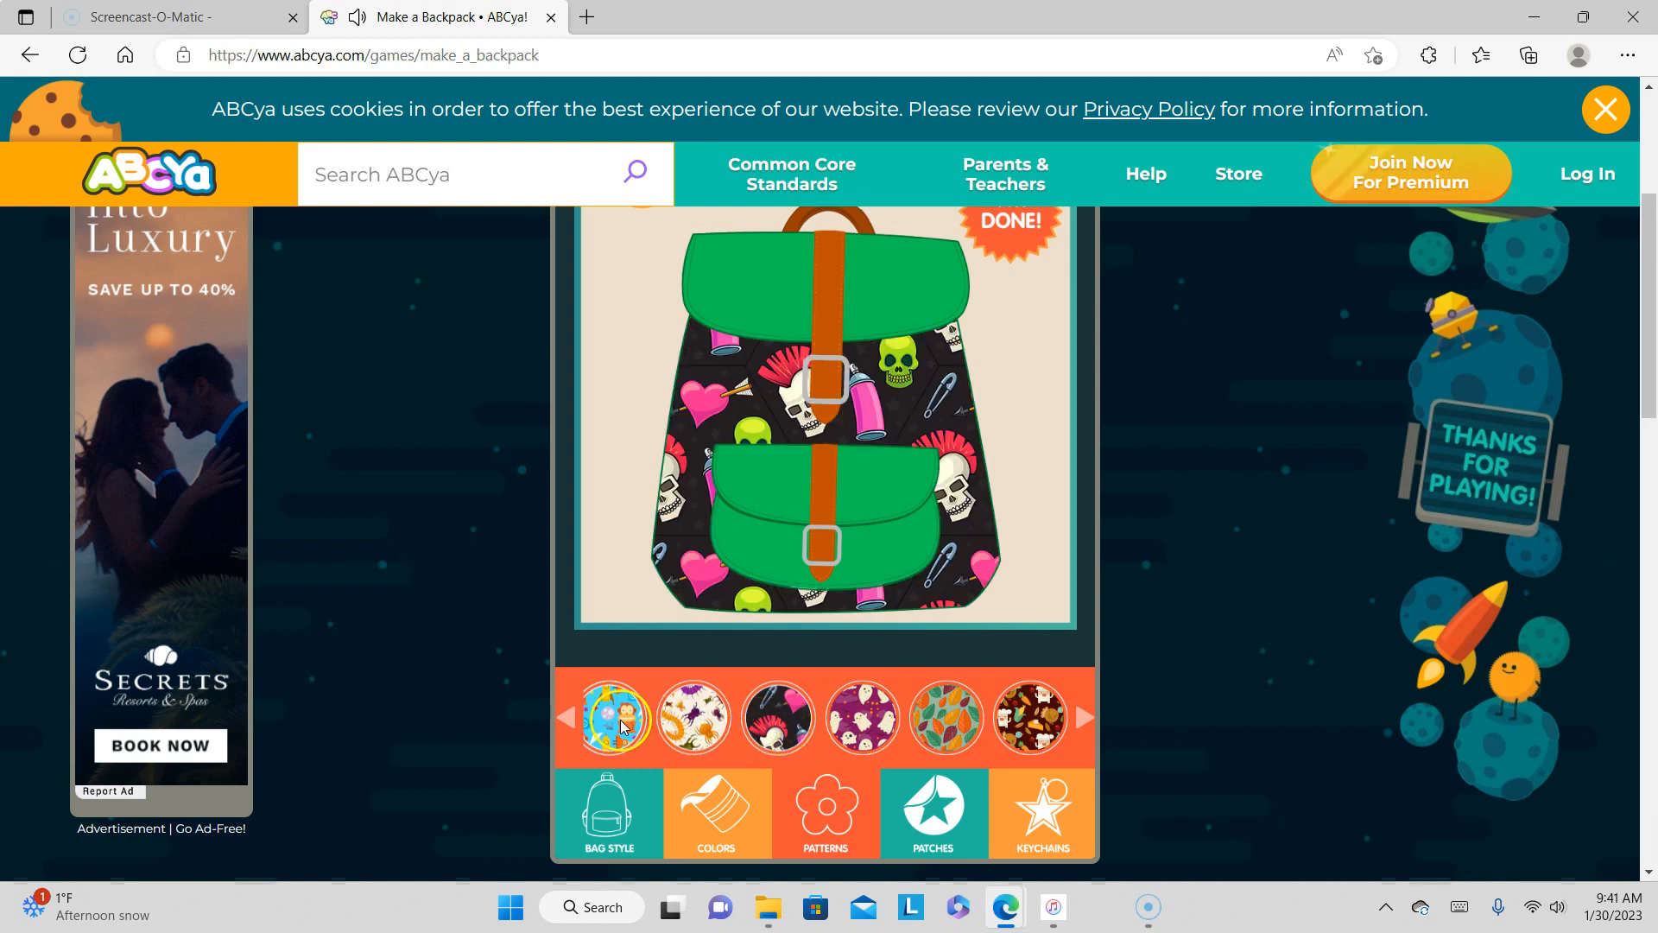
pyautogui.click(614, 716)
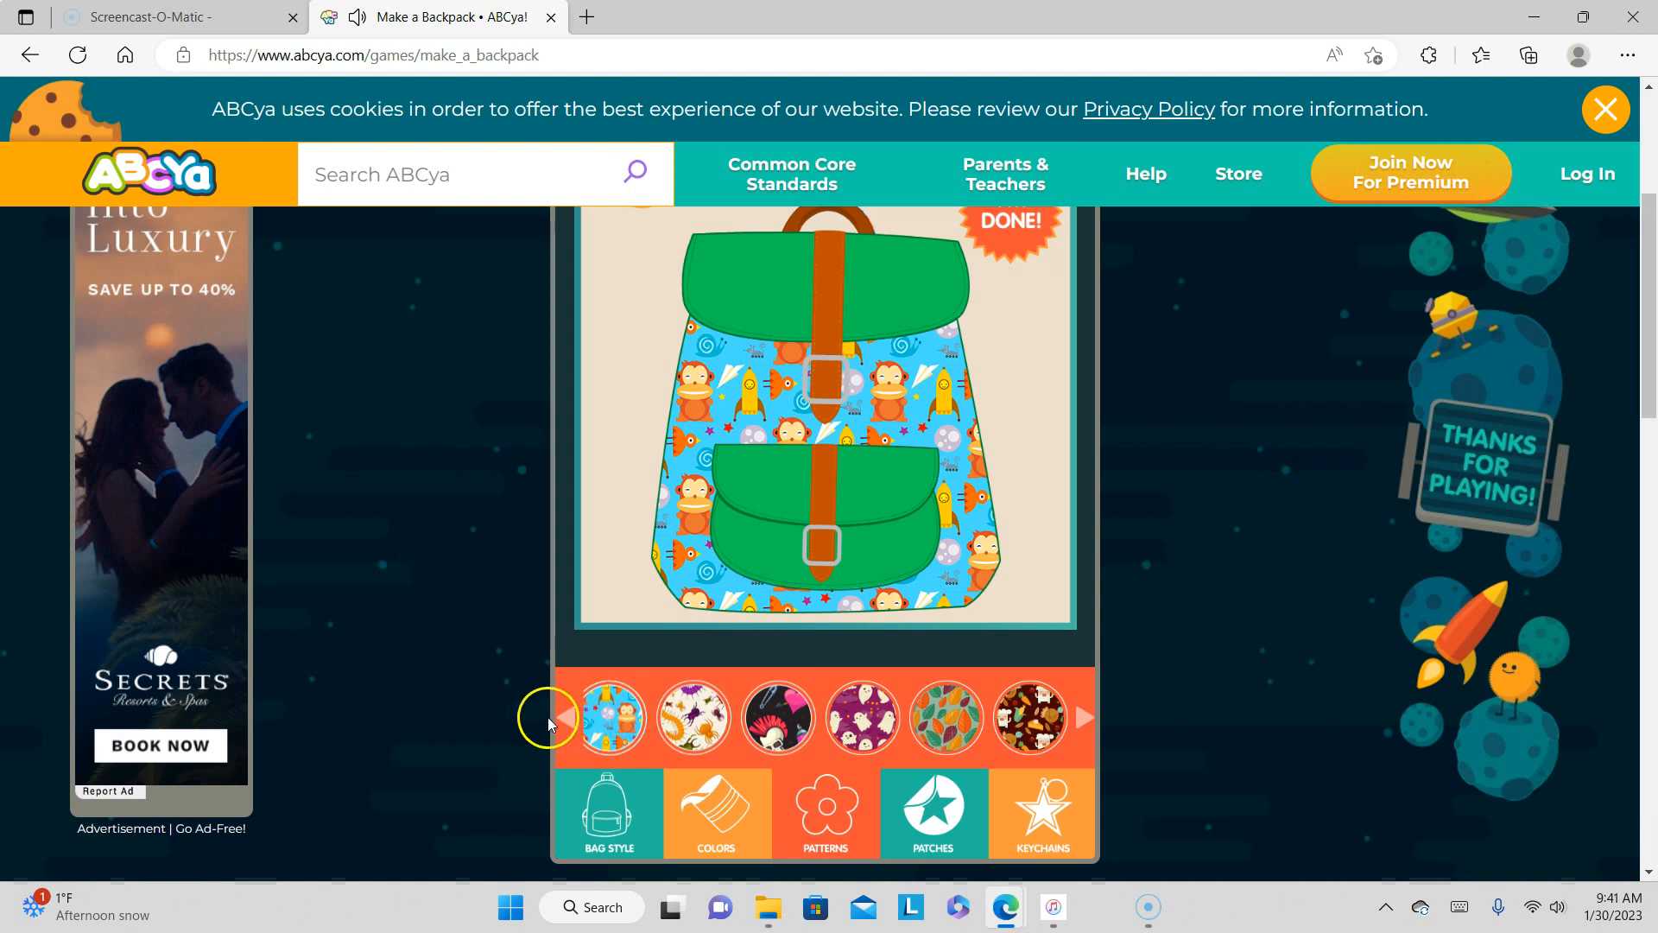
pyautogui.click(566, 717)
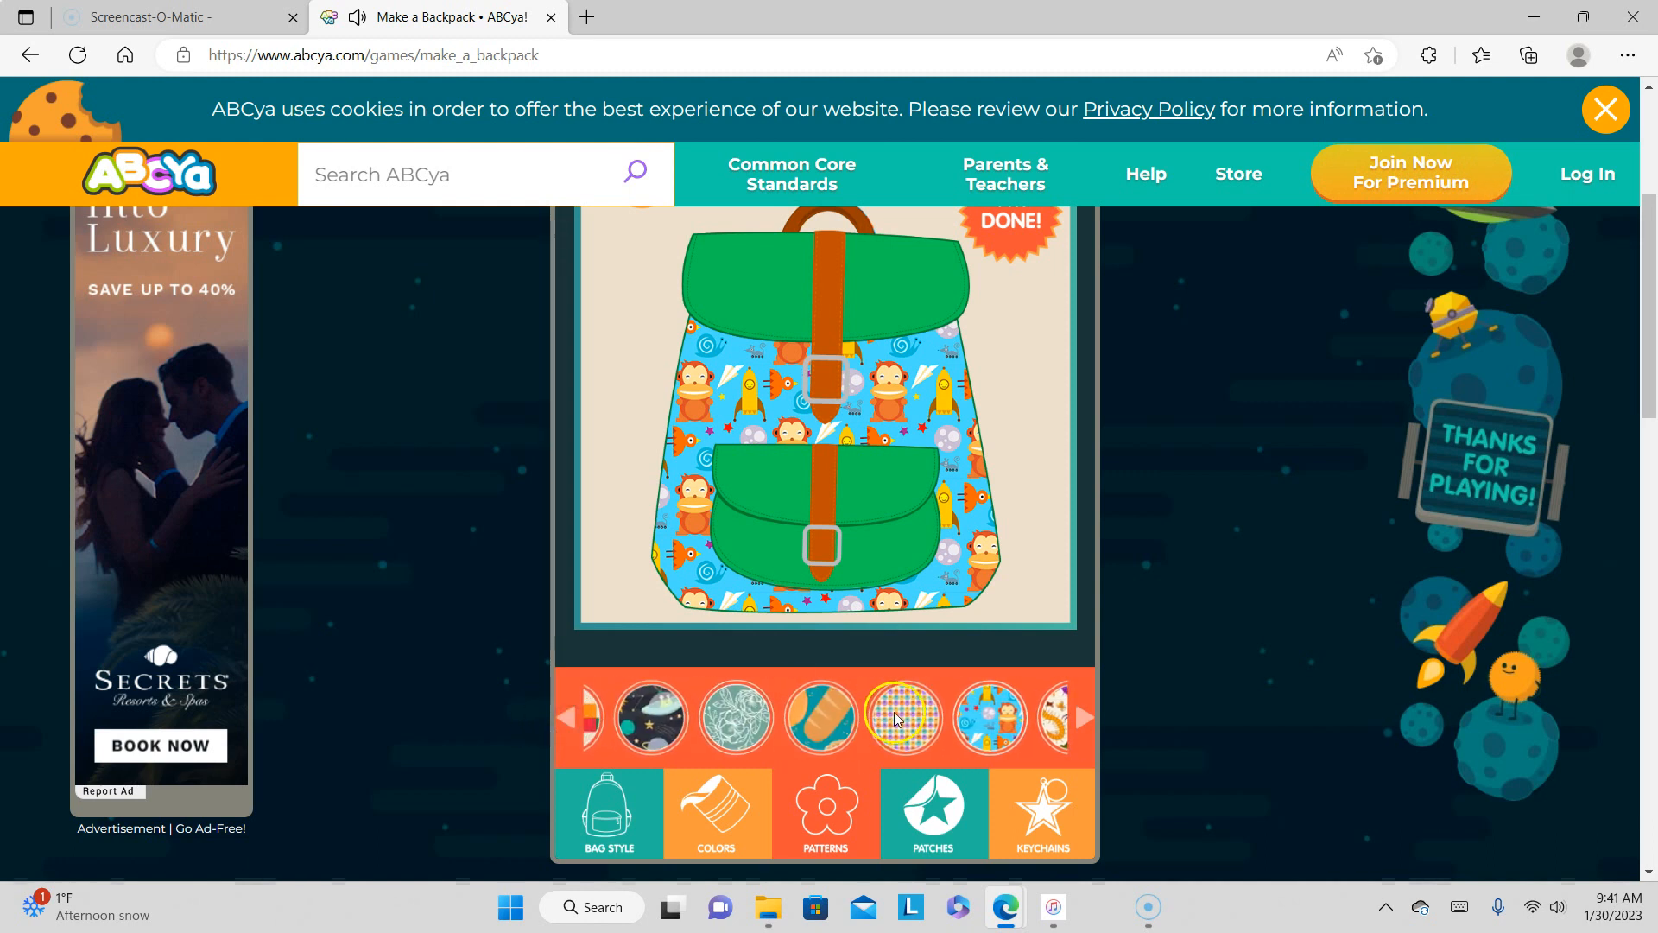
pyautogui.click(824, 717)
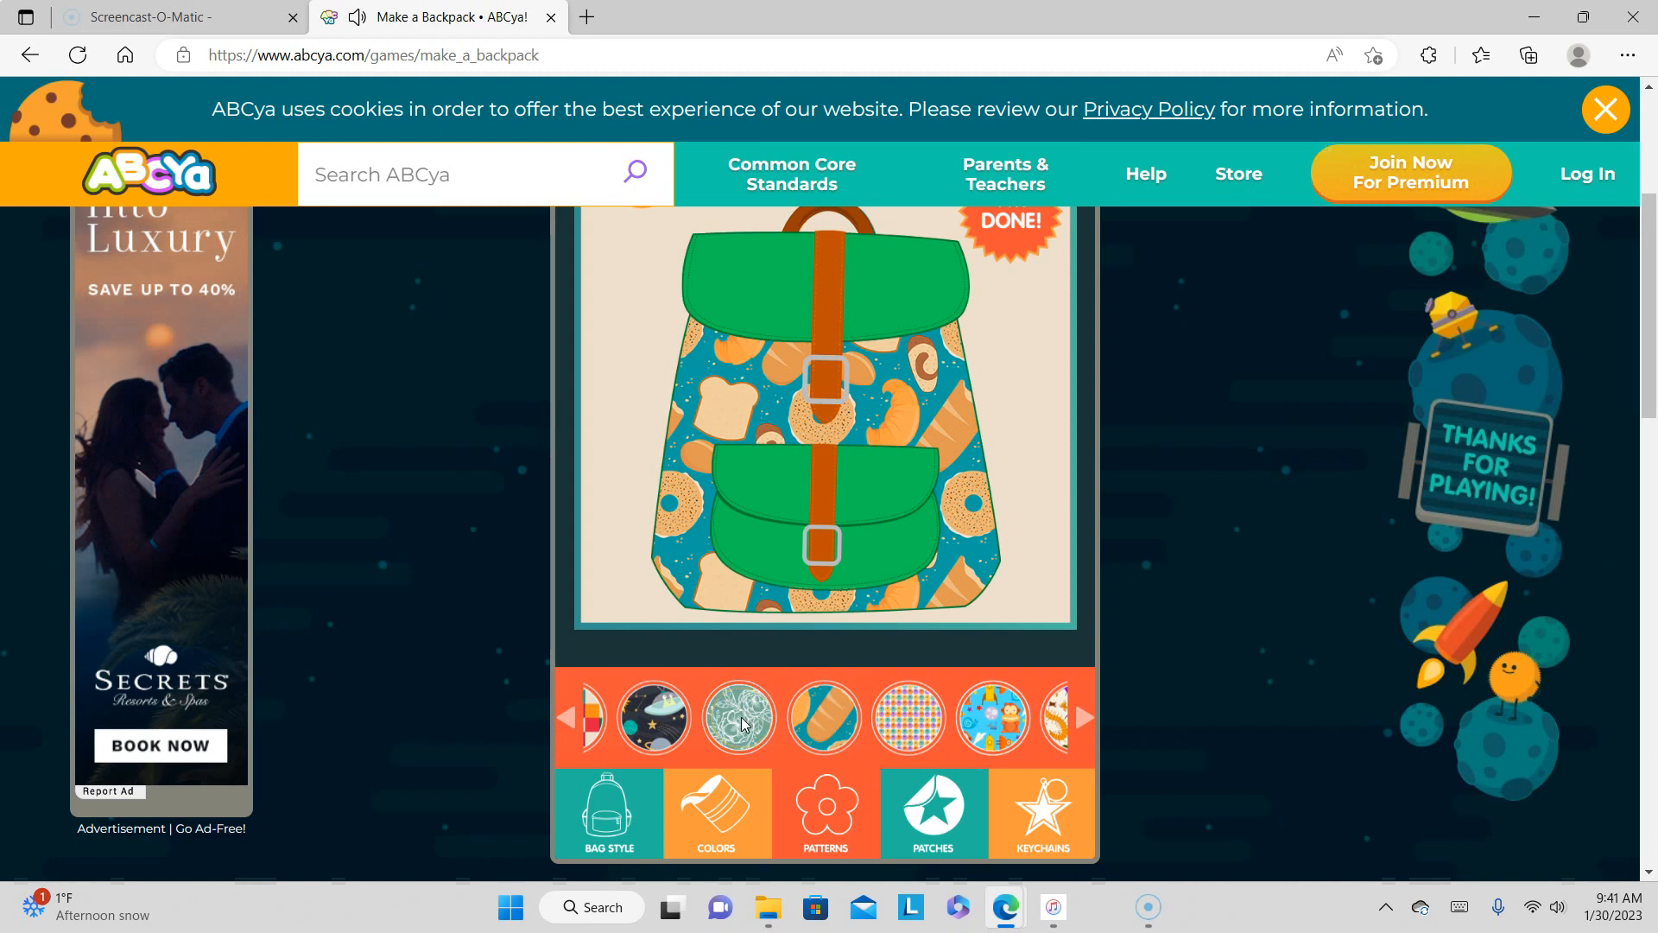
pyautogui.click(655, 717)
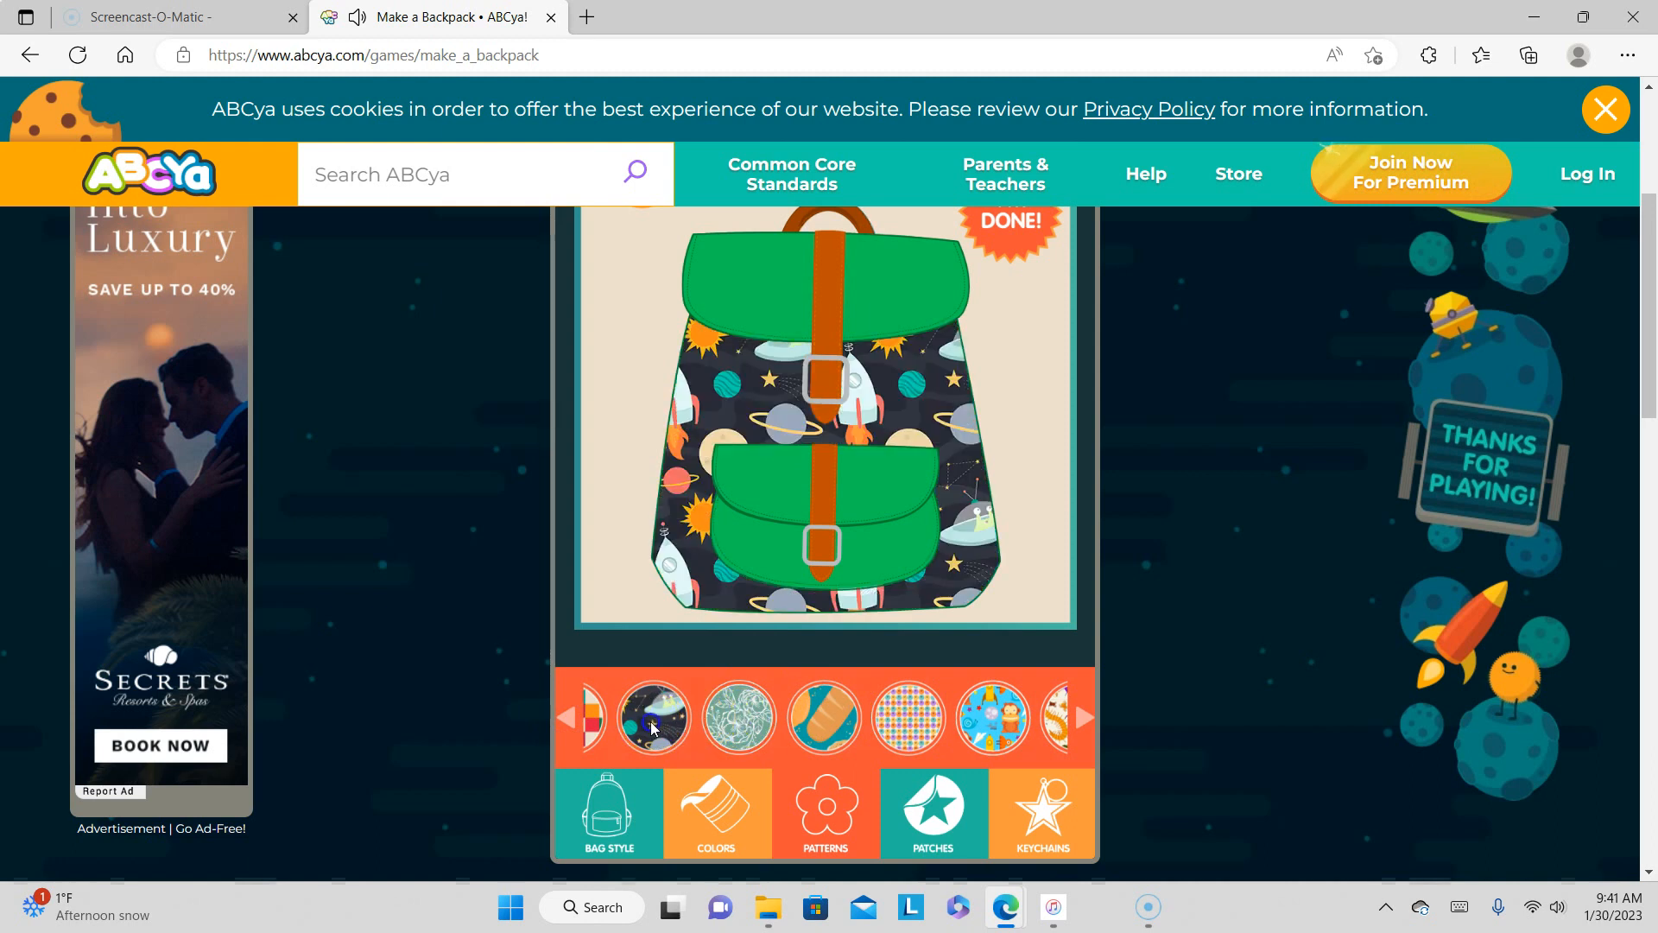
pyautogui.click(823, 717)
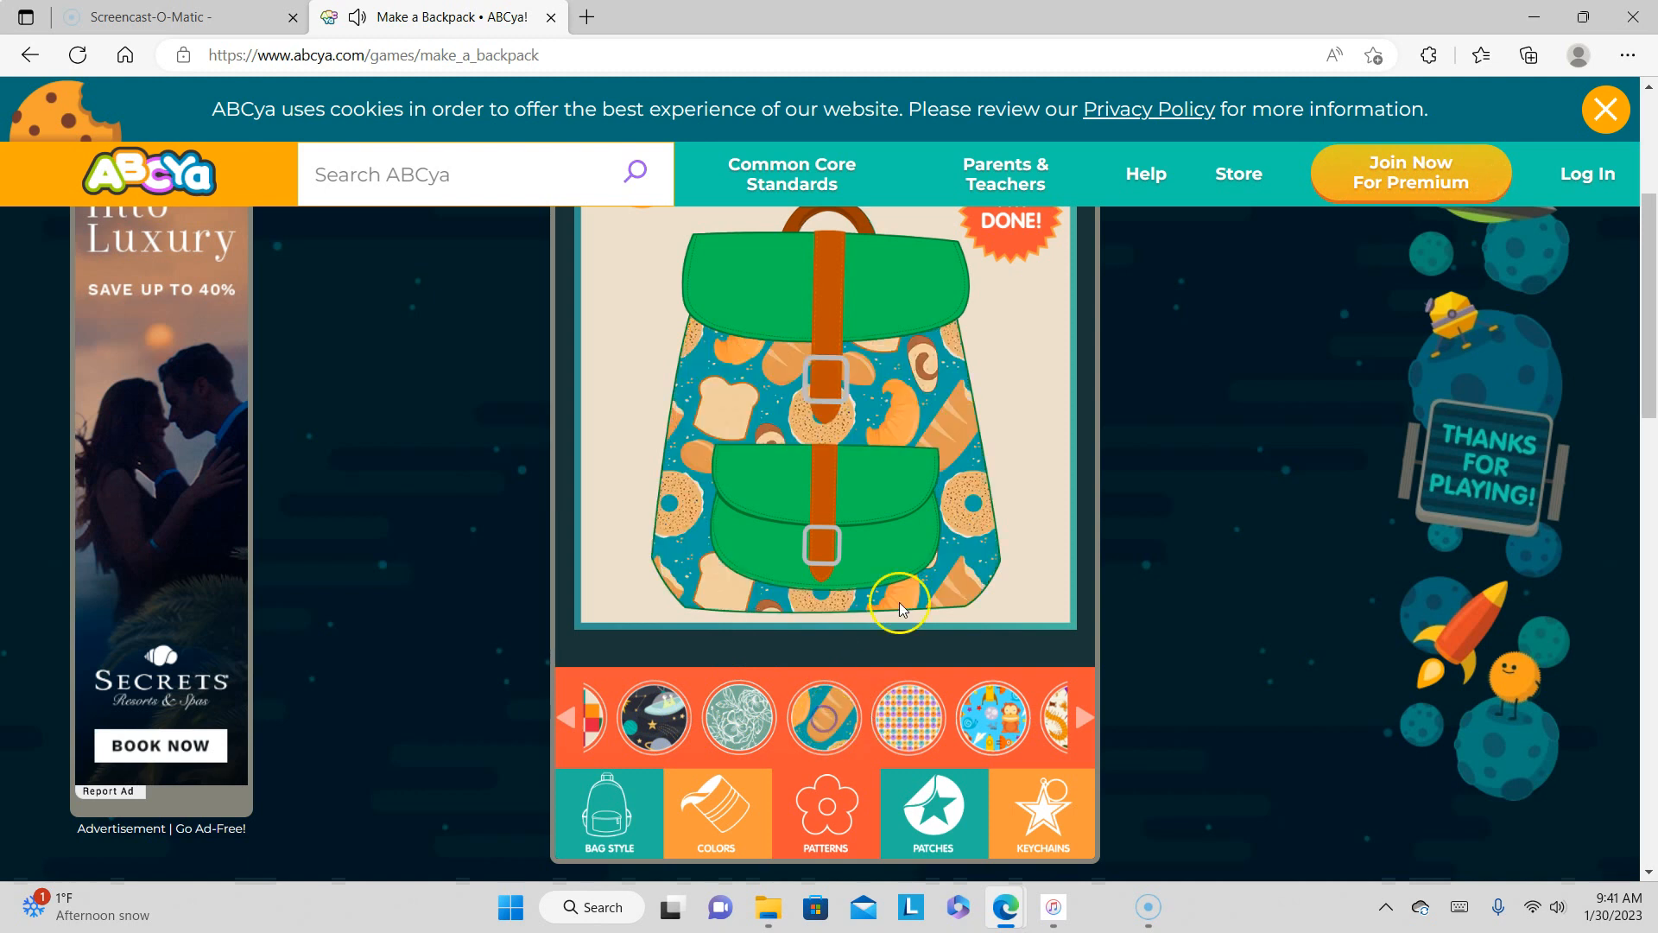
pyautogui.click(932, 814)
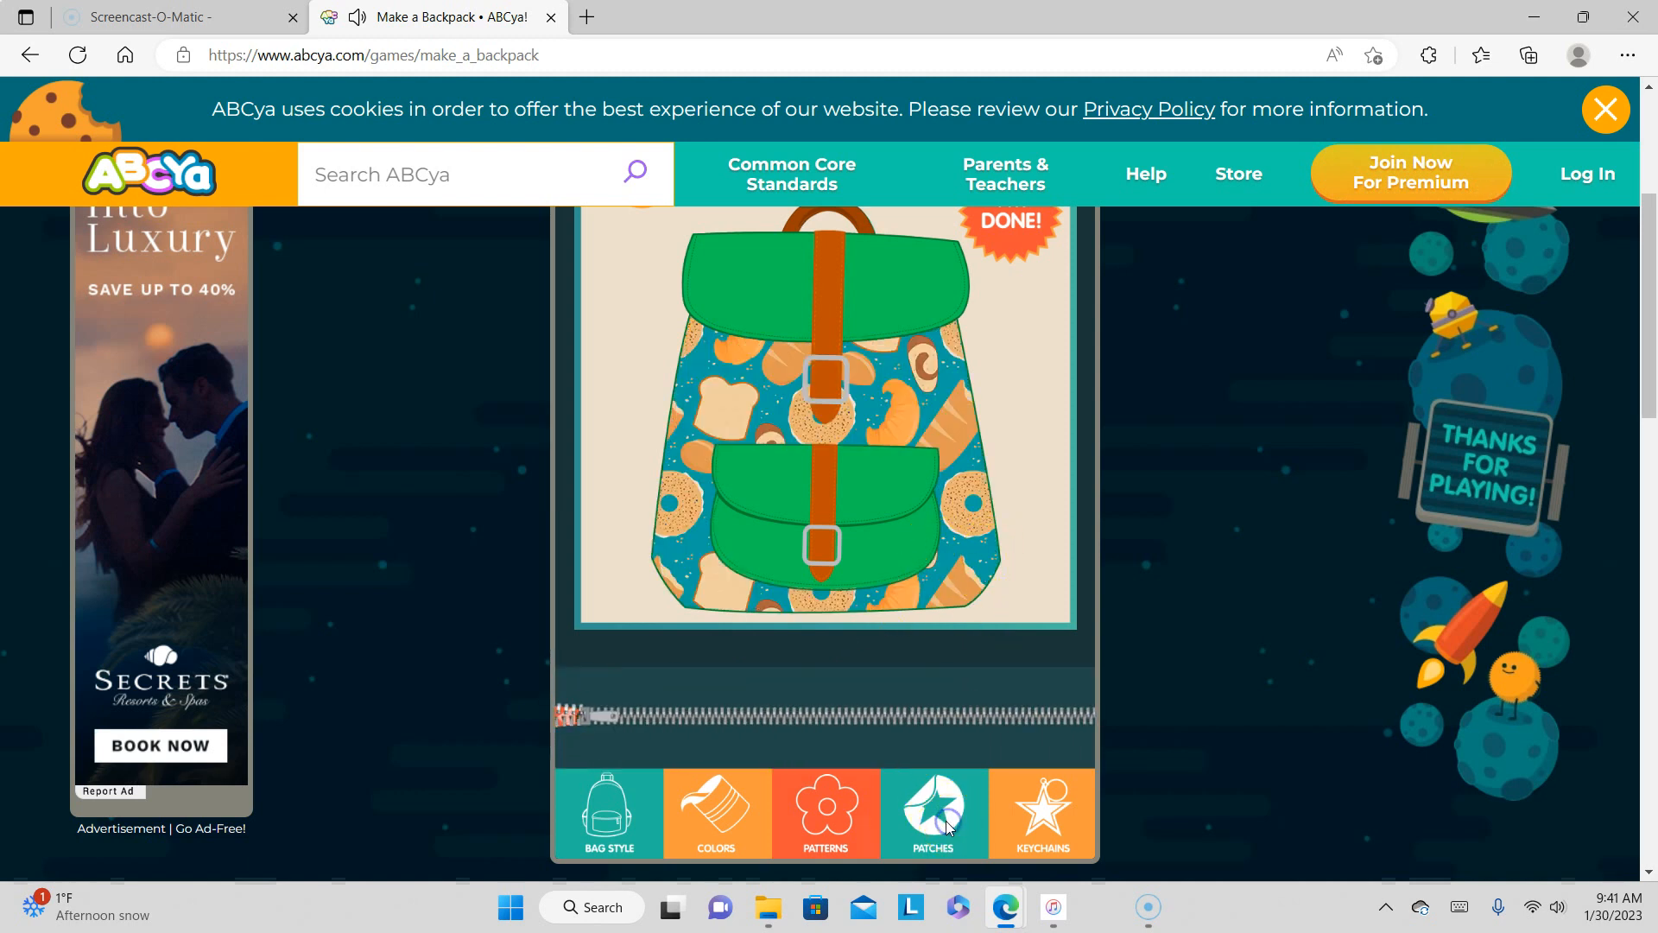
# - Page through the alphabet adding L, A, L, A patches along the top flap
pyautogui.click(931, 812)
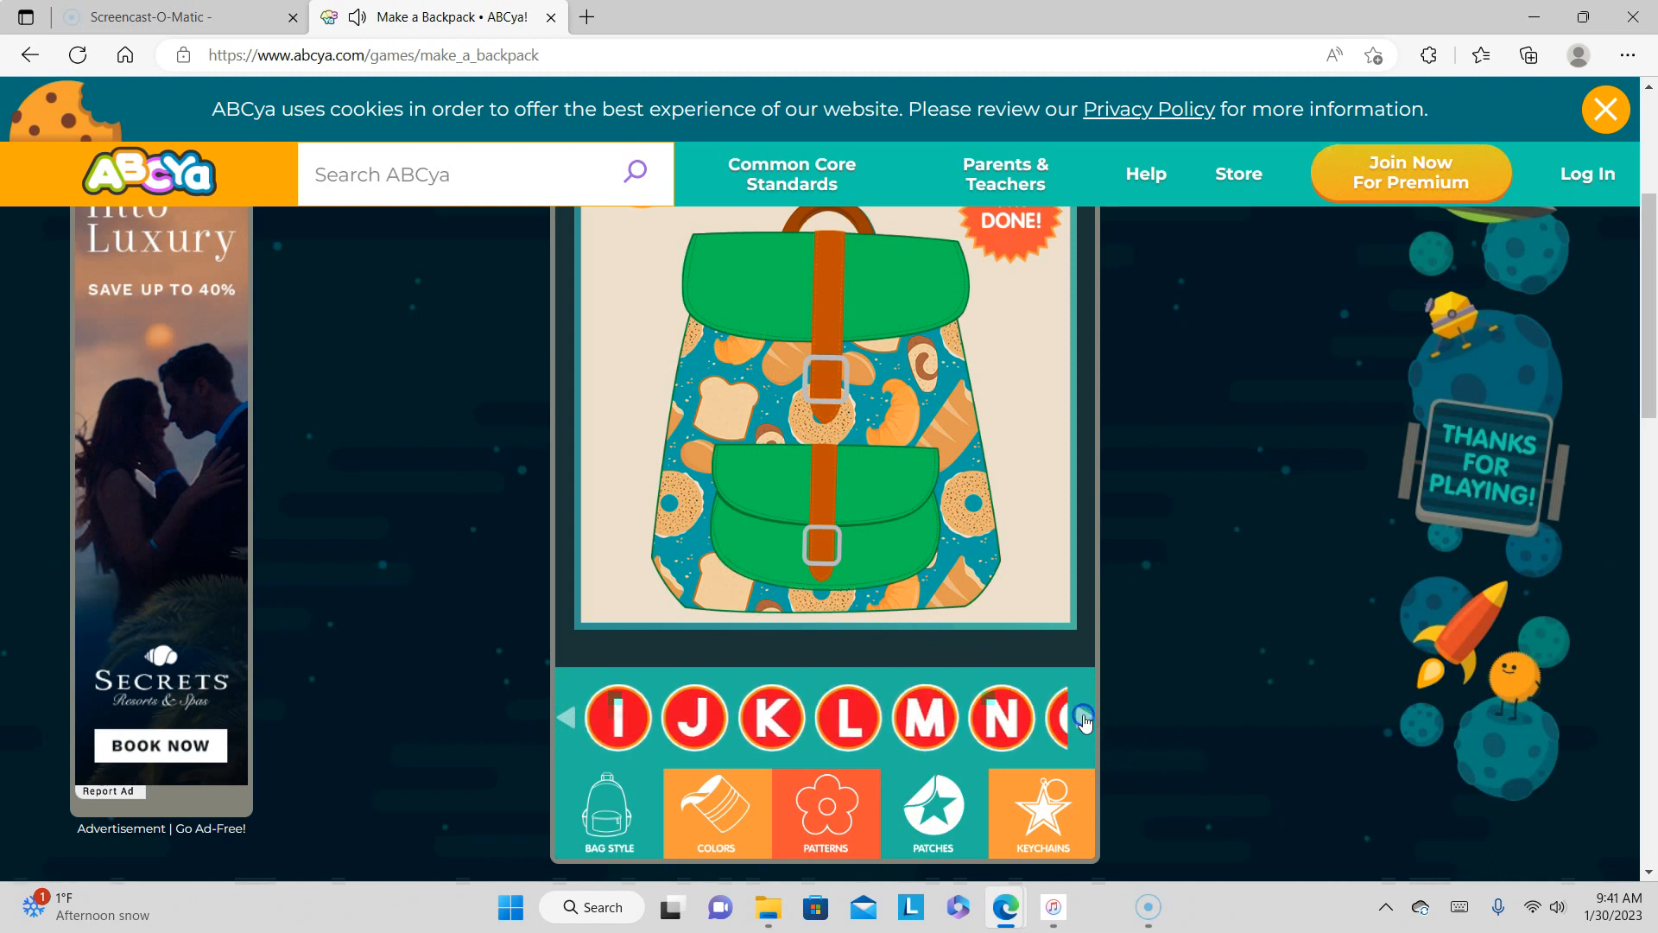
pyautogui.click(1079, 716)
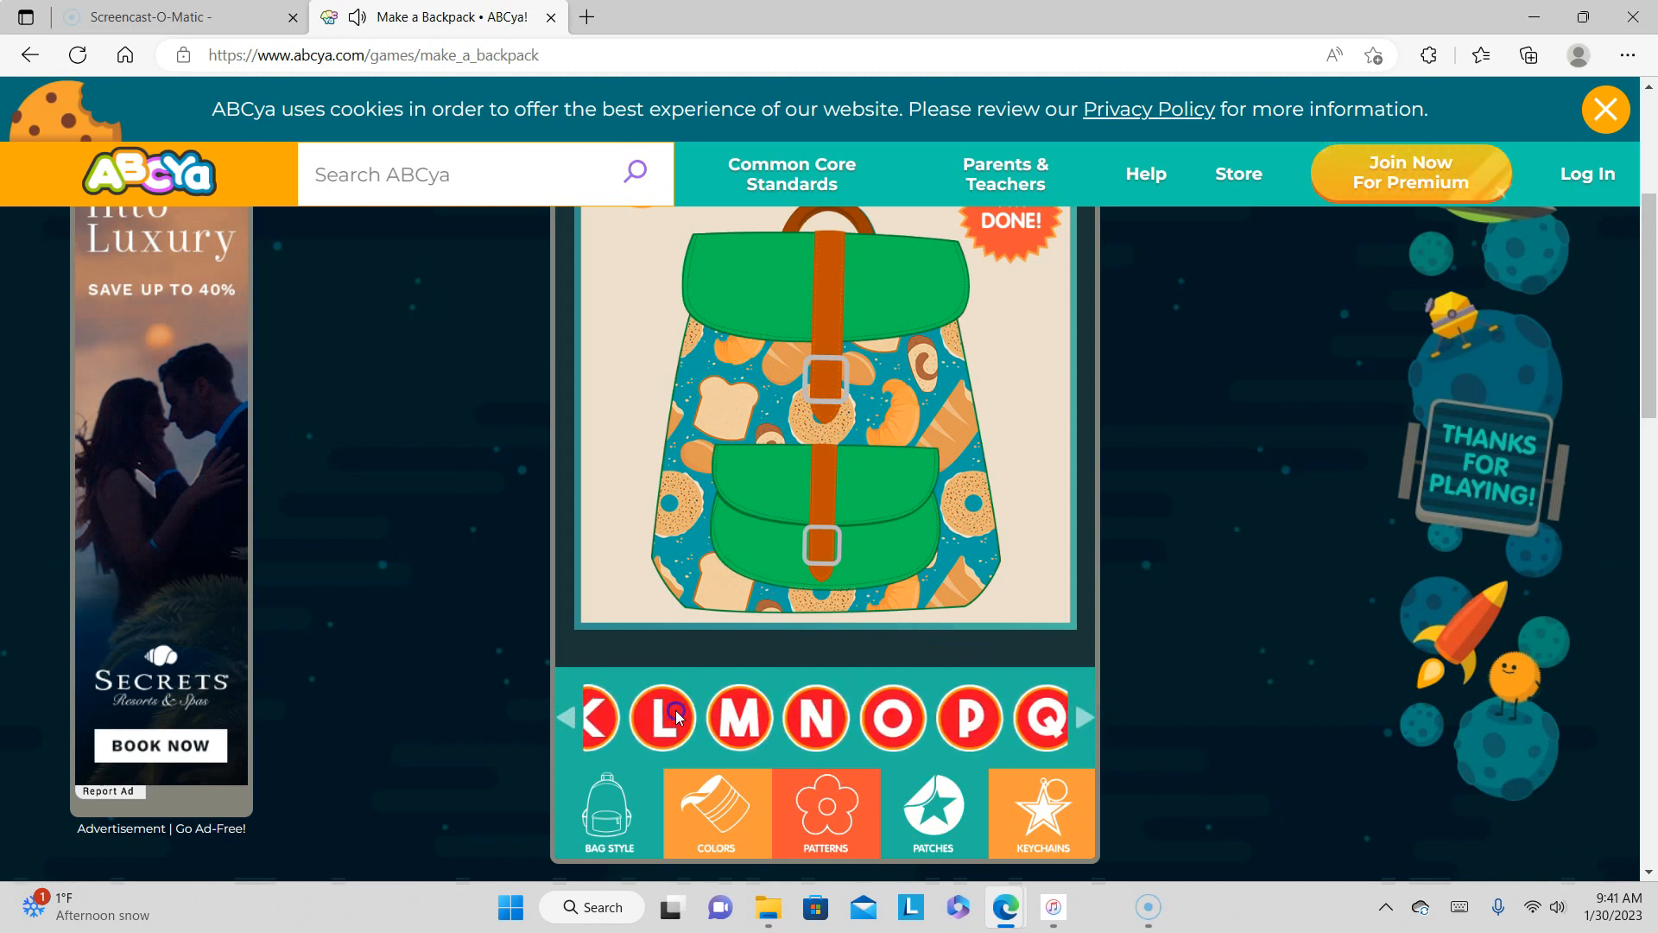
pyautogui.click(673, 720)
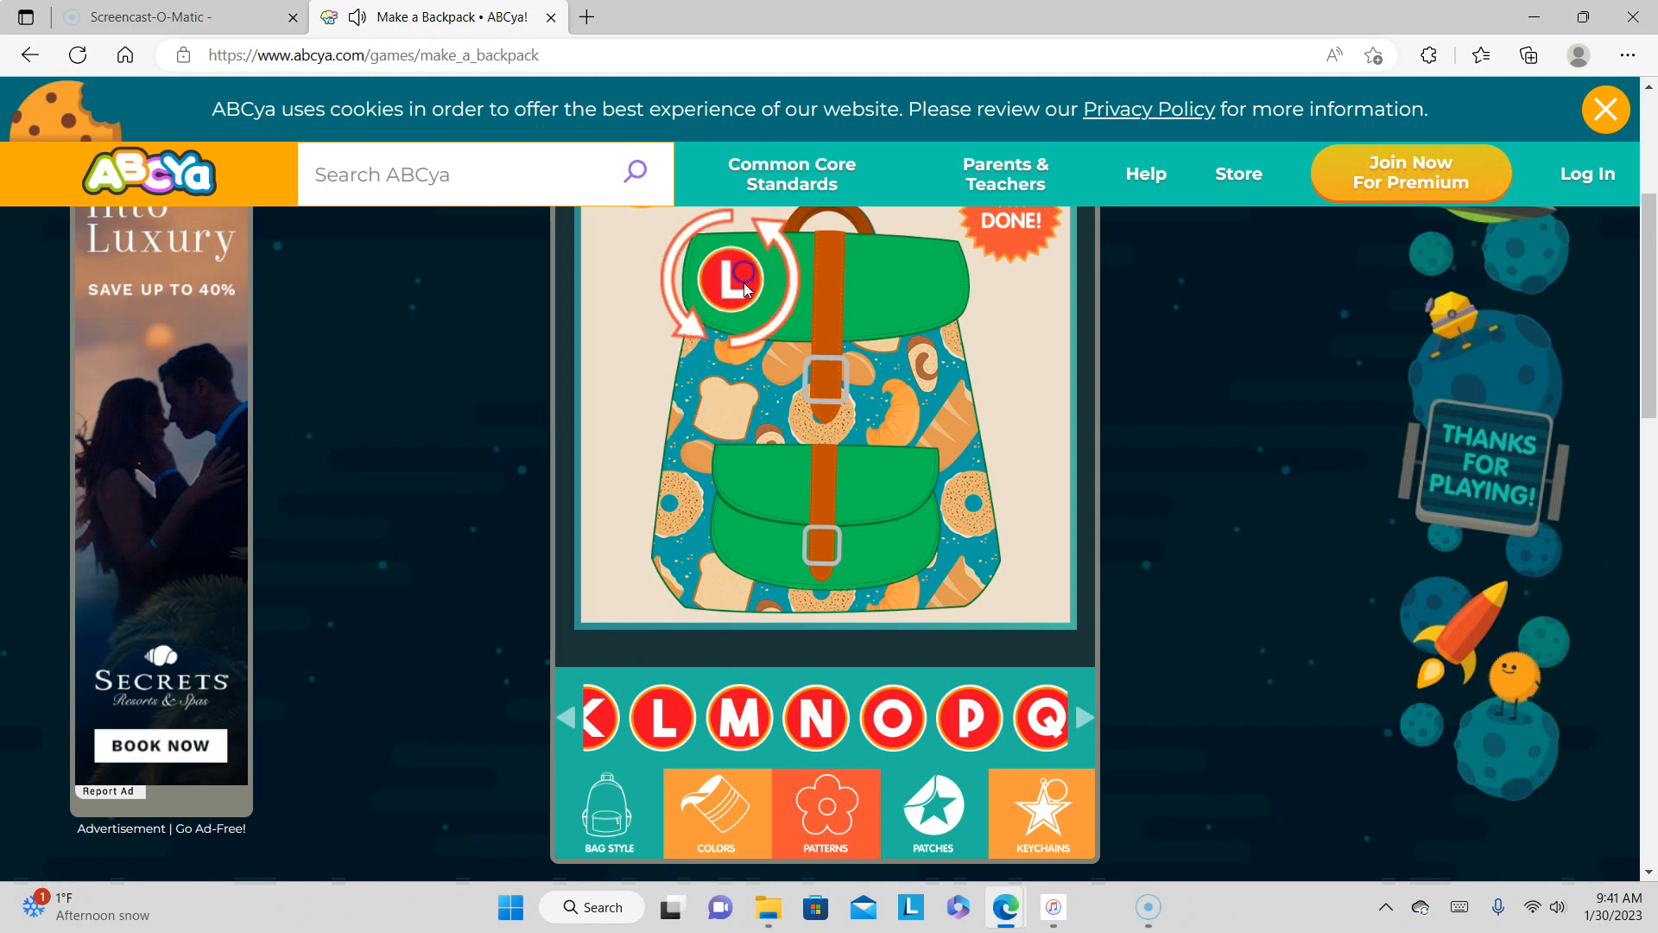
pyautogui.click(569, 717)
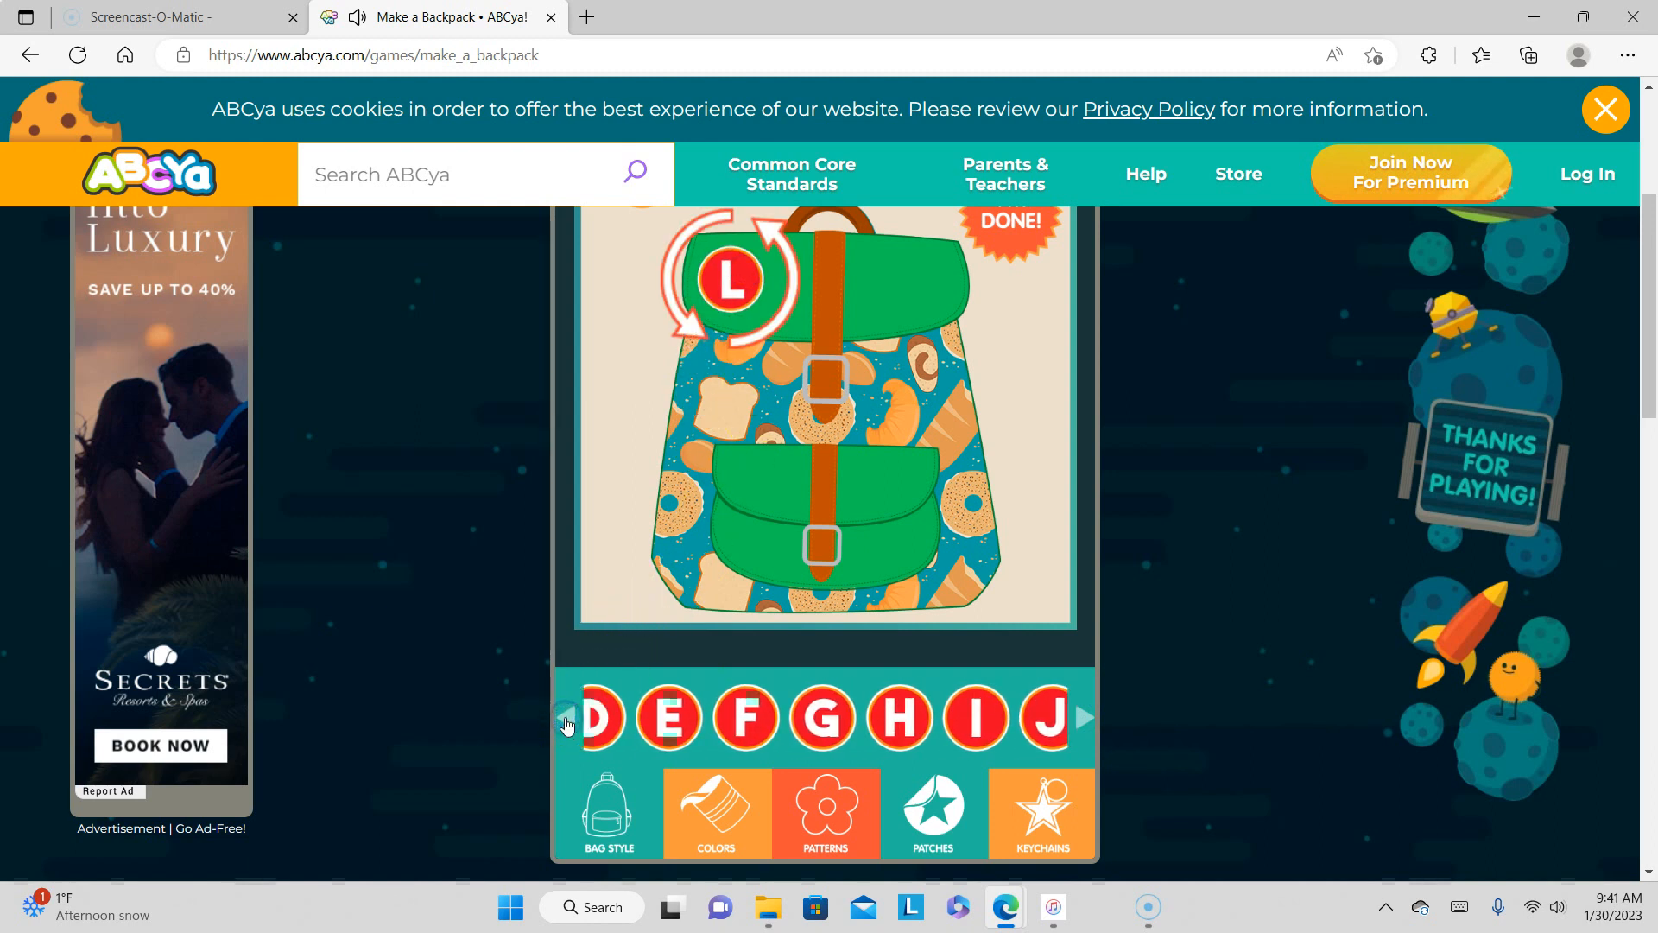
pyautogui.click(567, 716)
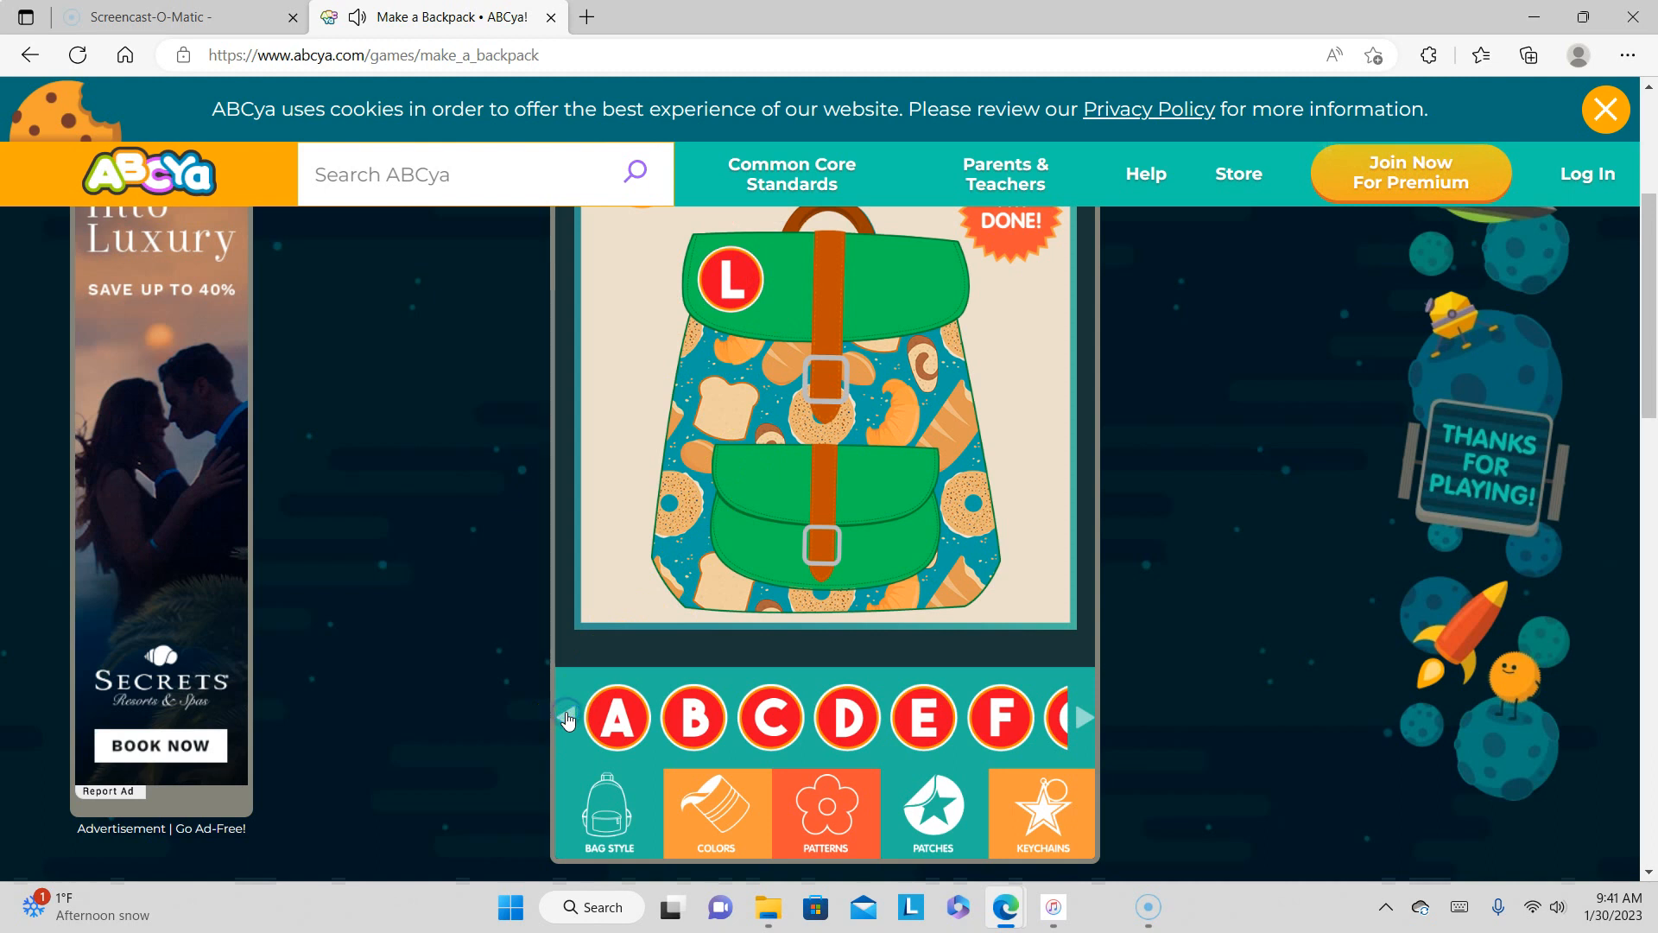
pyautogui.click(617, 719)
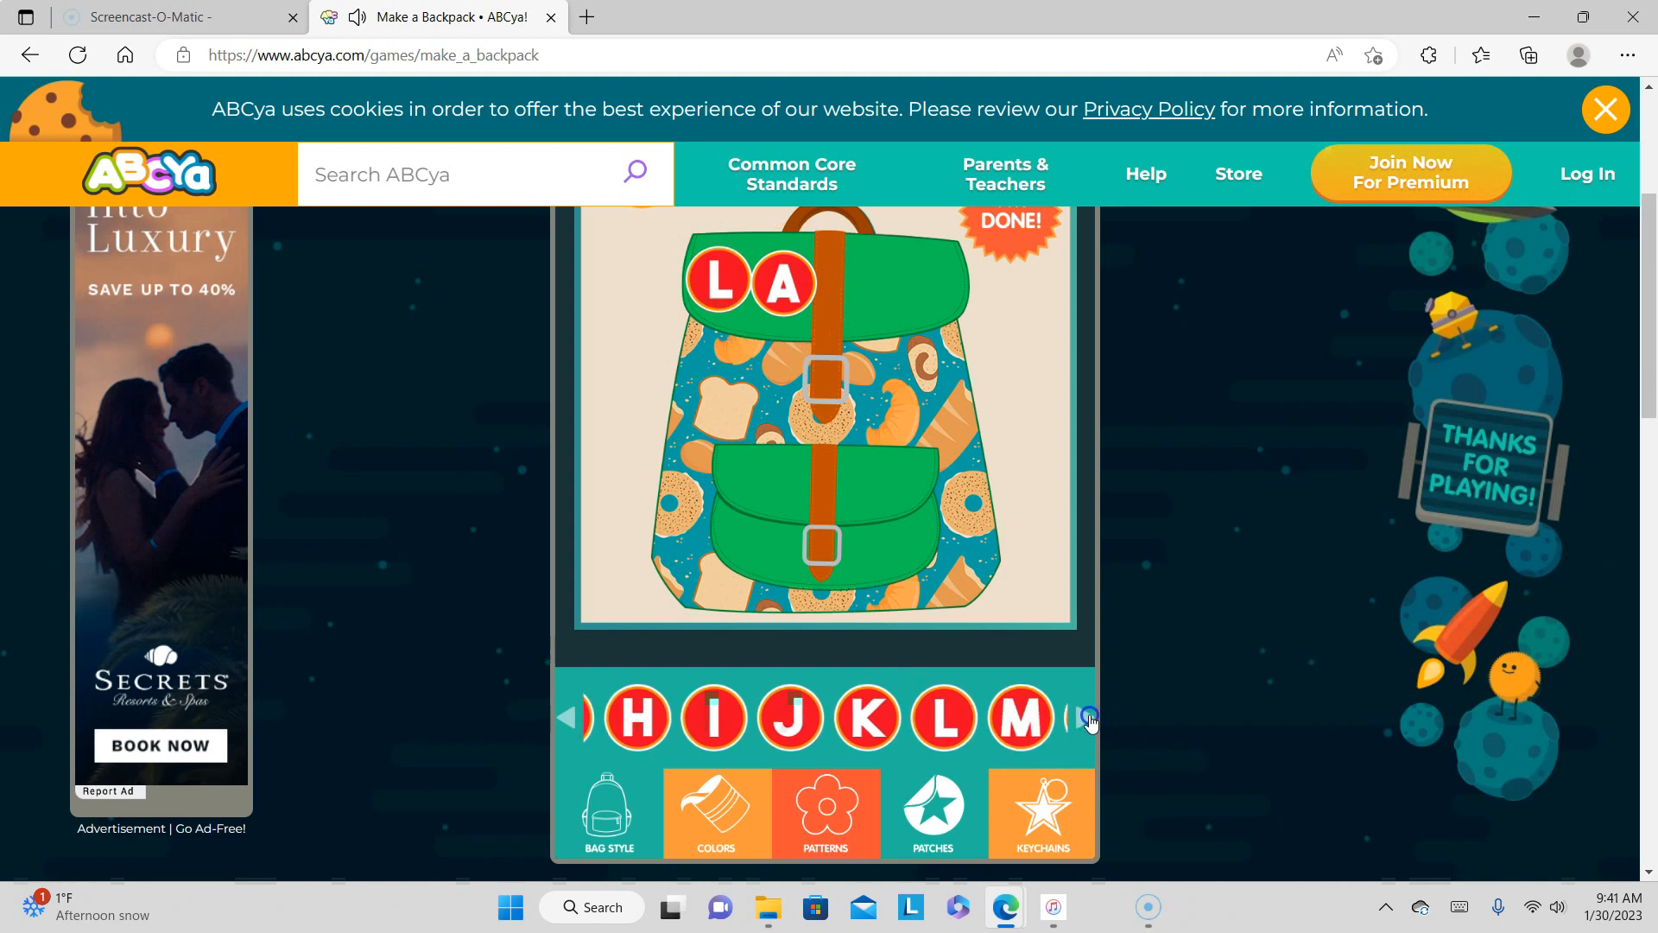
pyautogui.click(1088, 716)
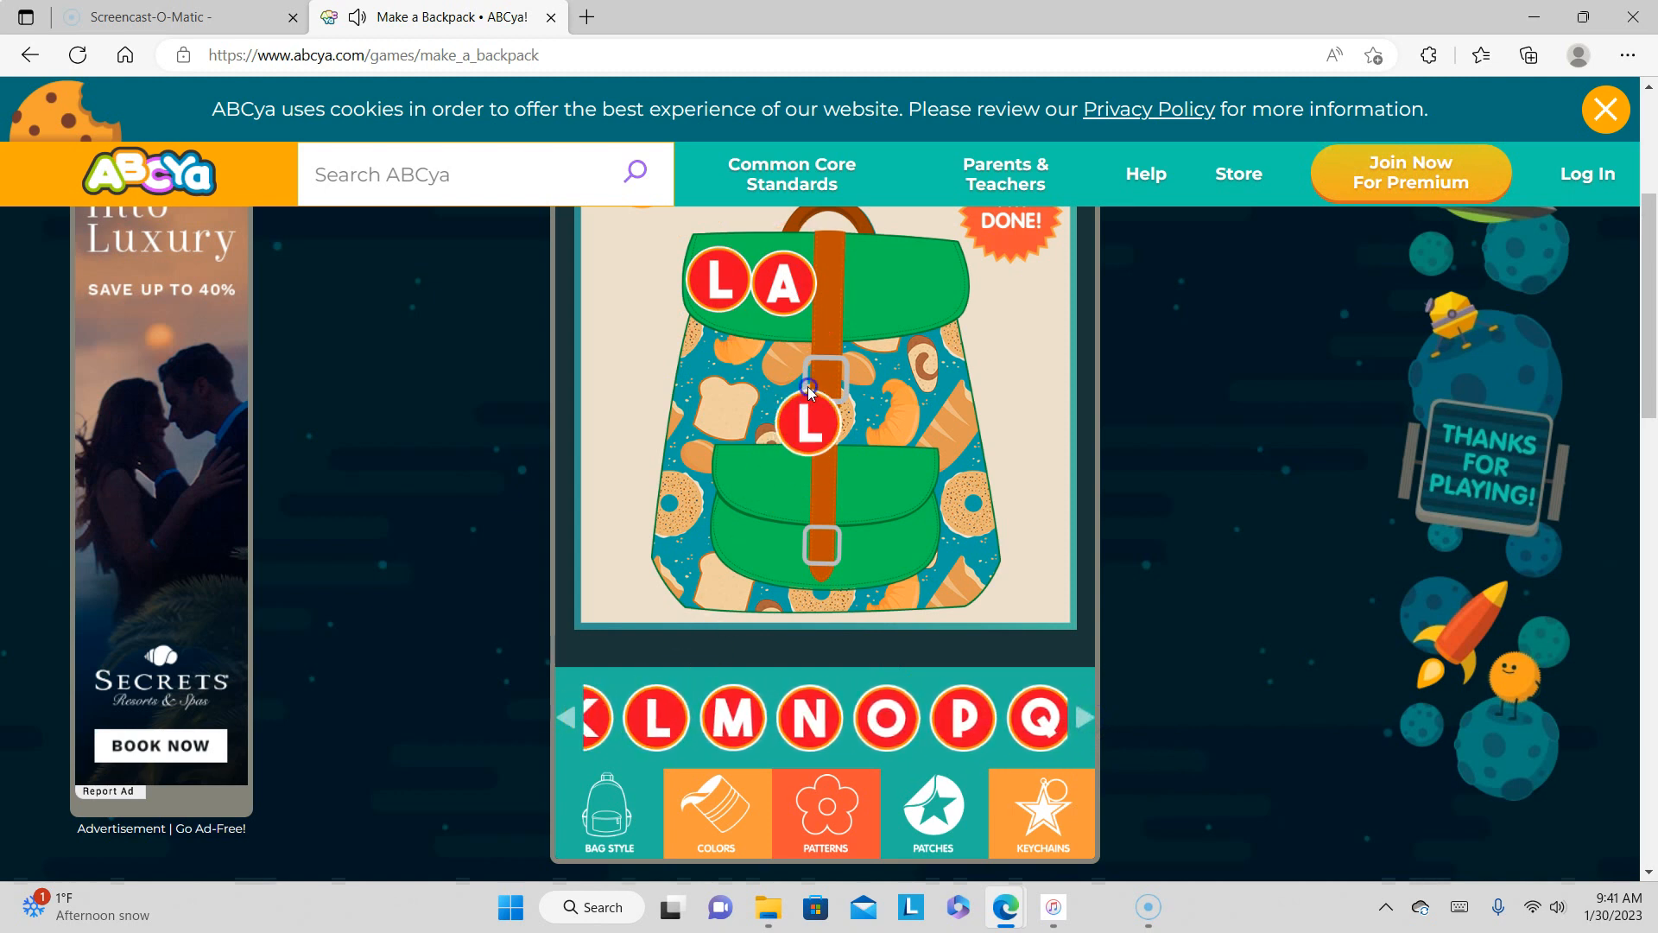
pyautogui.moveTo(810, 423); pyautogui.dragTo(873, 286)
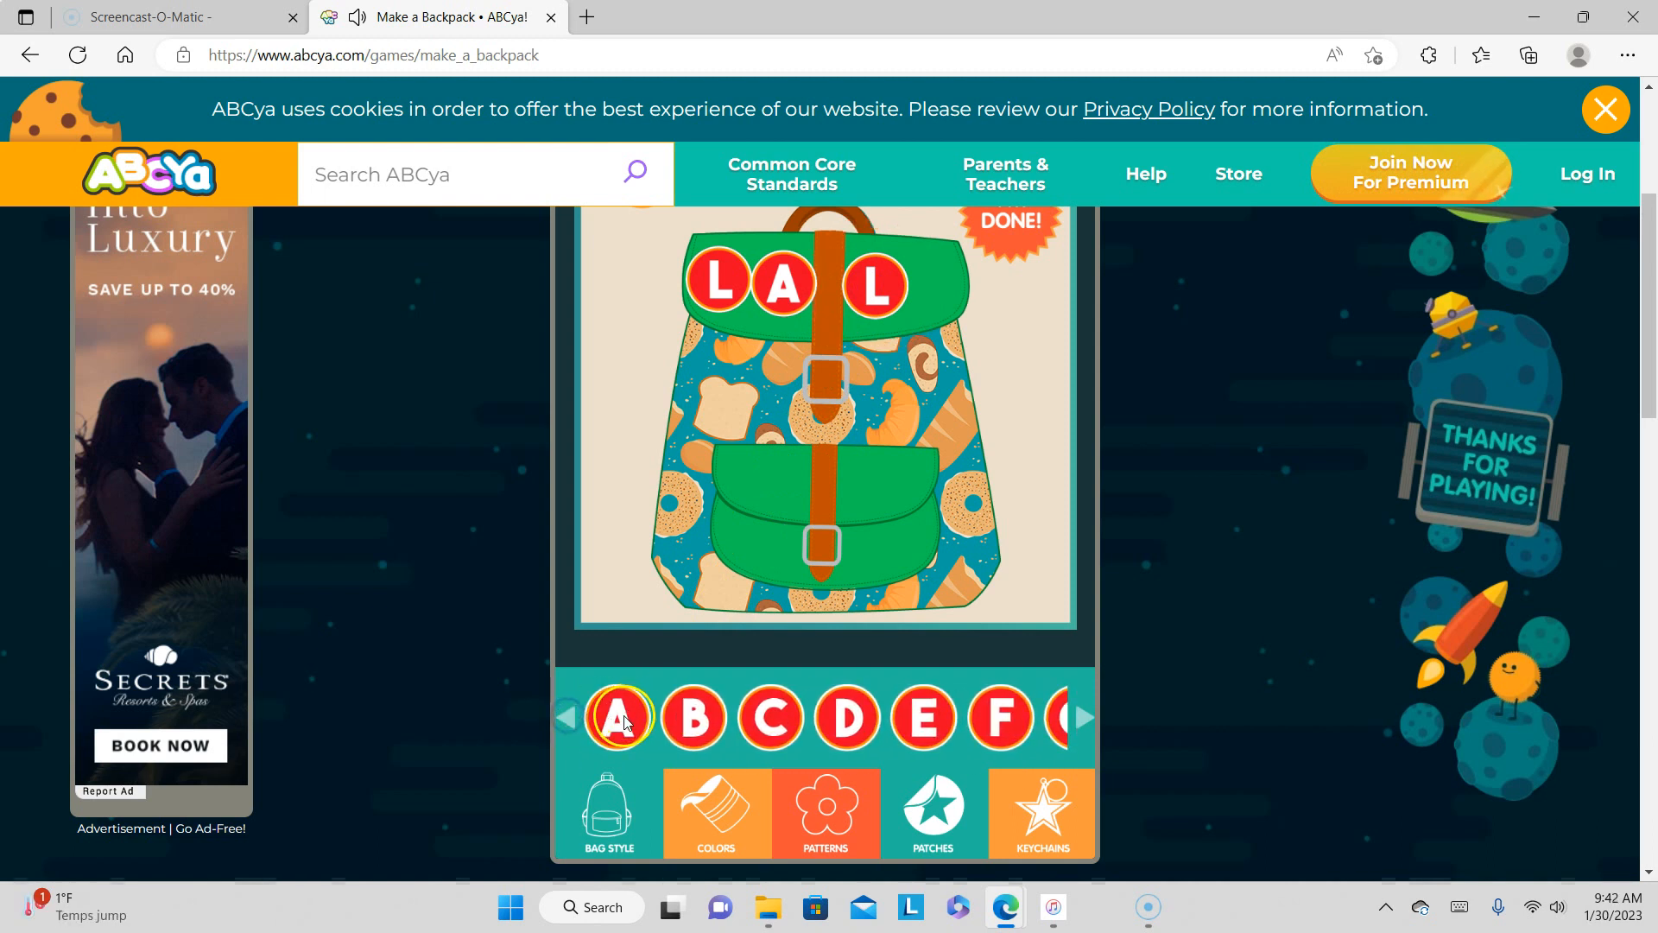
pyautogui.click(618, 717)
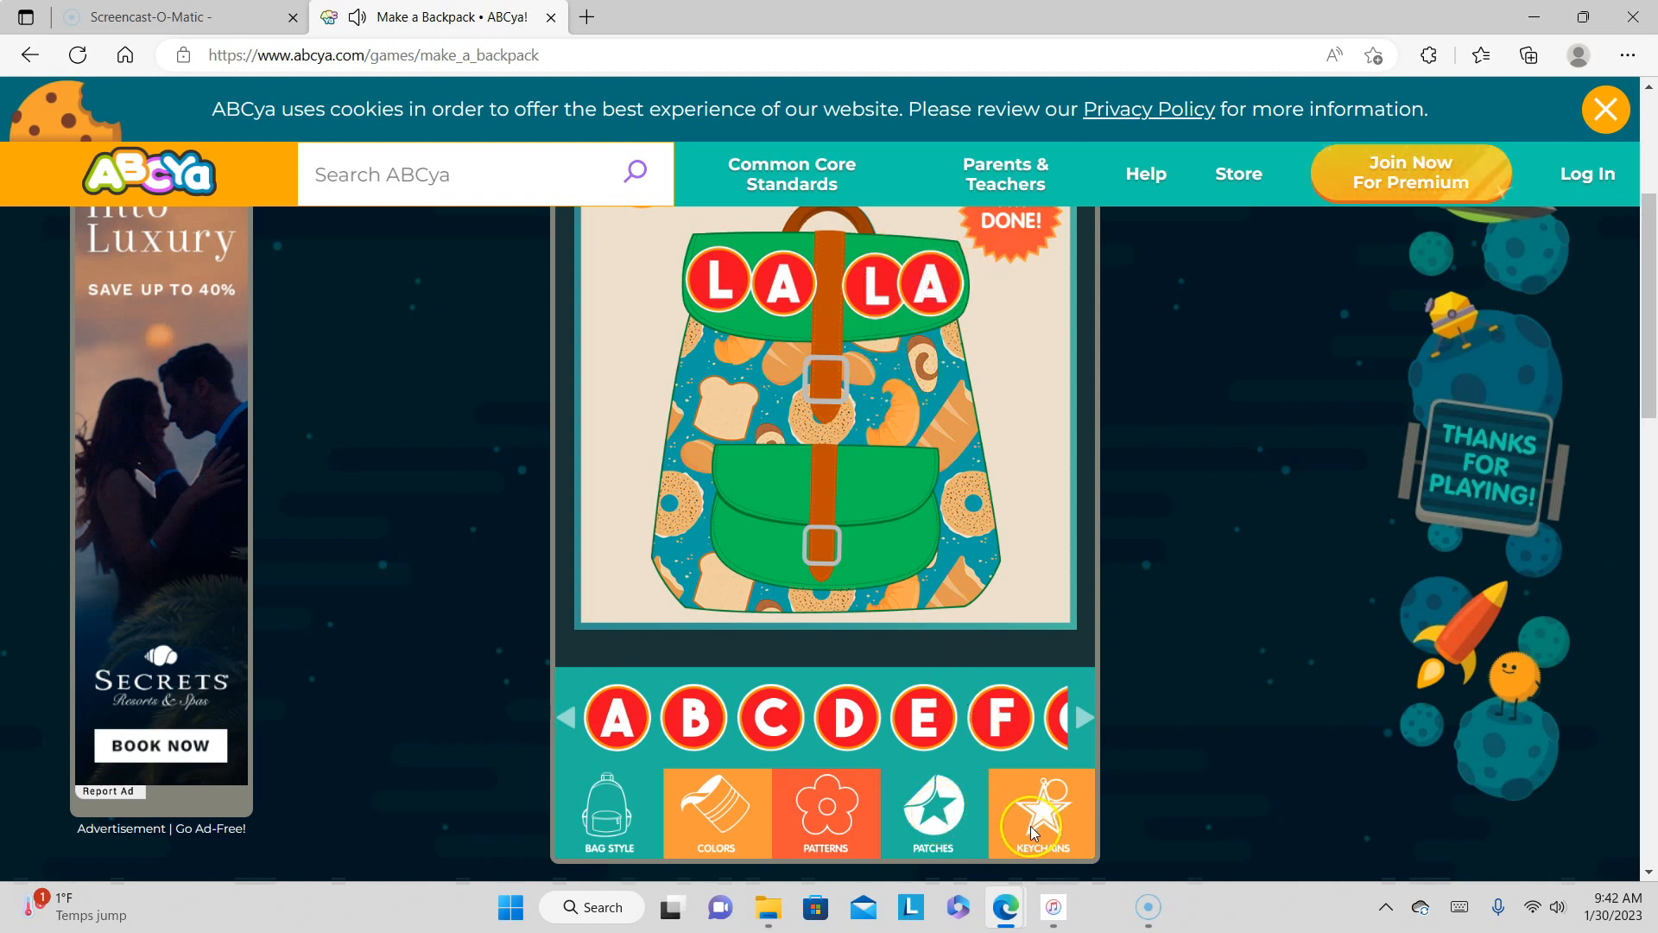
pyautogui.moveTo(1041, 816)
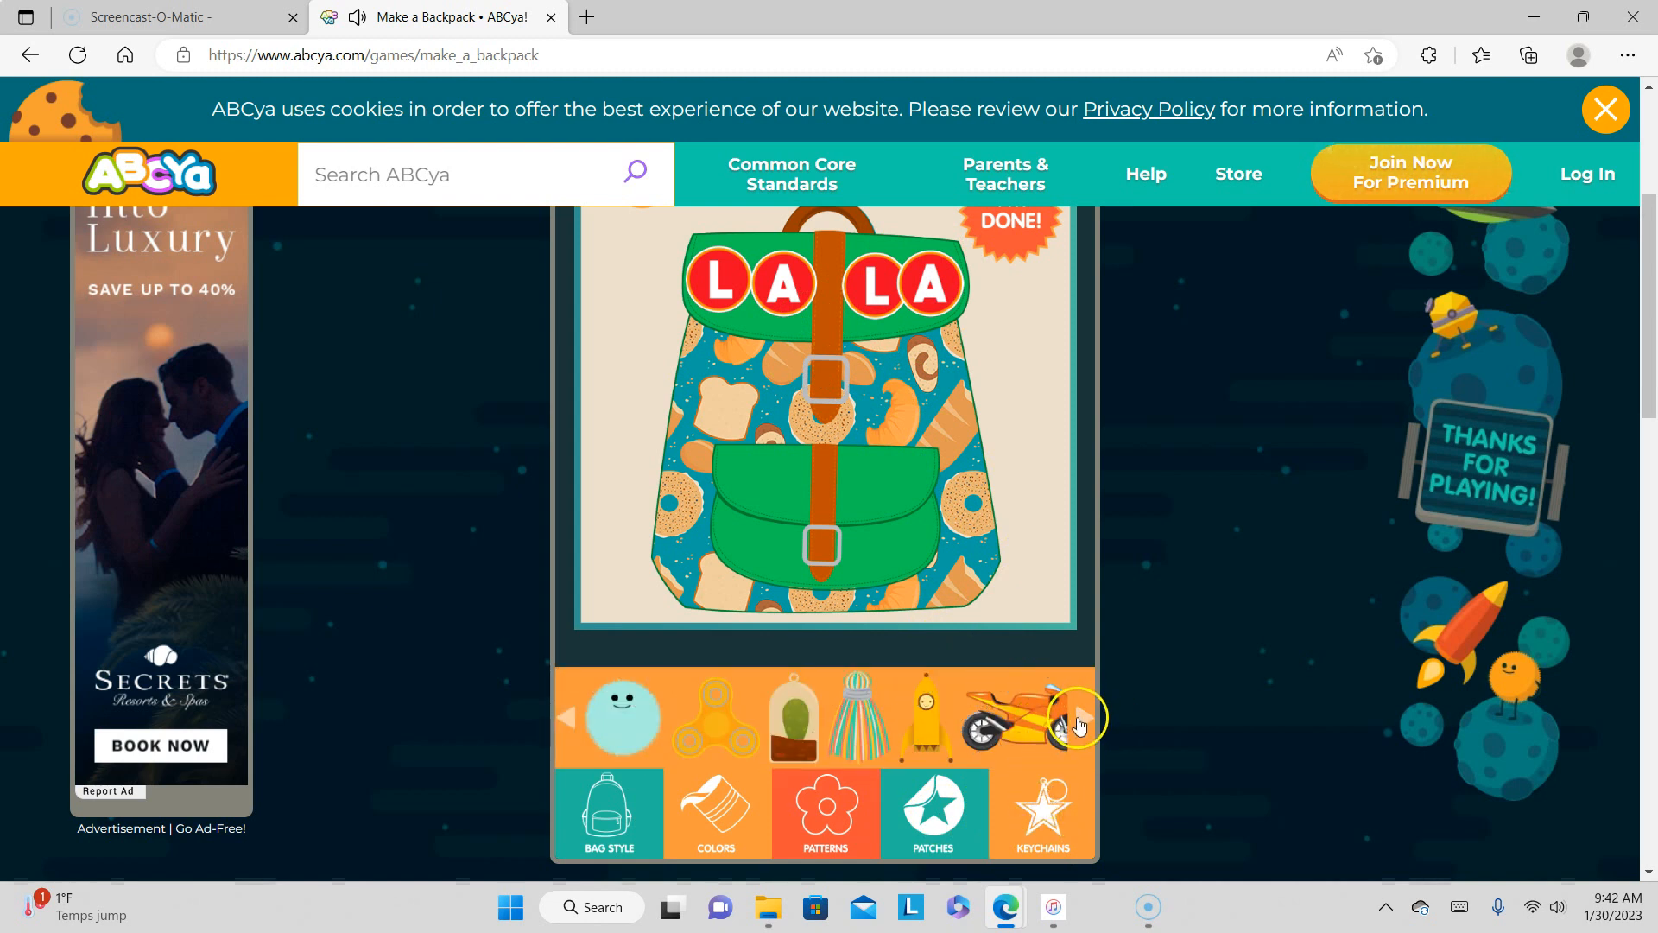
# - Page the keychain choices to the green monster and scroll back up
pyautogui.click(1078, 716)
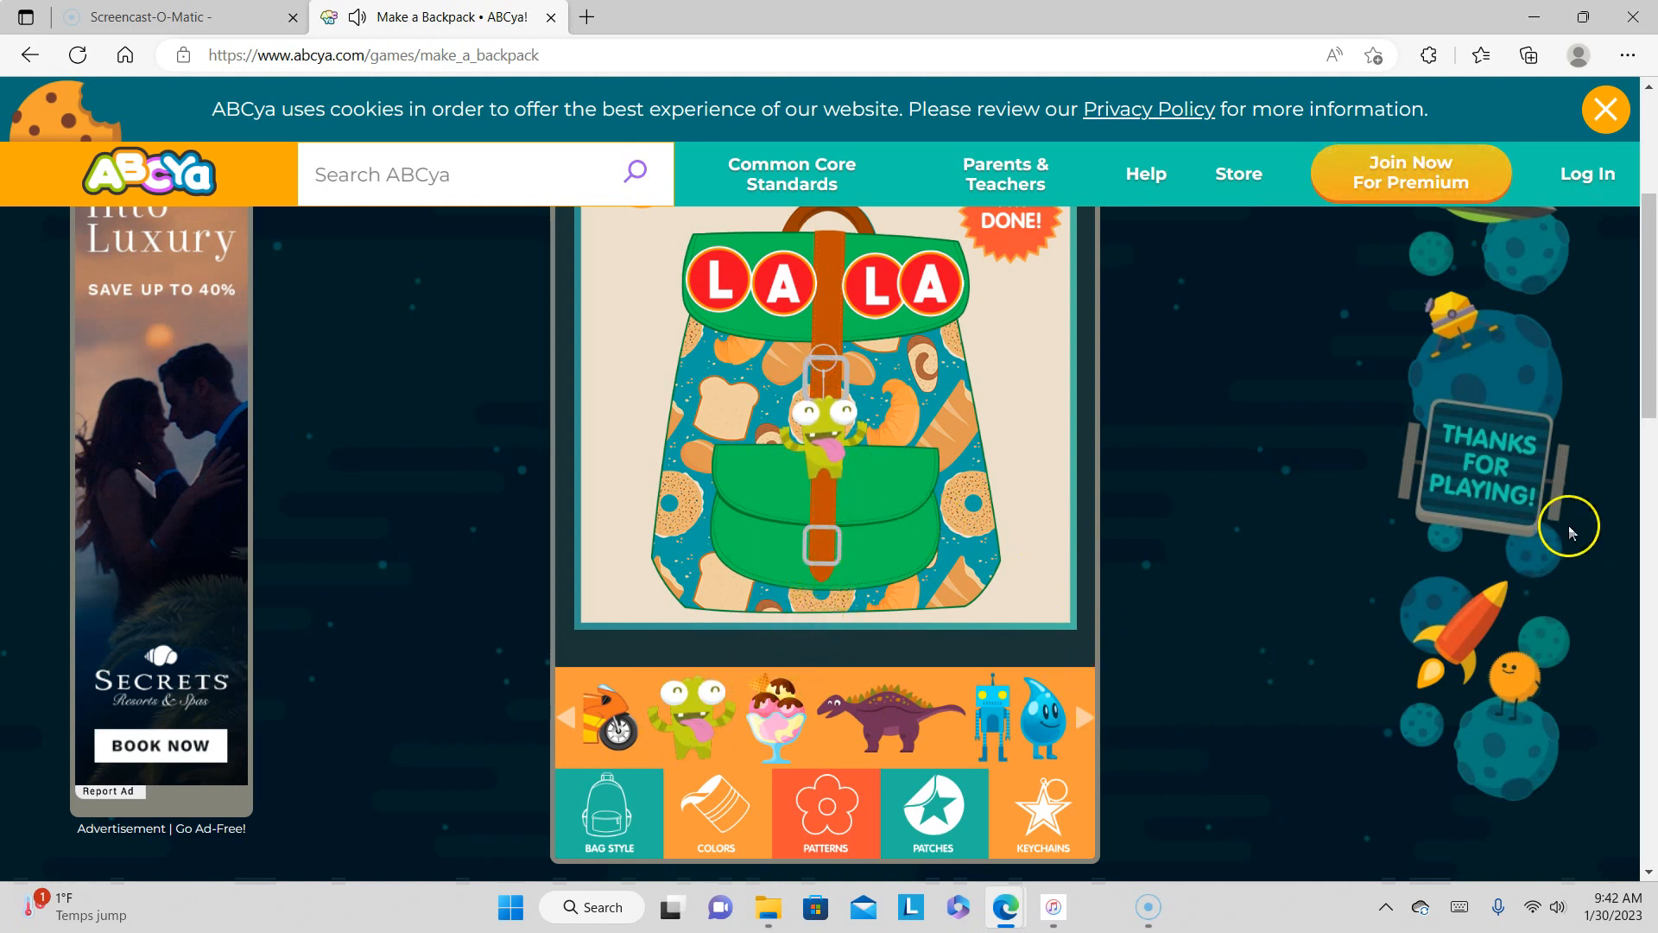
pyautogui.scroll(3)
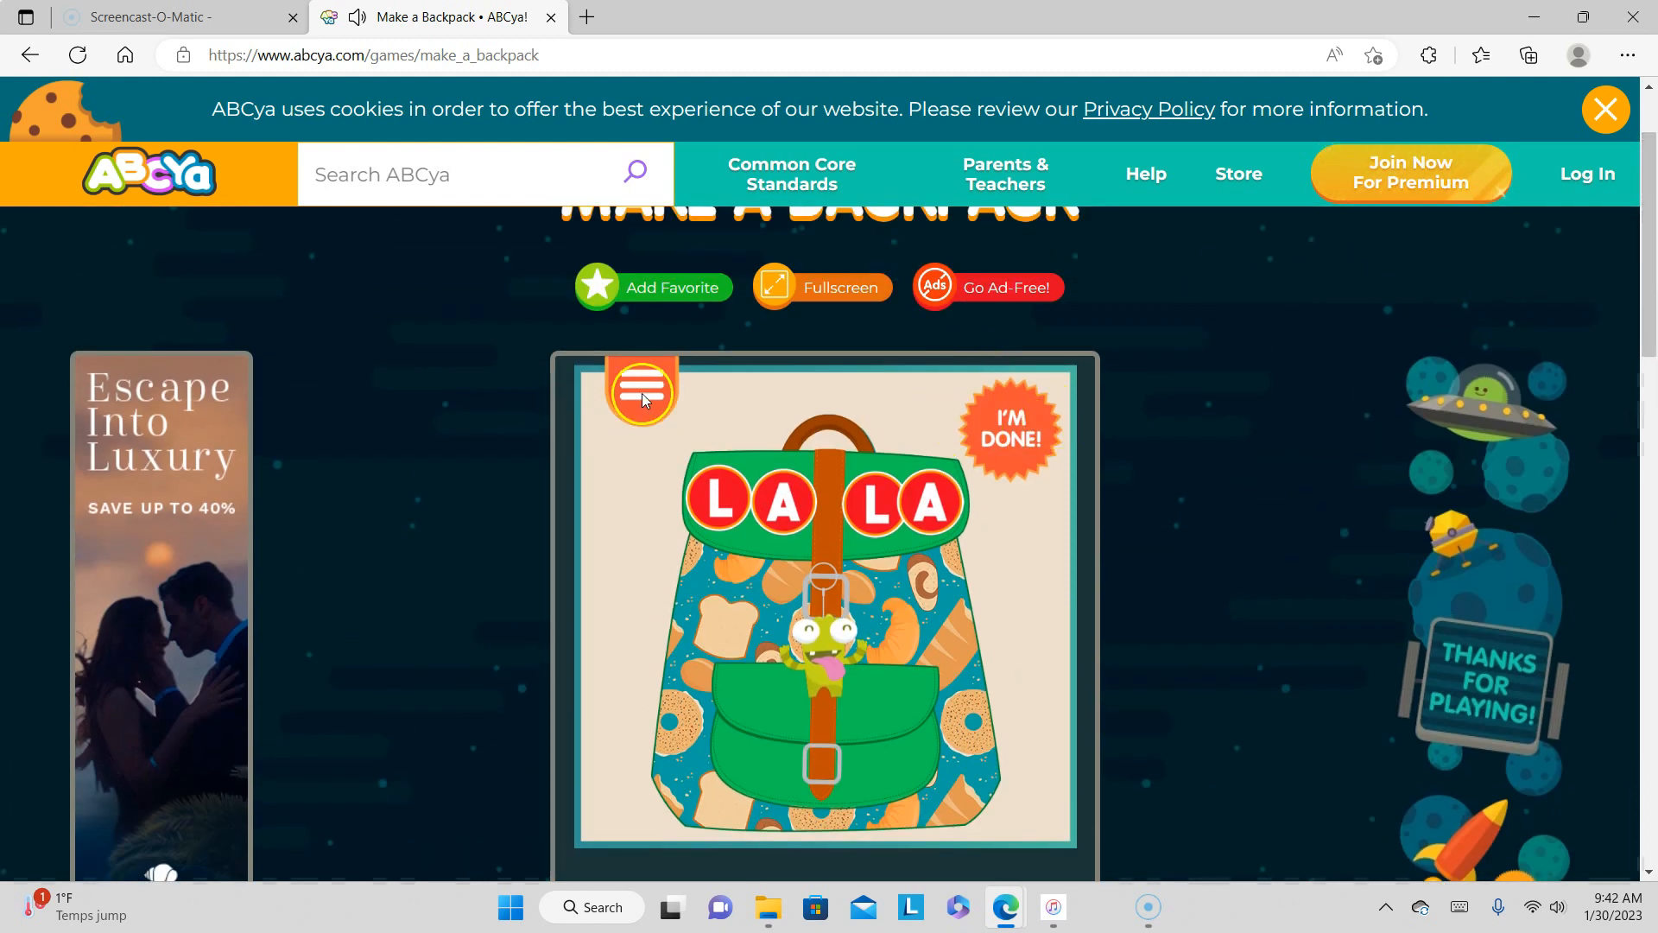
# - Resume from the pause menu and press I'm Done! to show the finished bag
pyautogui.click(642, 391)
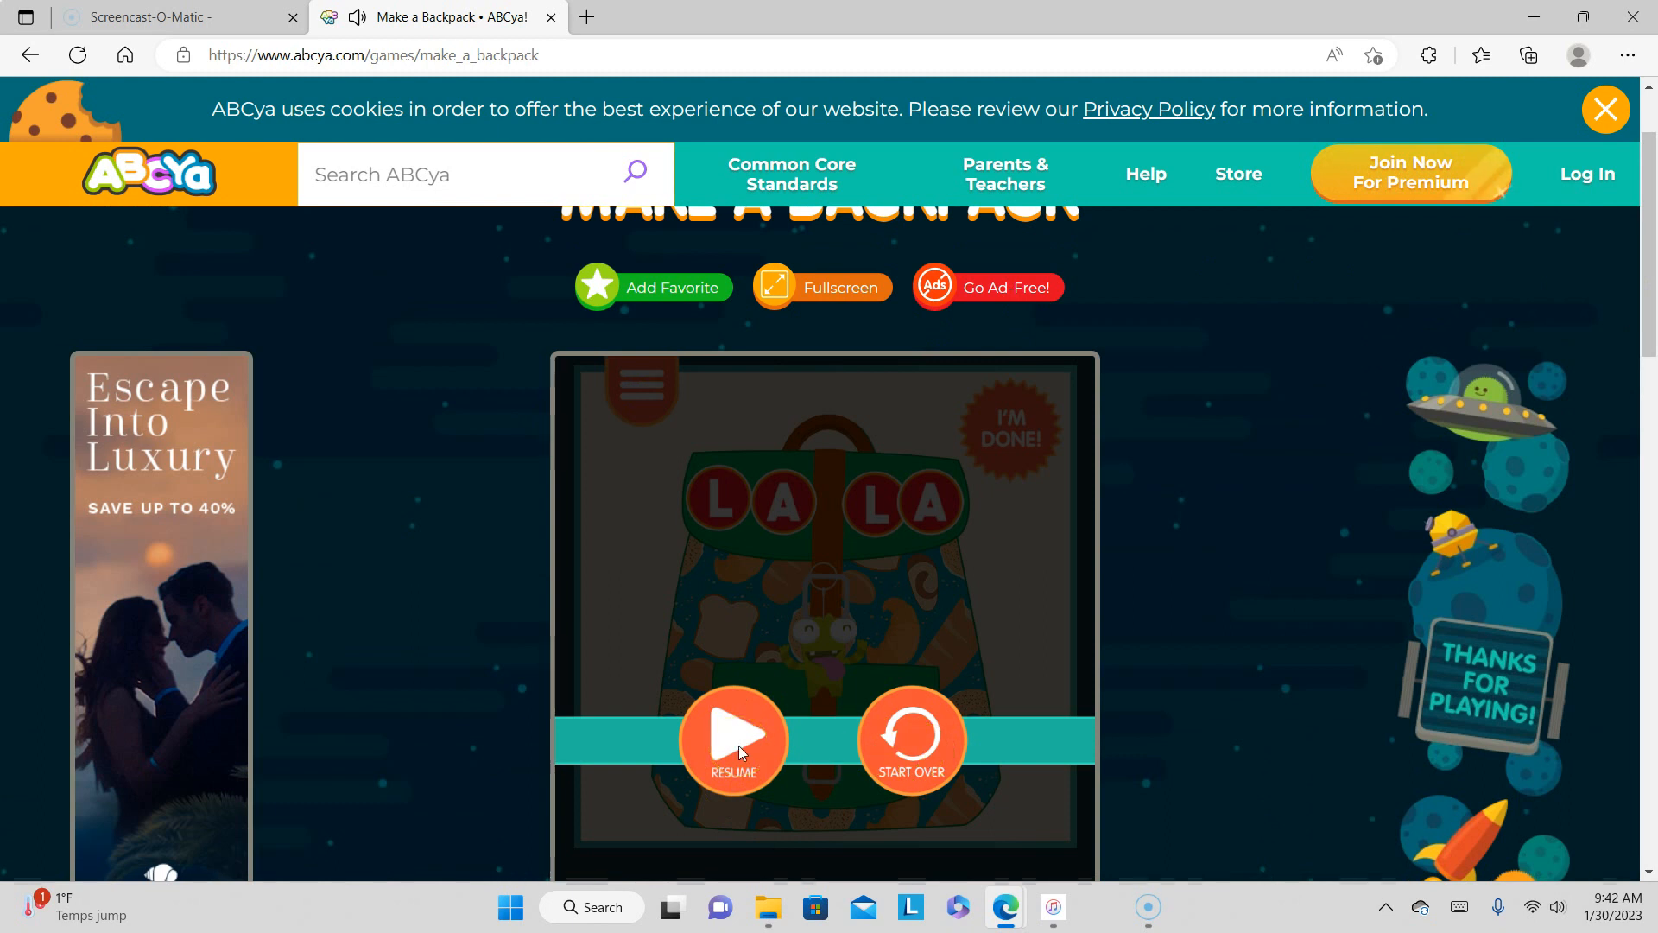
pyautogui.click(734, 735)
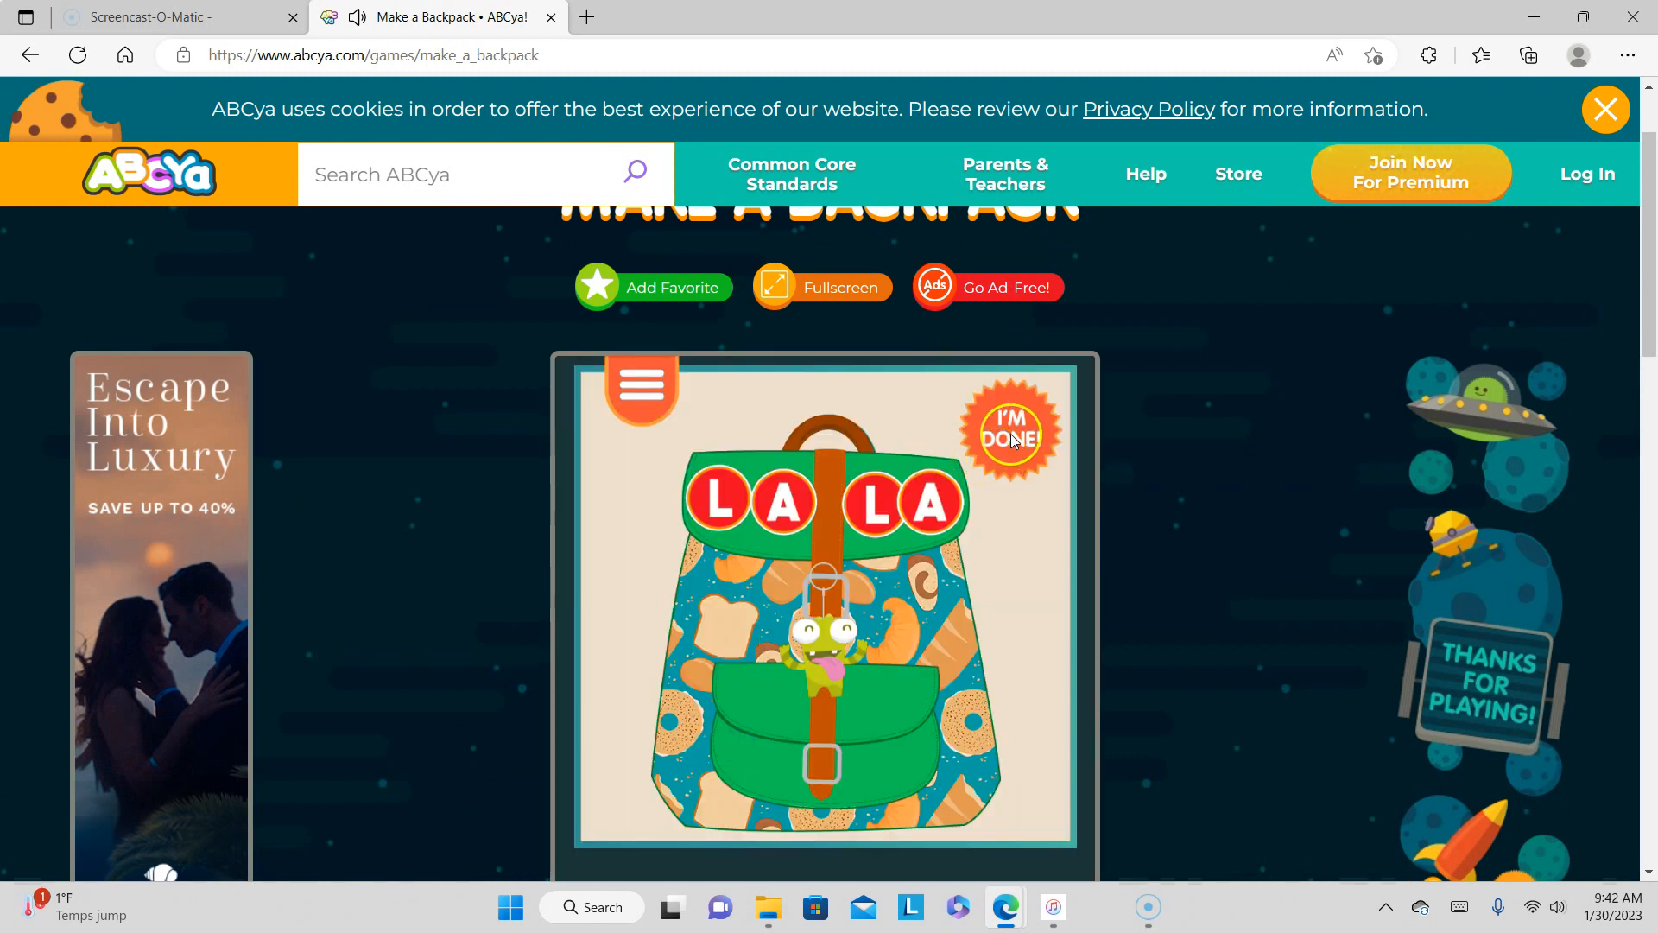
pyautogui.click(1009, 434)
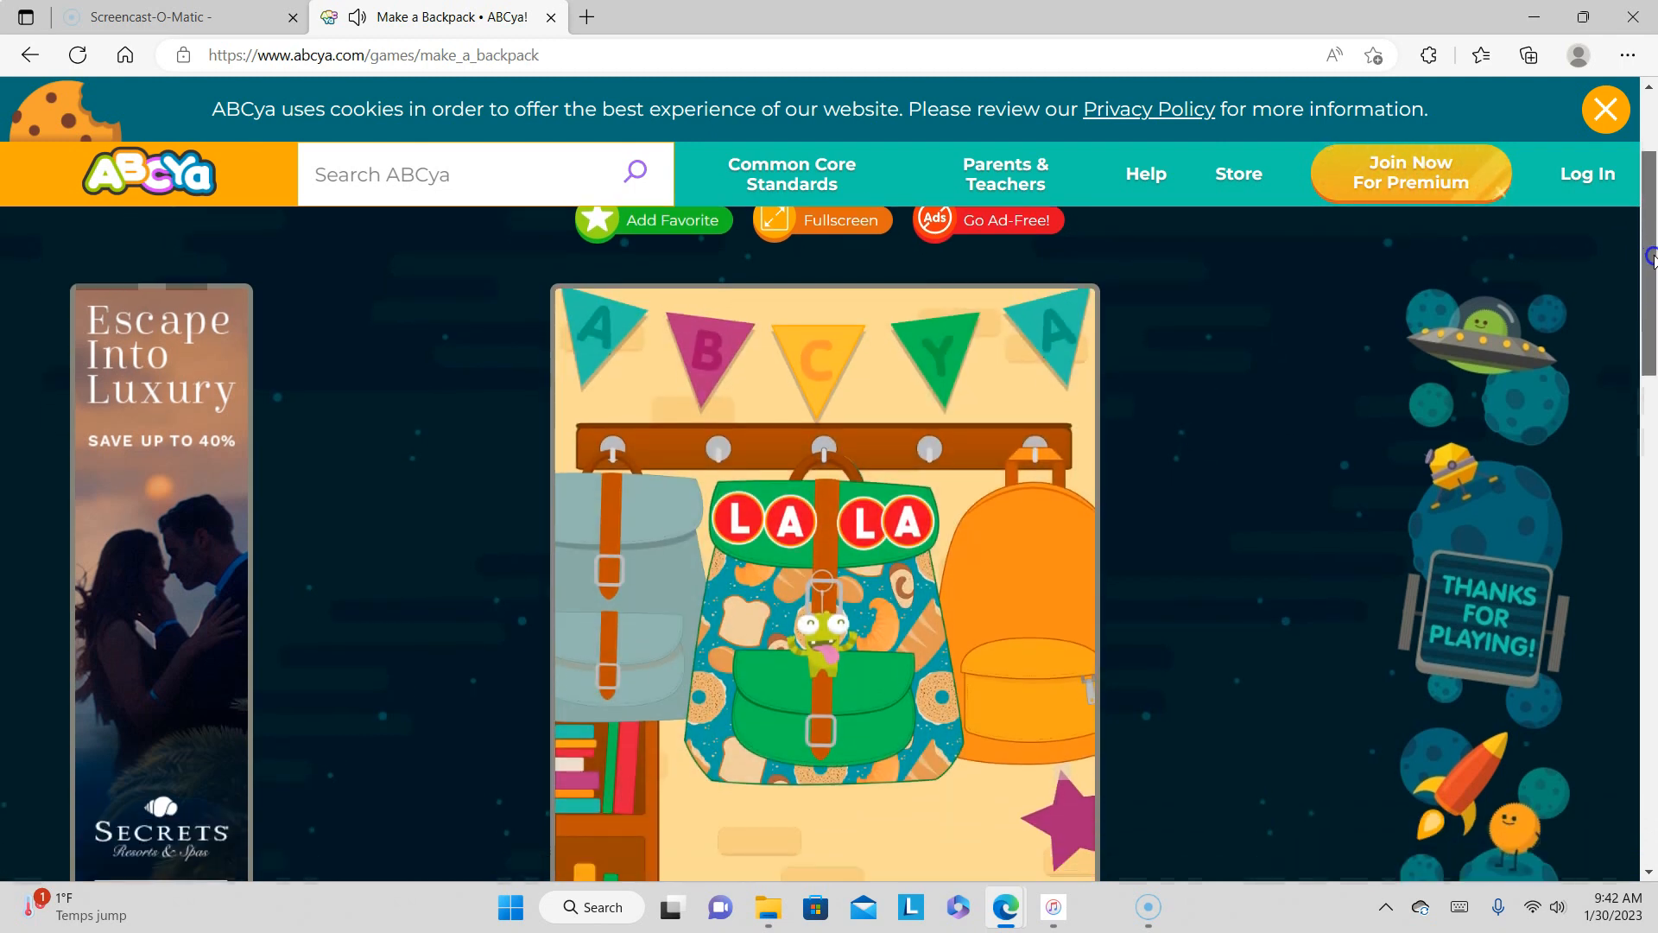
pyautogui.scroll(-3)
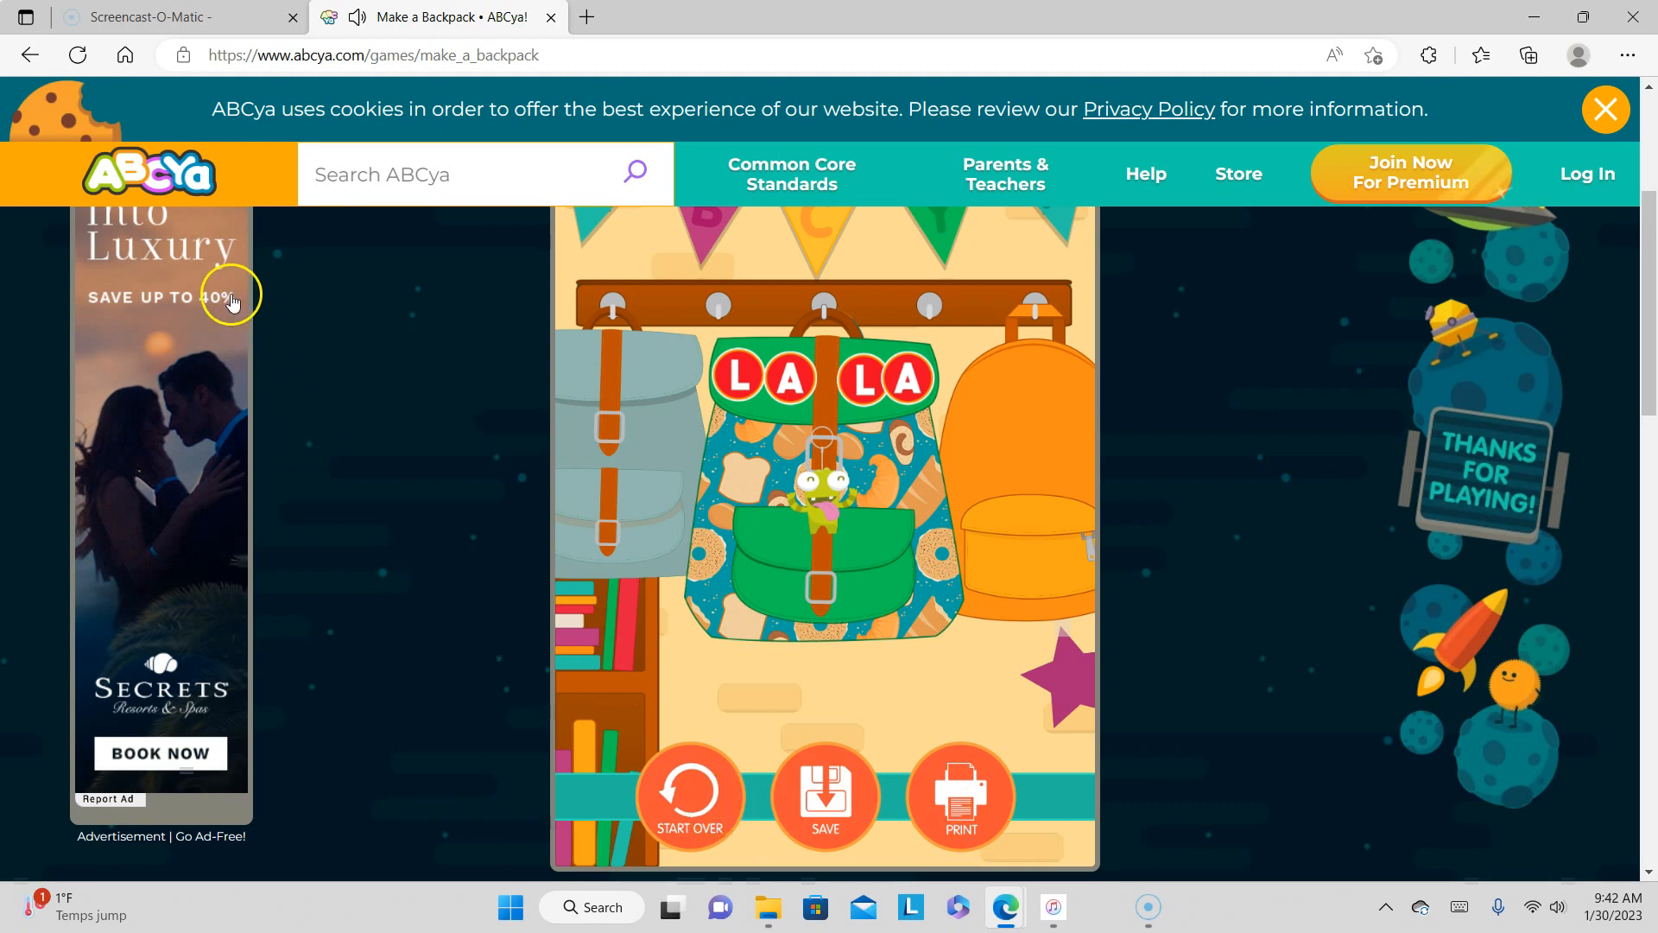
pyautogui.moveTo(166, 190)
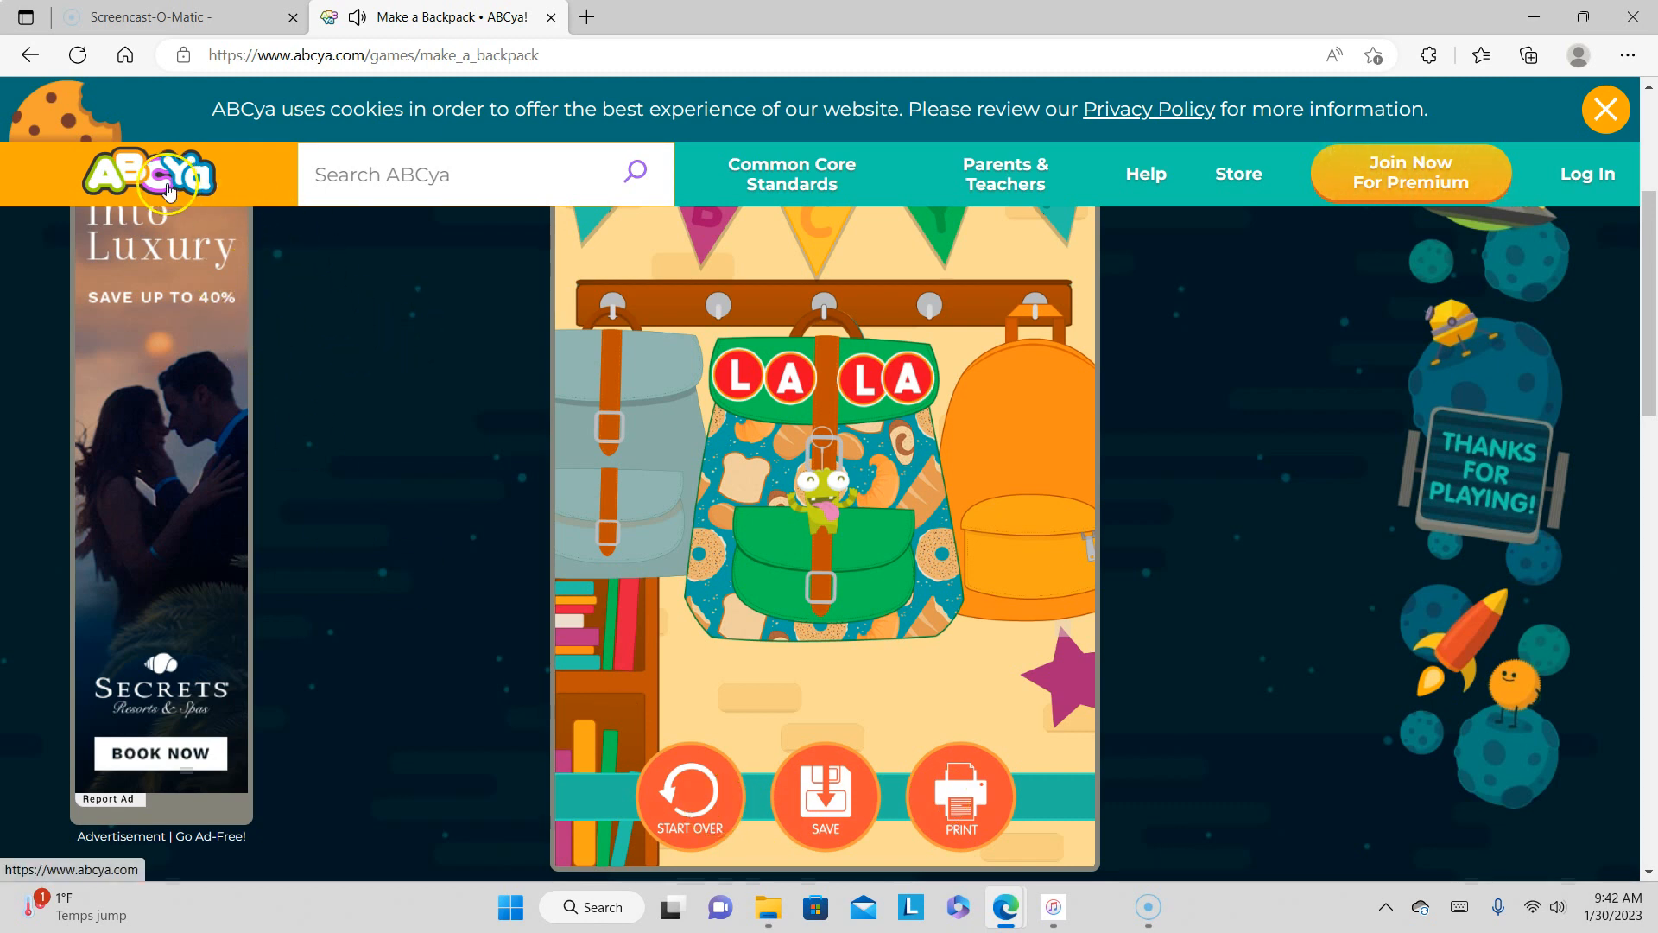
# - Return to ABCya's homepage via the header logo
pyautogui.click(149, 173)
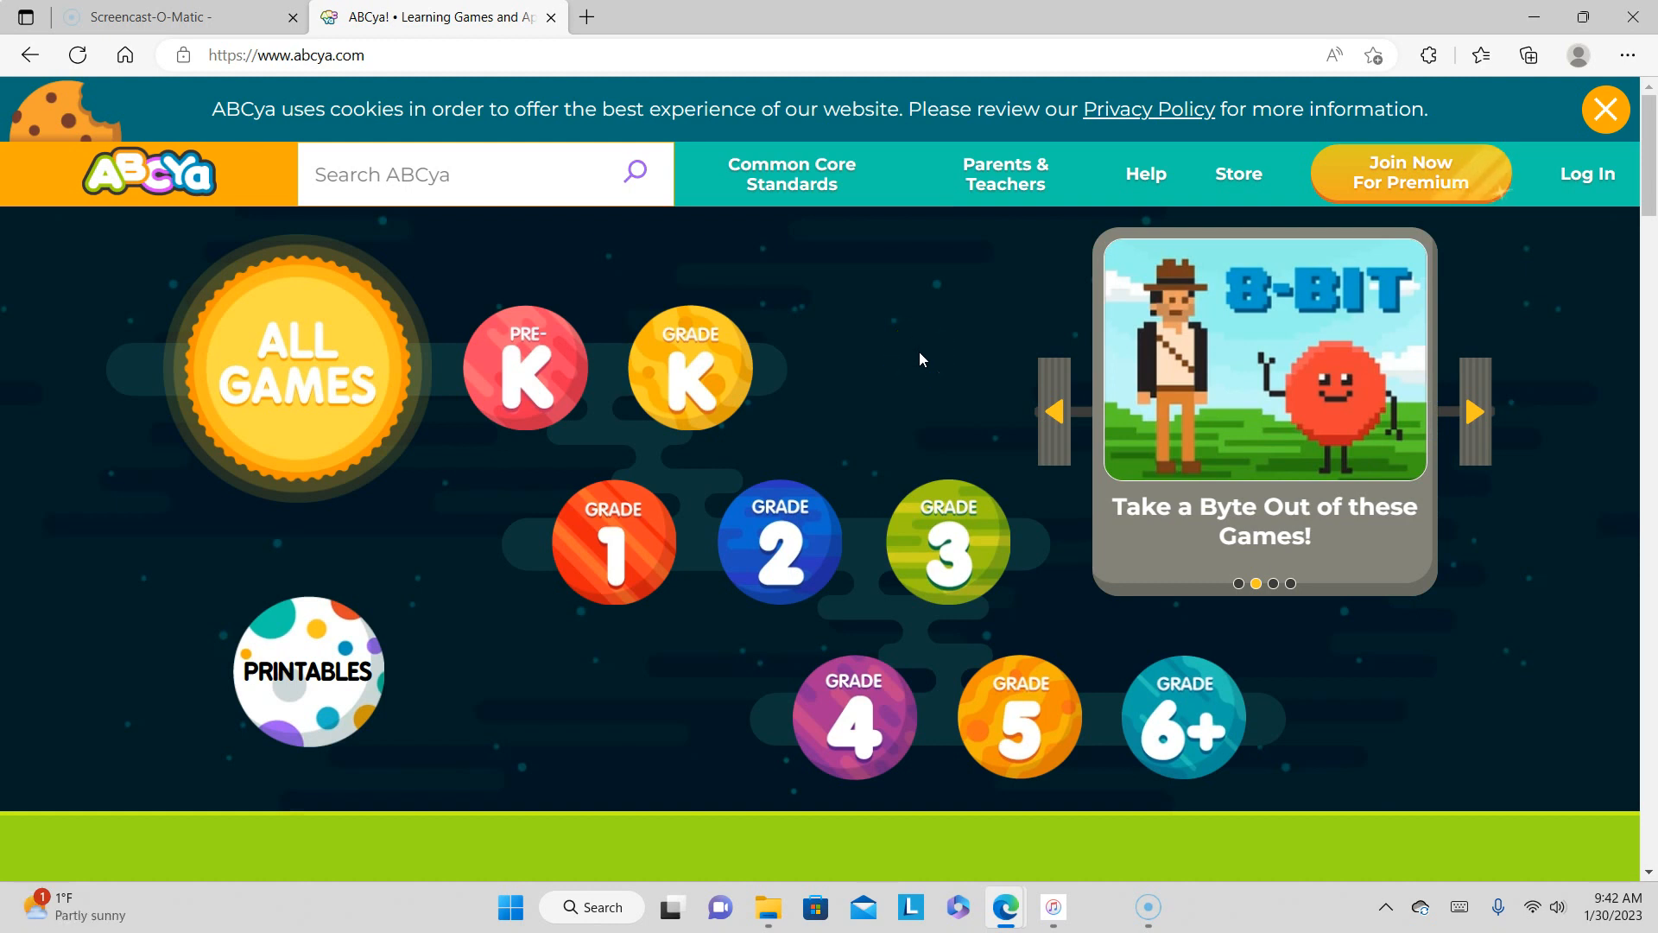
pyautogui.moveTo(515, 683)
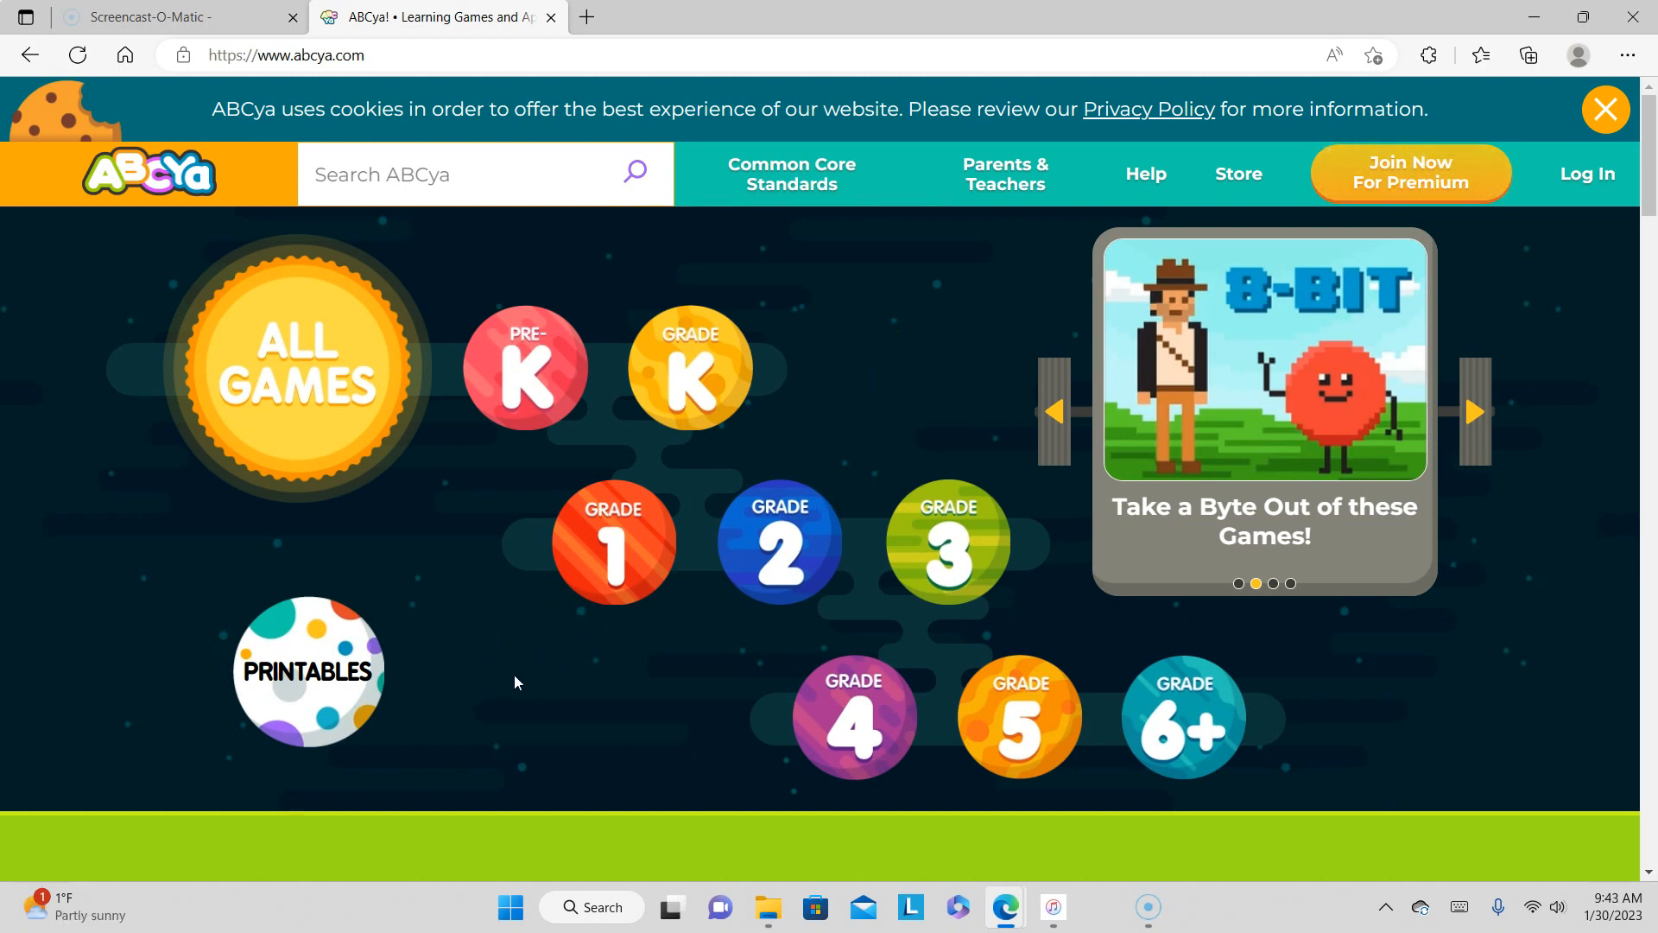